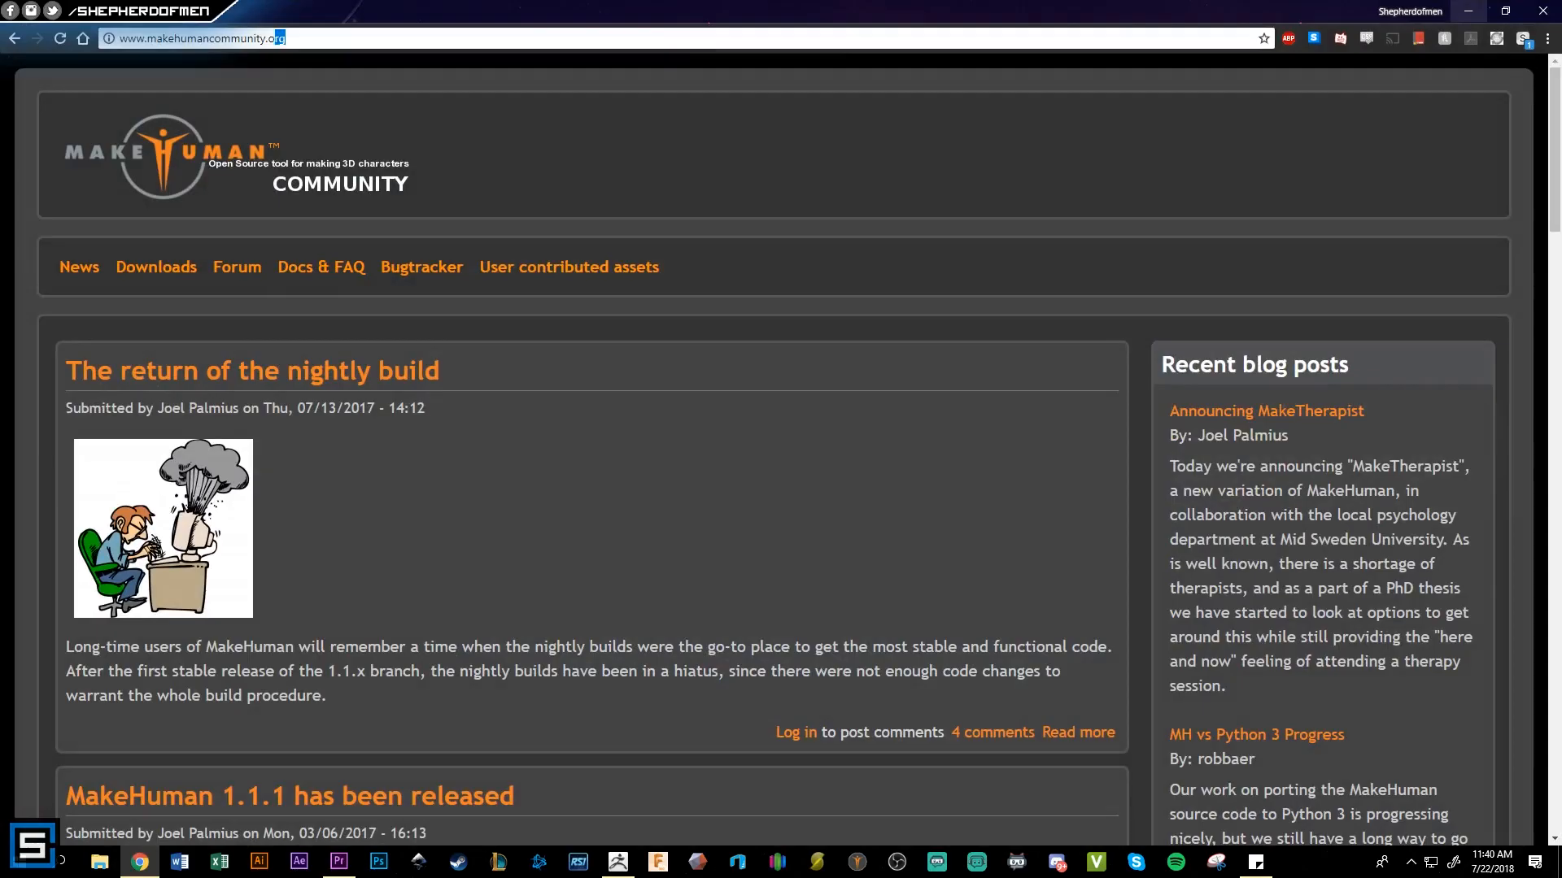
# Reach the Downloads page of the MakeHuman Community site
pyautogui.click(199, 38)
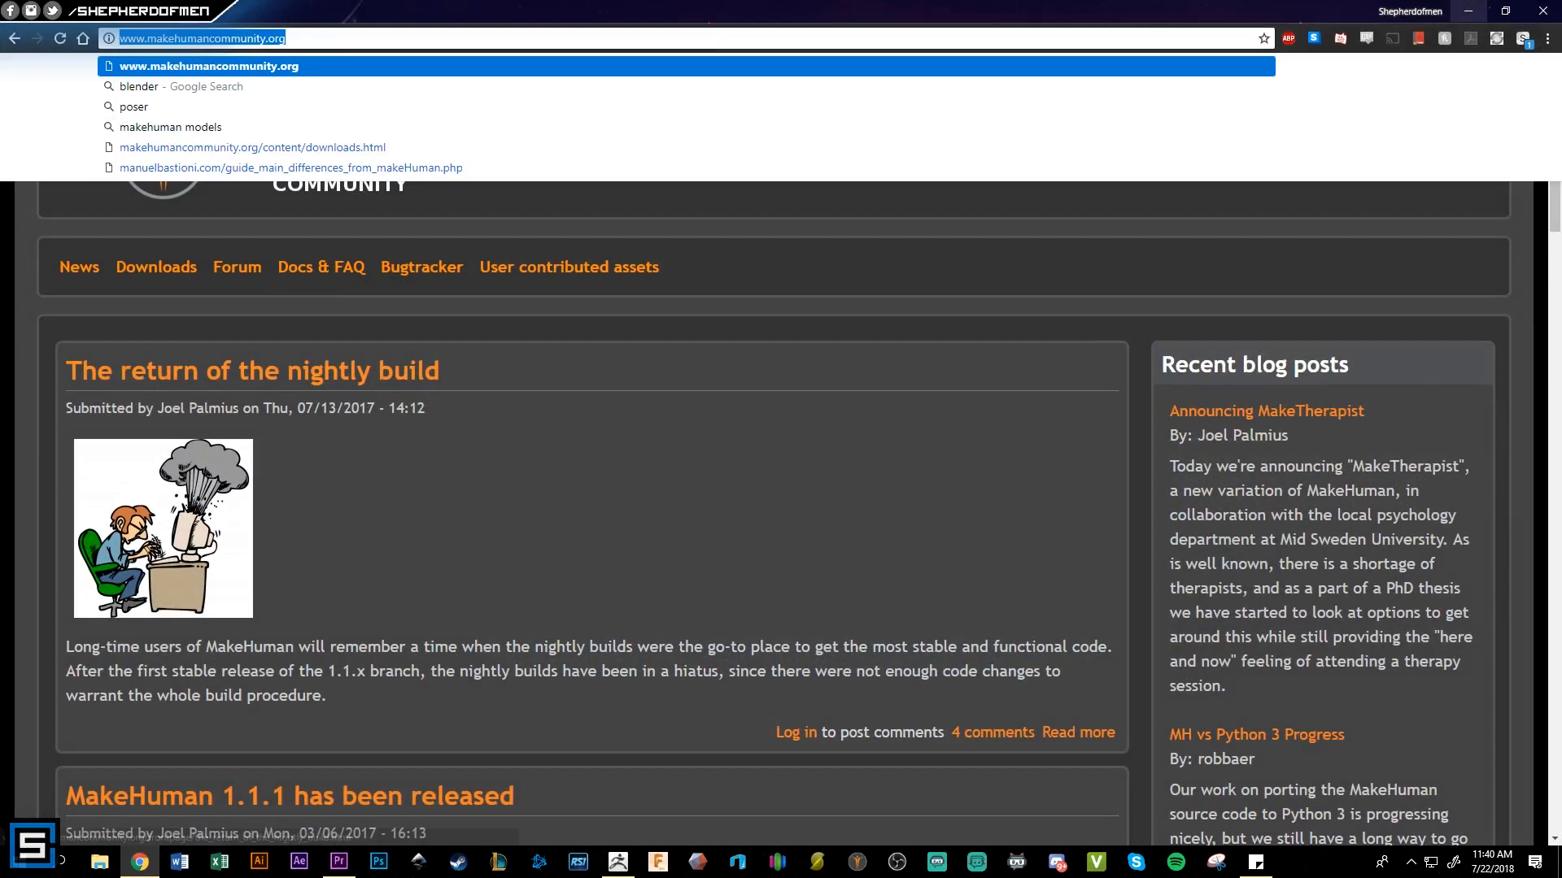
pyautogui.click(252, 371)
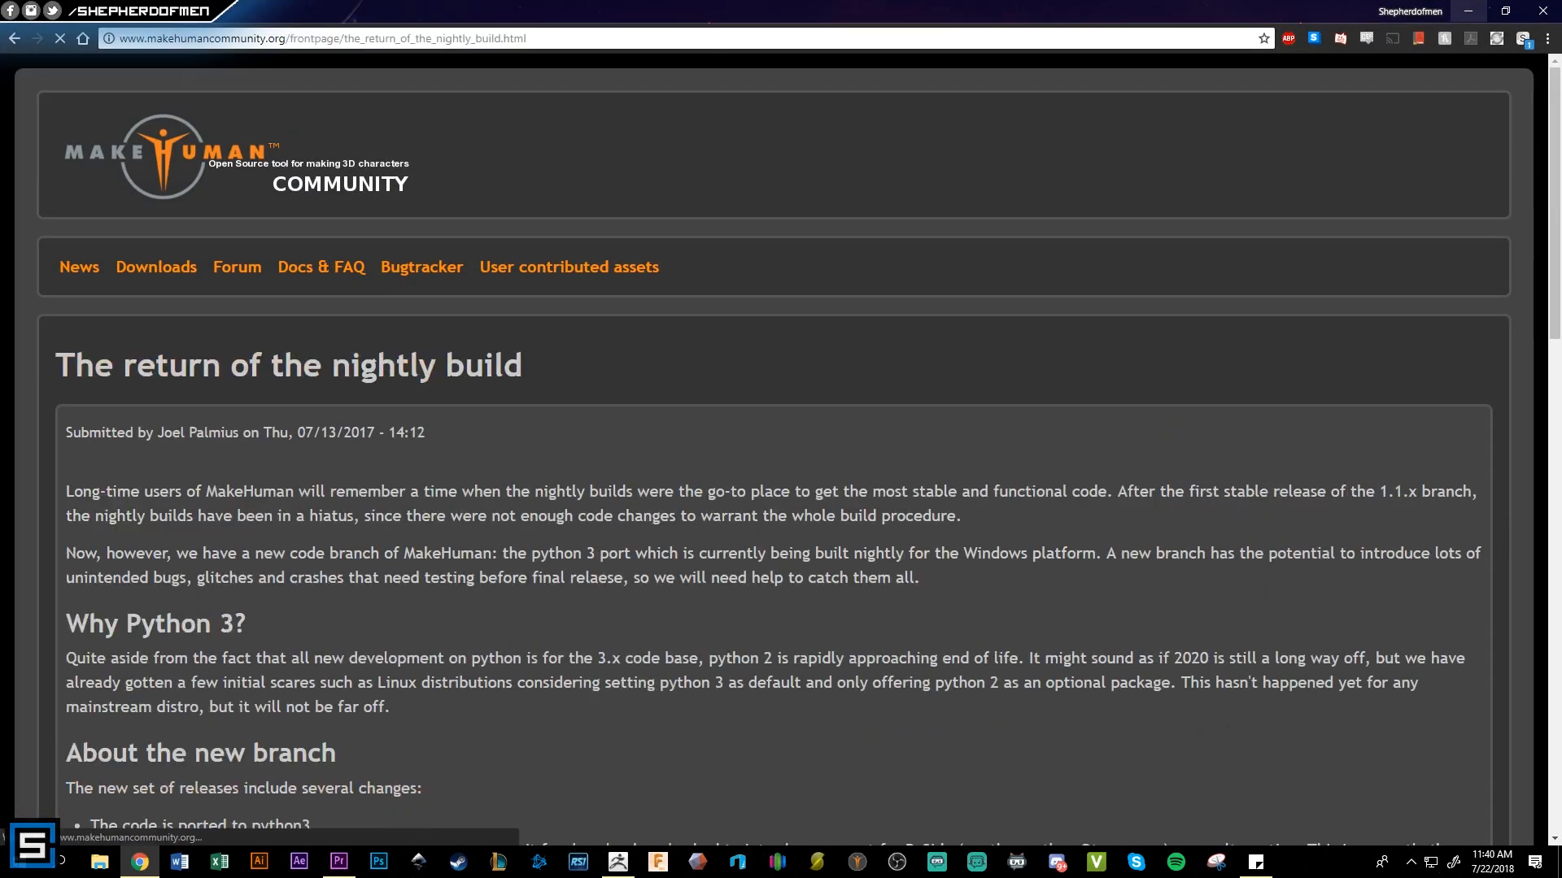
pyautogui.click(156, 267)
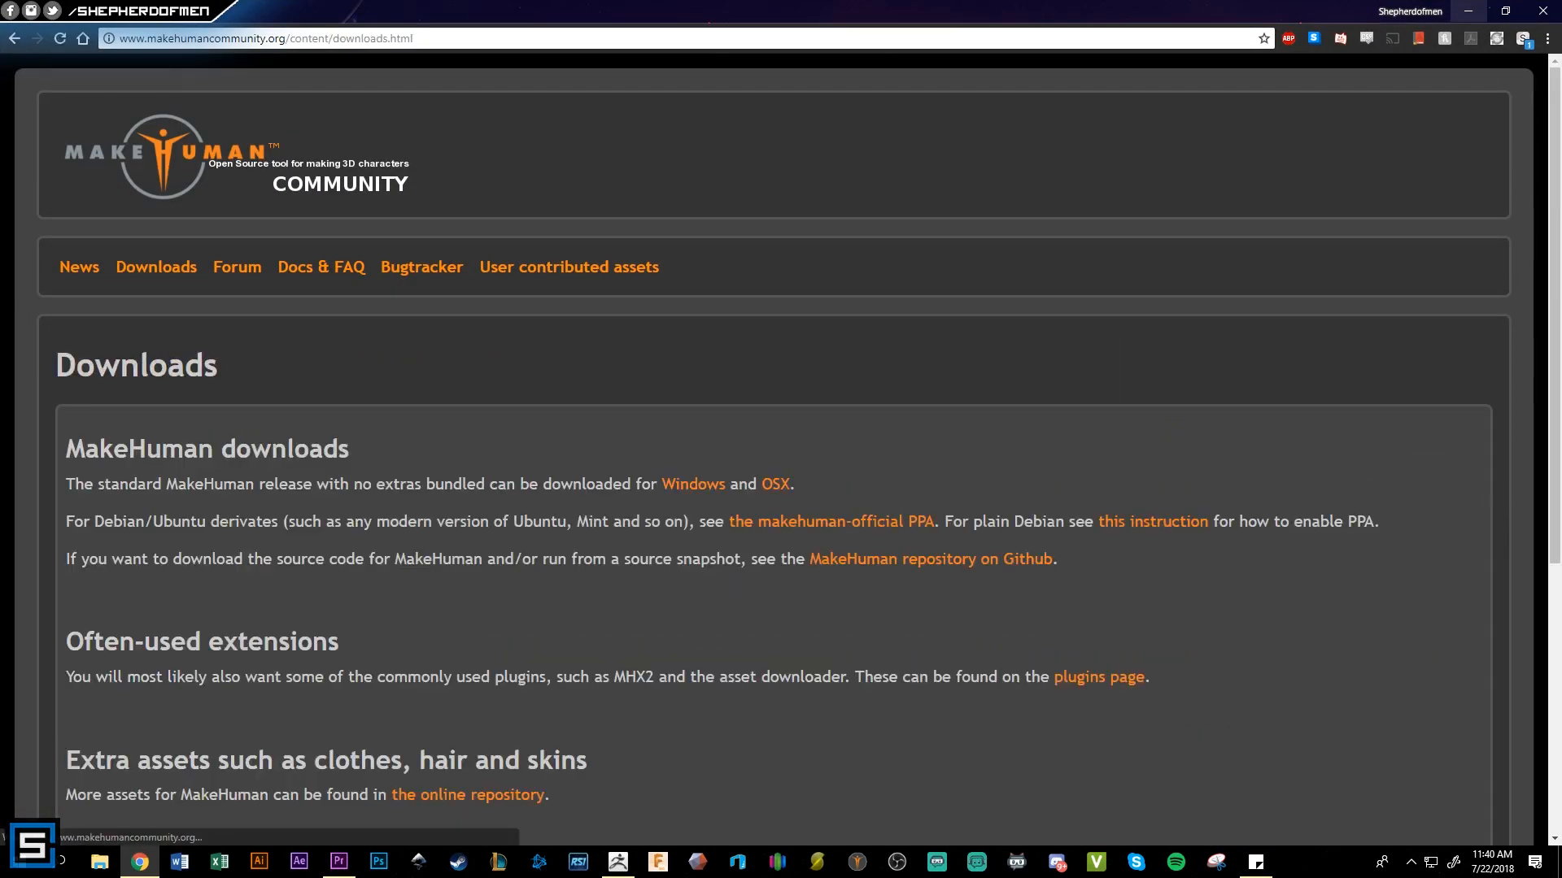
pyautogui.scroll(-3)
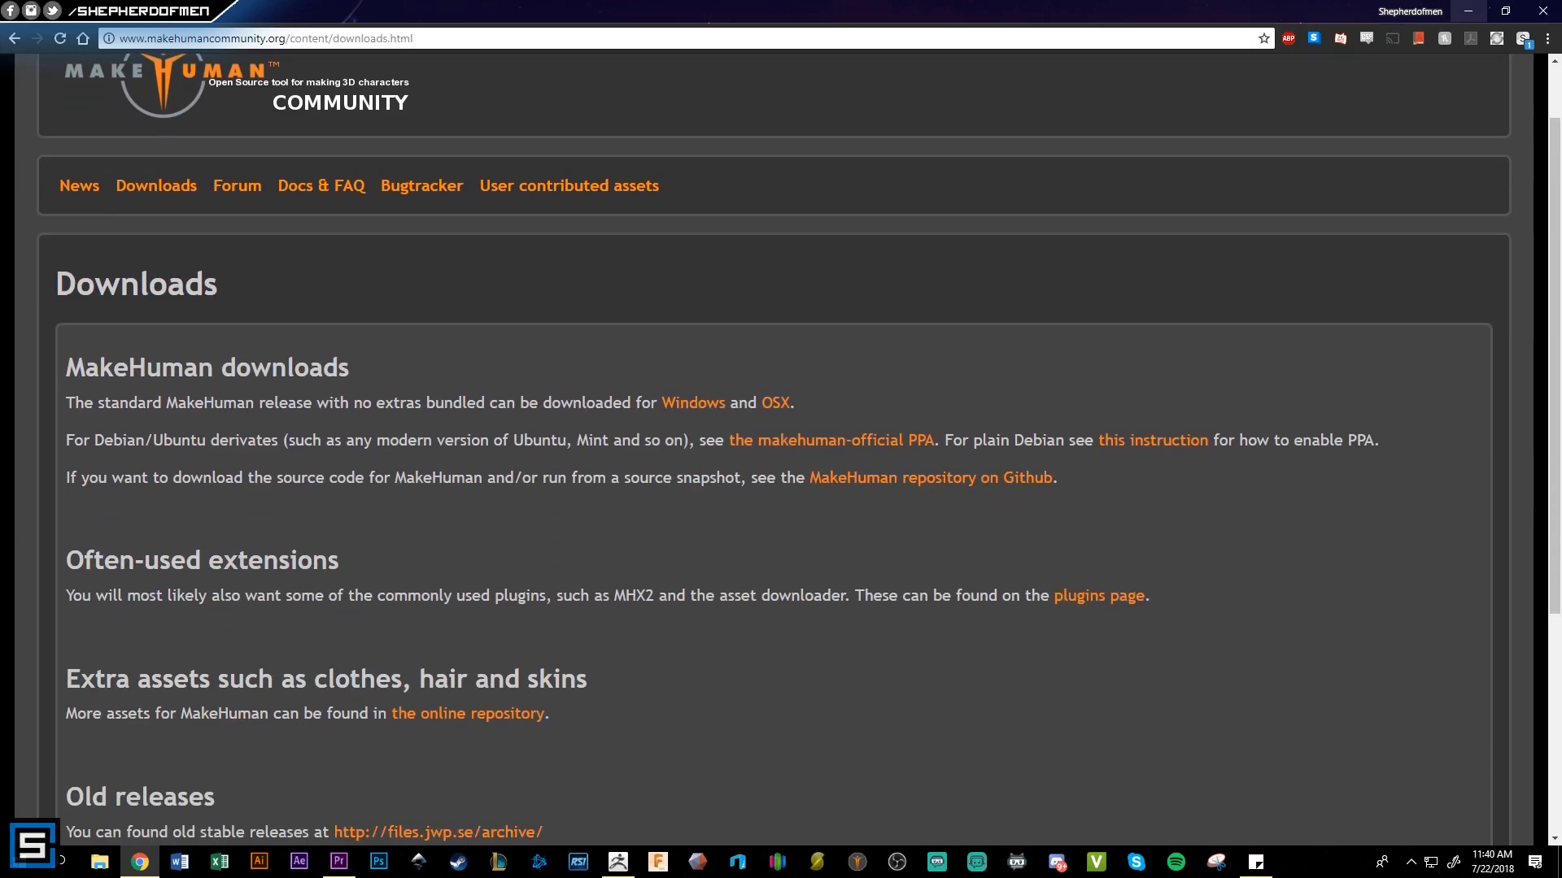
pyautogui.scroll(3)
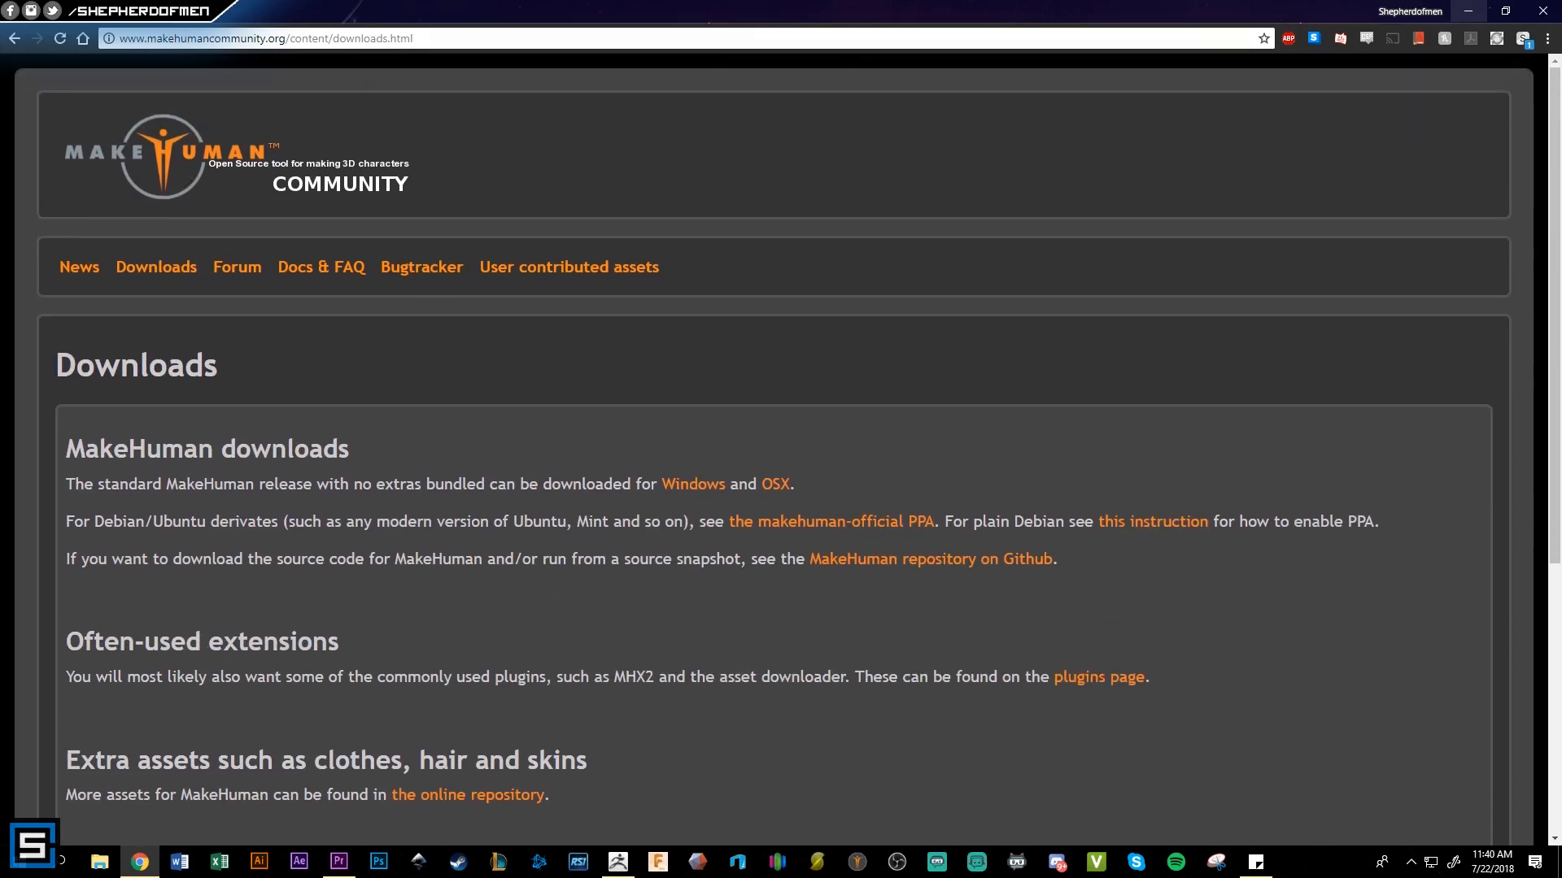
# Download the Windows release makehuman-1.1.1-win32.zip and save it to disk
pyautogui.click(693, 485)
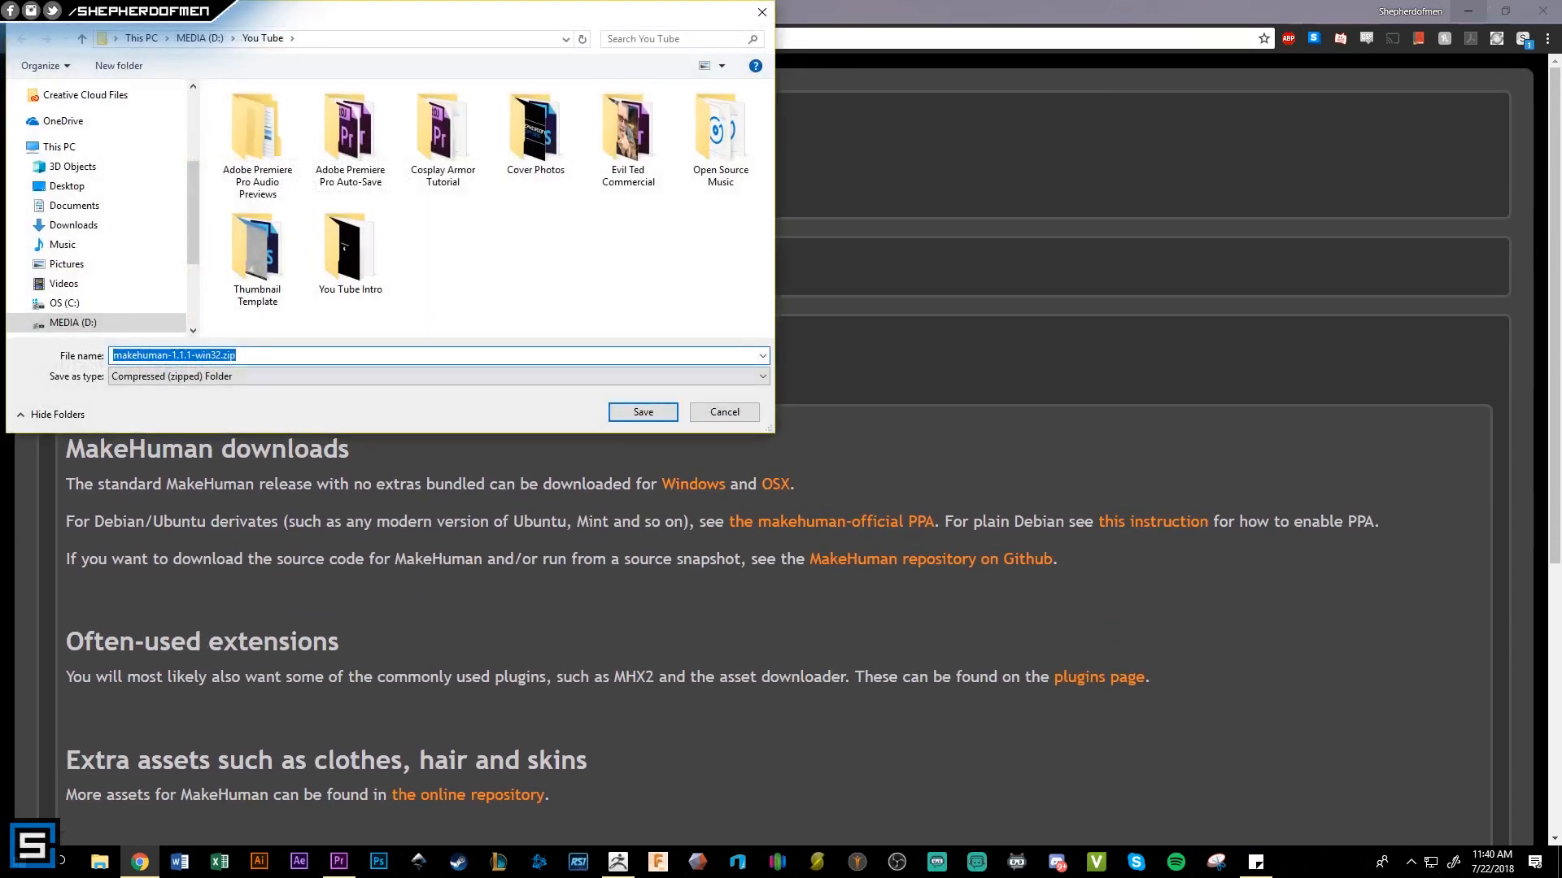
pyautogui.rightClick(220, 117)
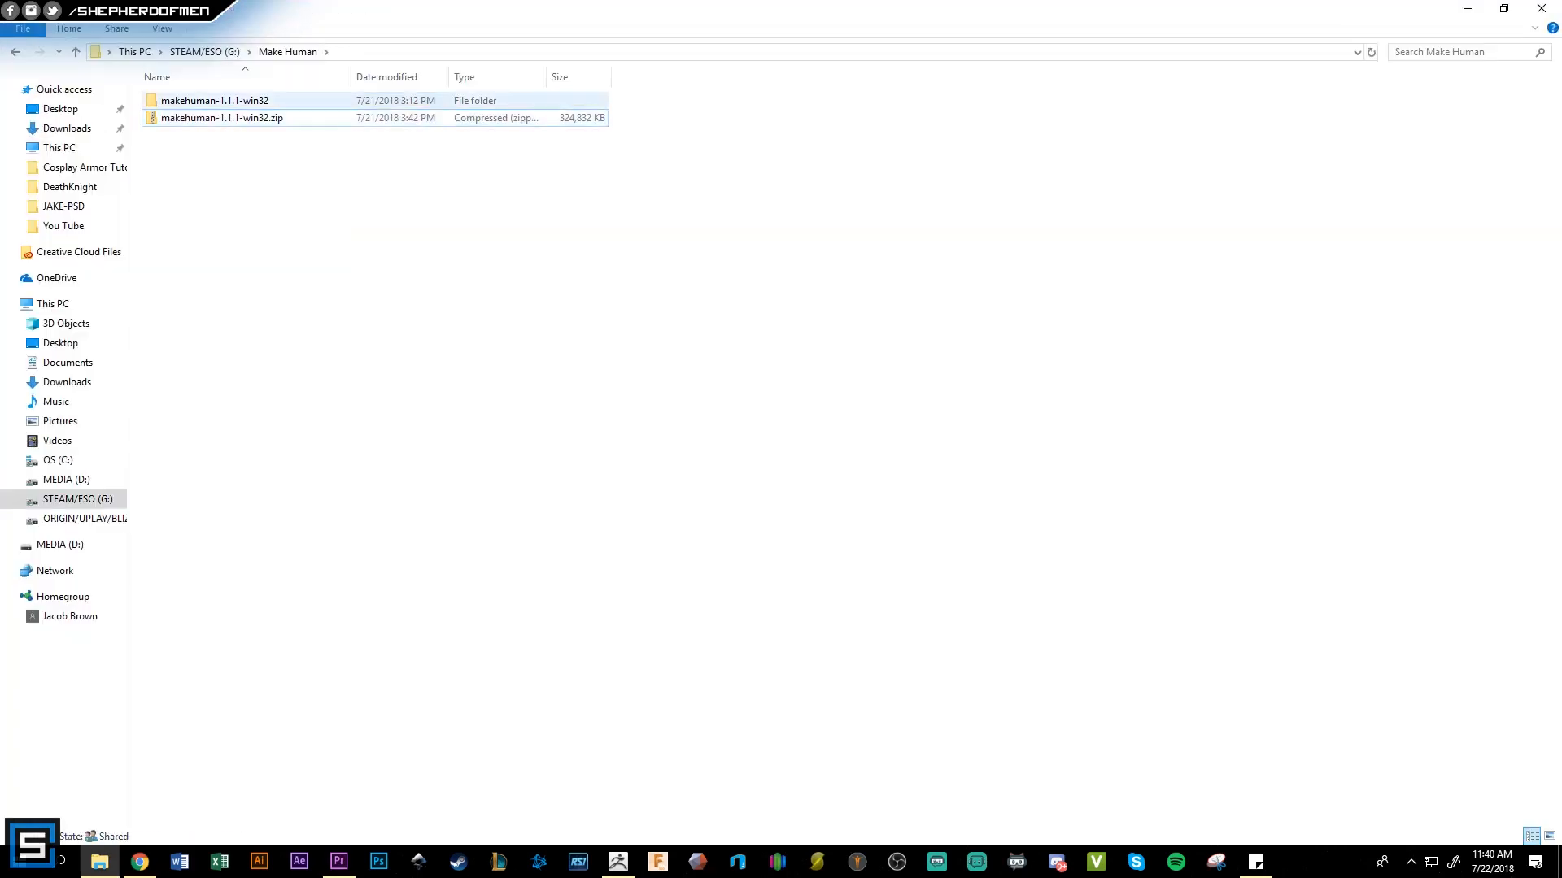
# Launch makehuman.exe from the extracted makehuman-1.1.1-win32 folder and accept the security warning
pyautogui.doubleClick(215, 99)
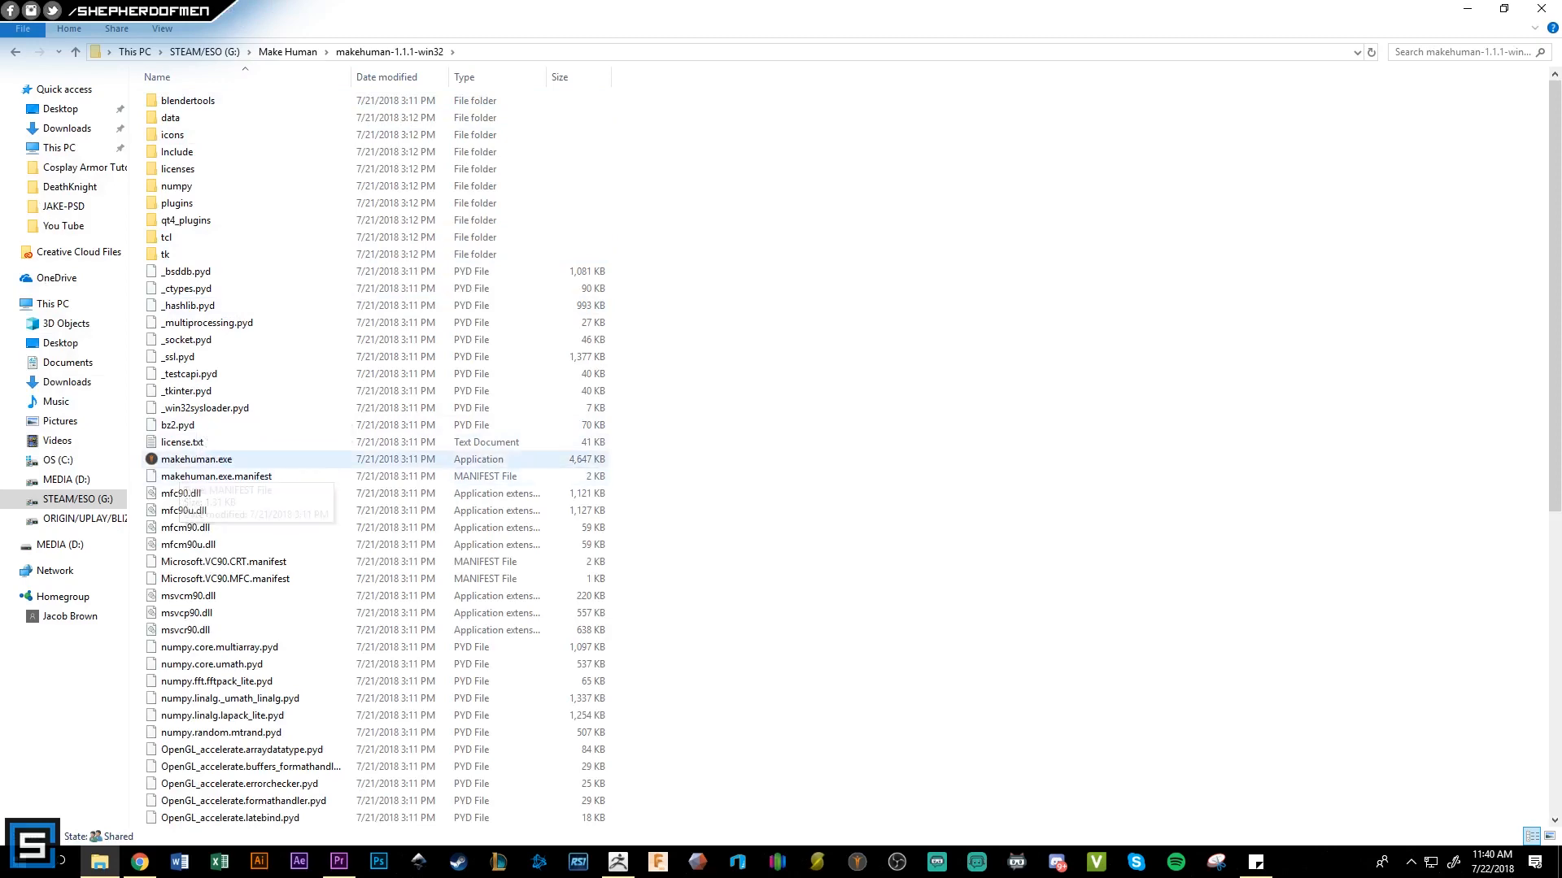
pyautogui.doubleClick(197, 459)
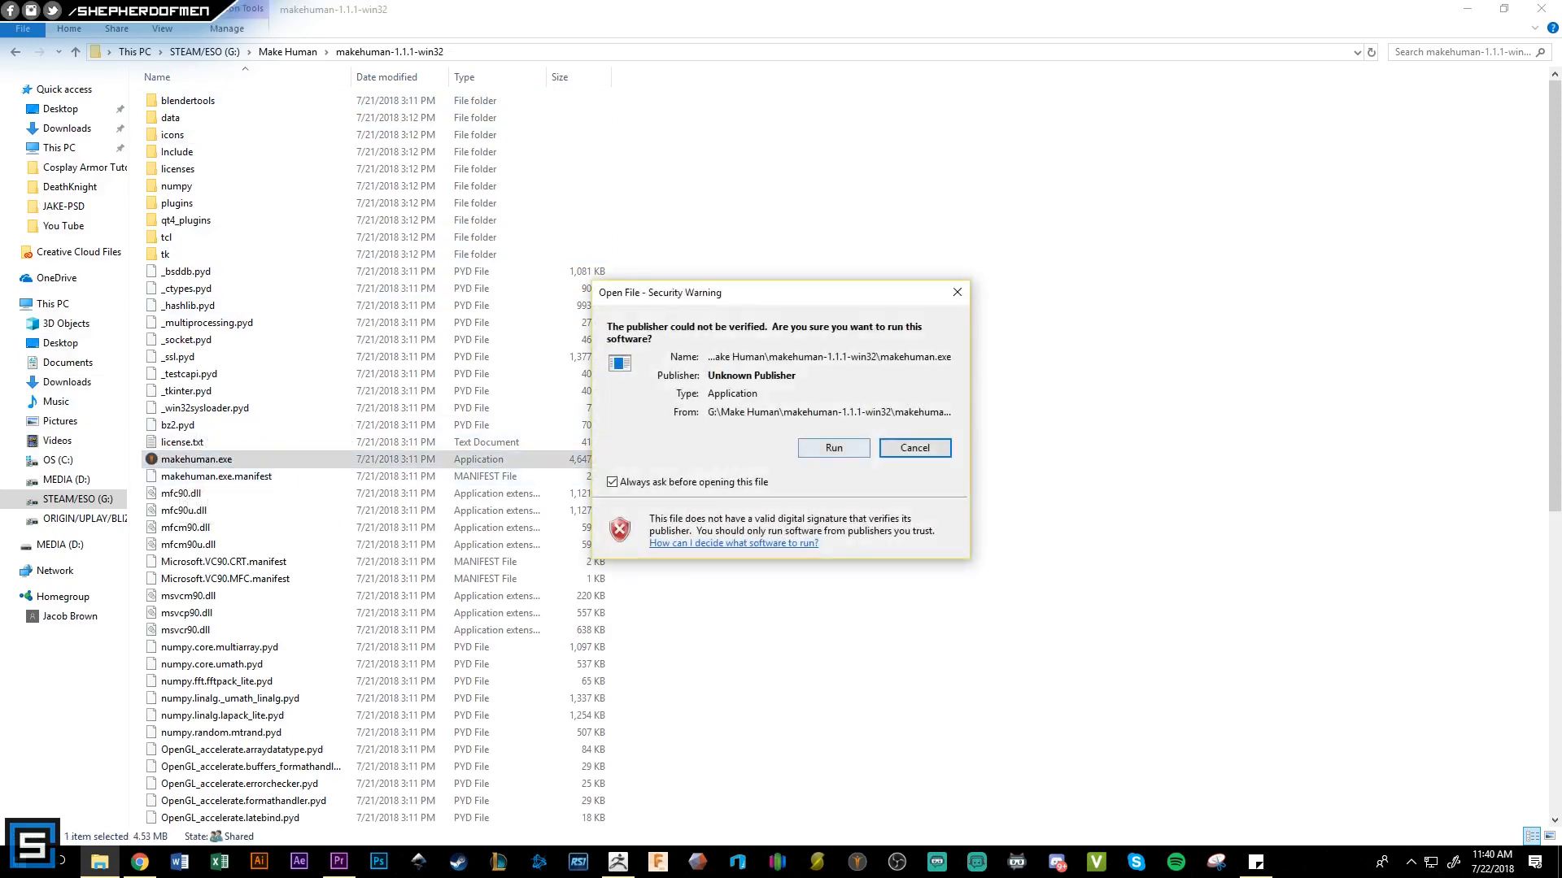
pyautogui.click(833, 447)
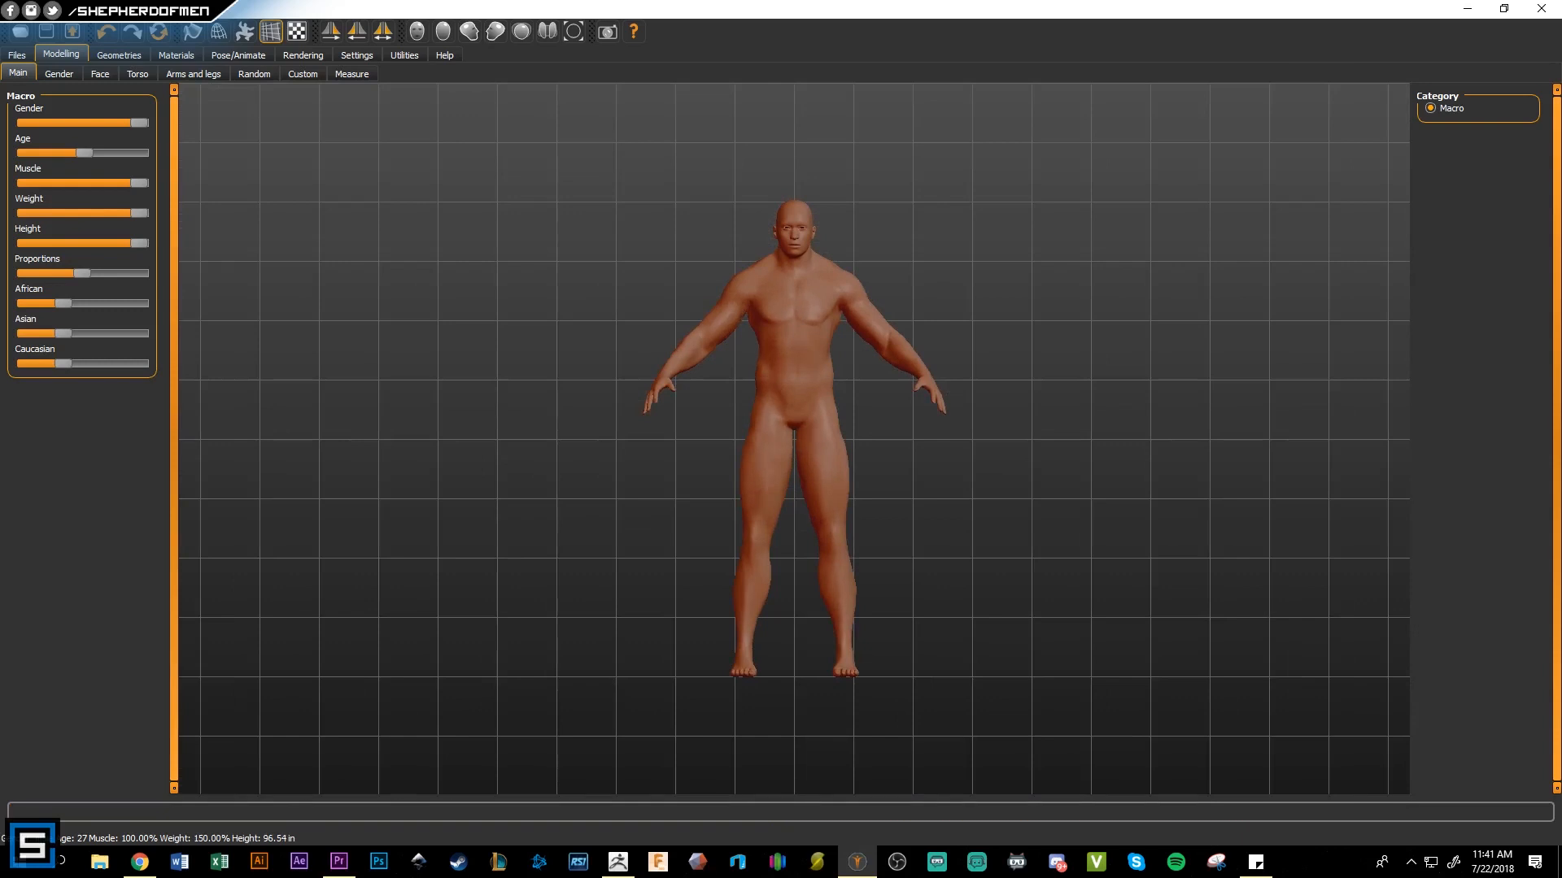
# Review the figure's upper arm, upper leg and ankle body measurements
pyautogui.click(351, 73)
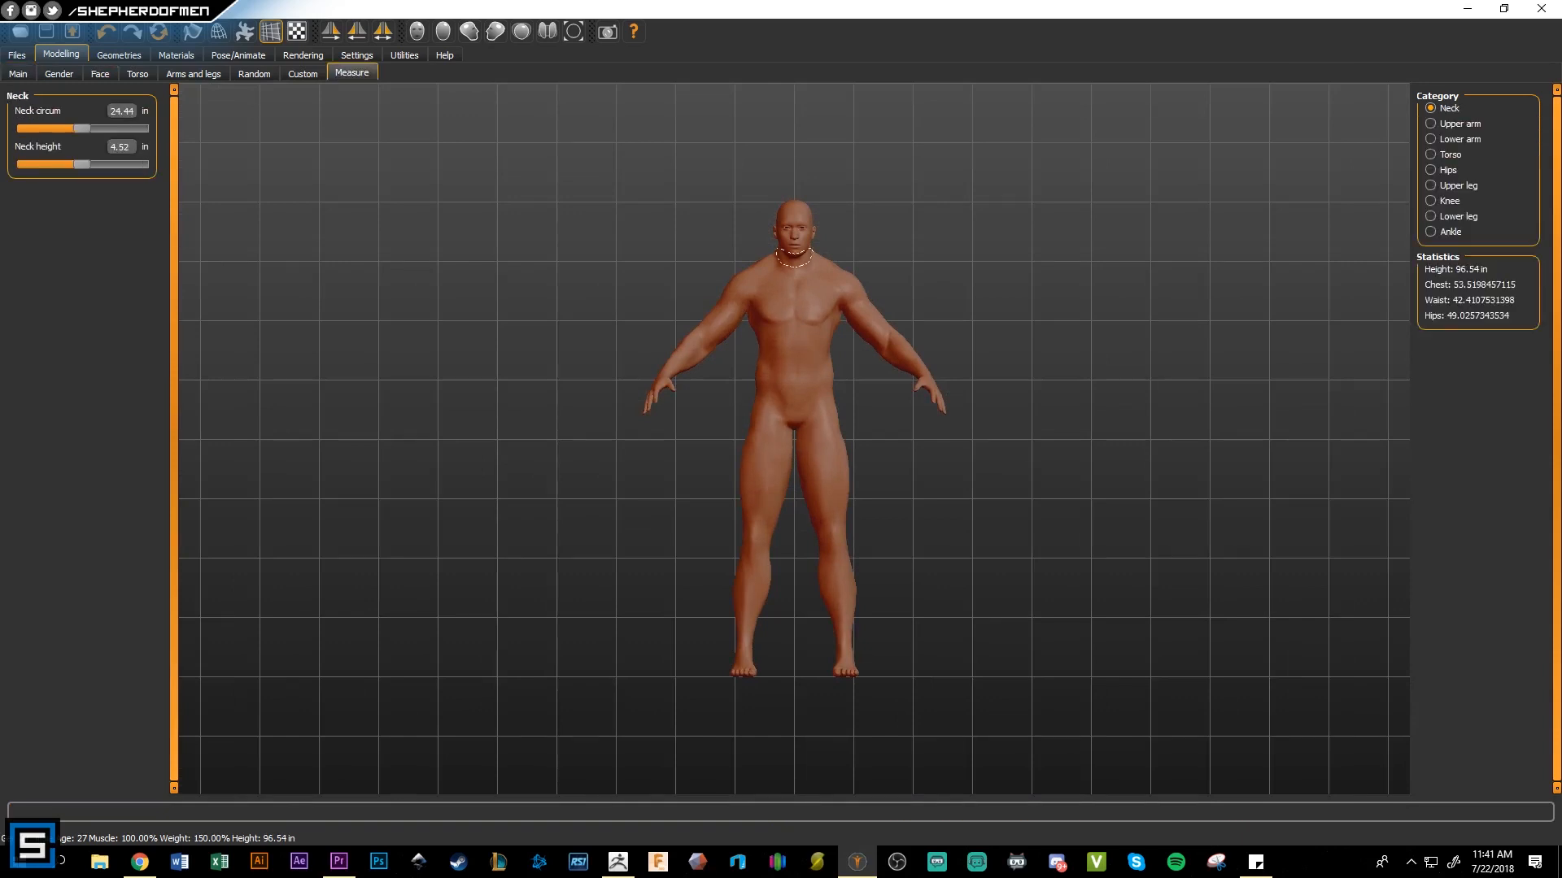
pyautogui.click(1431, 124)
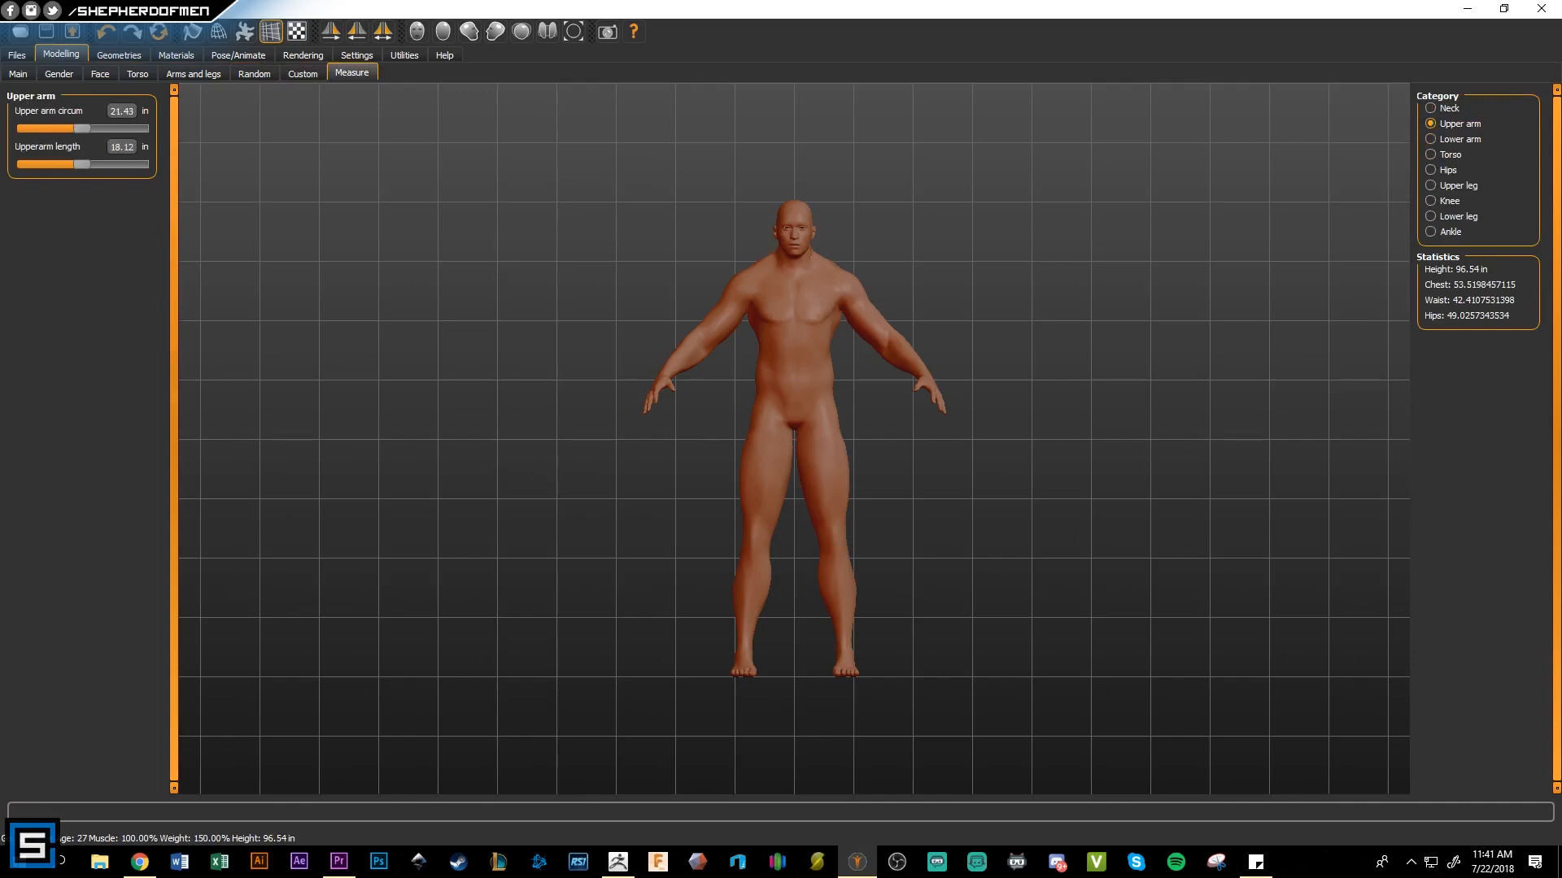
pyautogui.click(1432, 186)
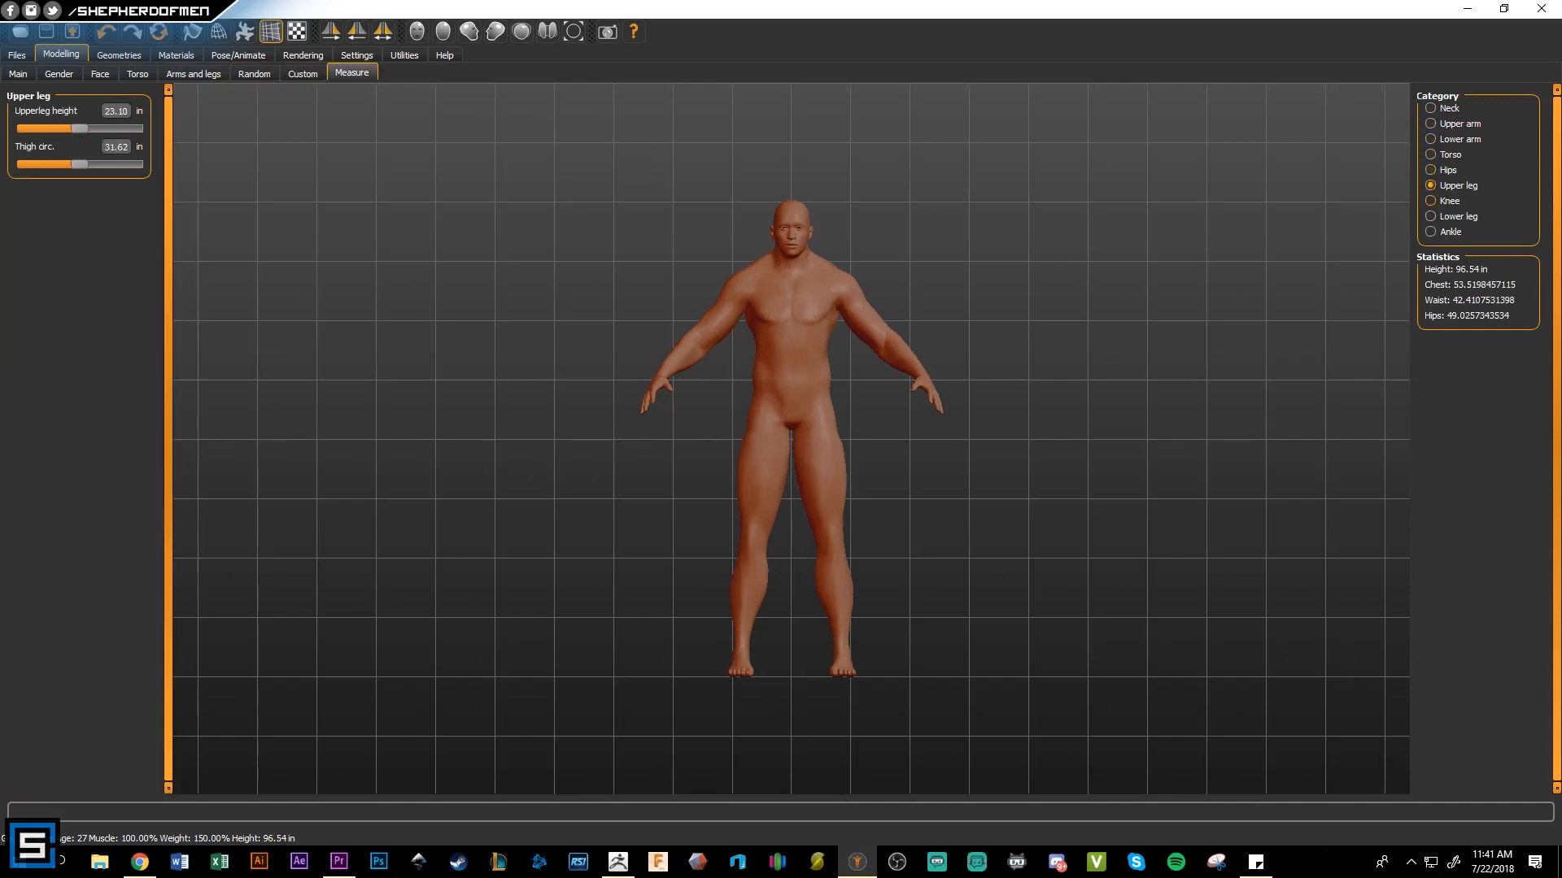
pyautogui.click(1432, 233)
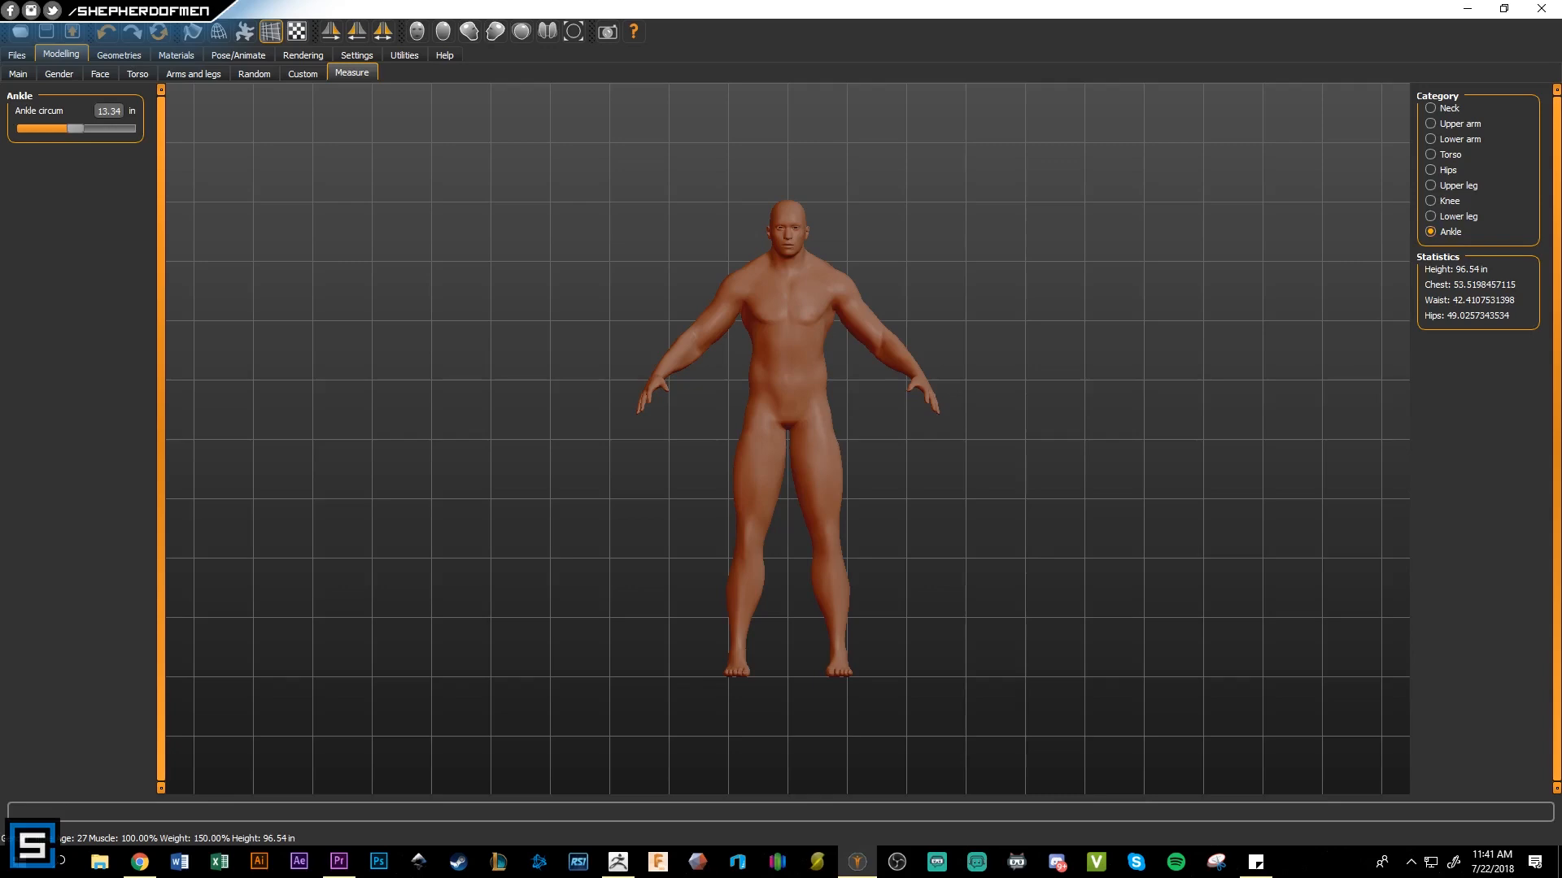
# Export the figure as Huge Guy.obj in Wavefront format and quit MakeHuman
pyautogui.click(17, 55)
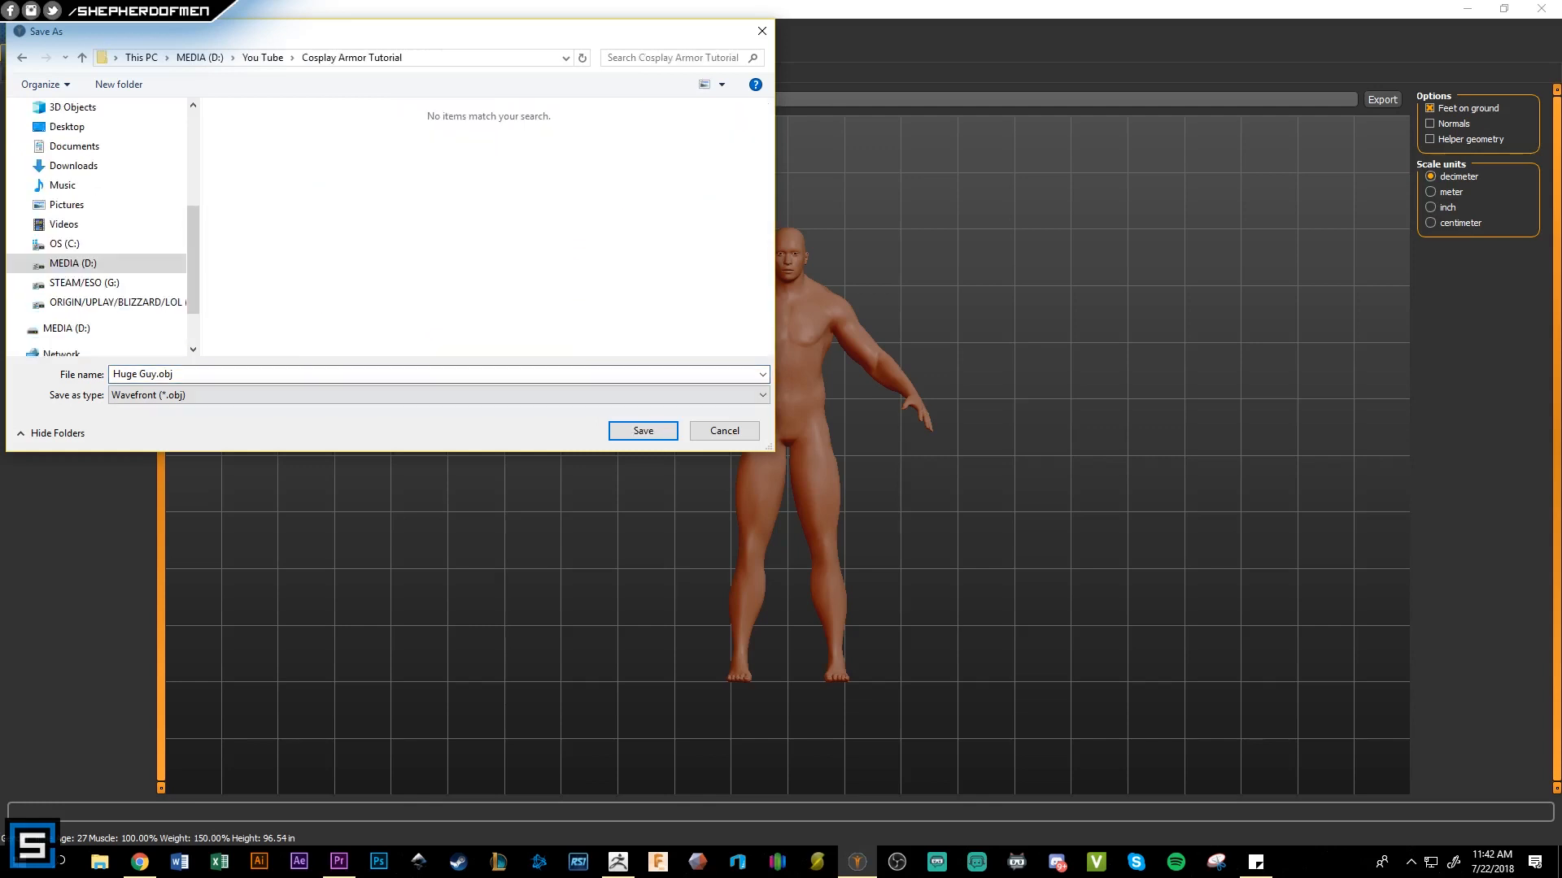
pyautogui.click(642, 429)
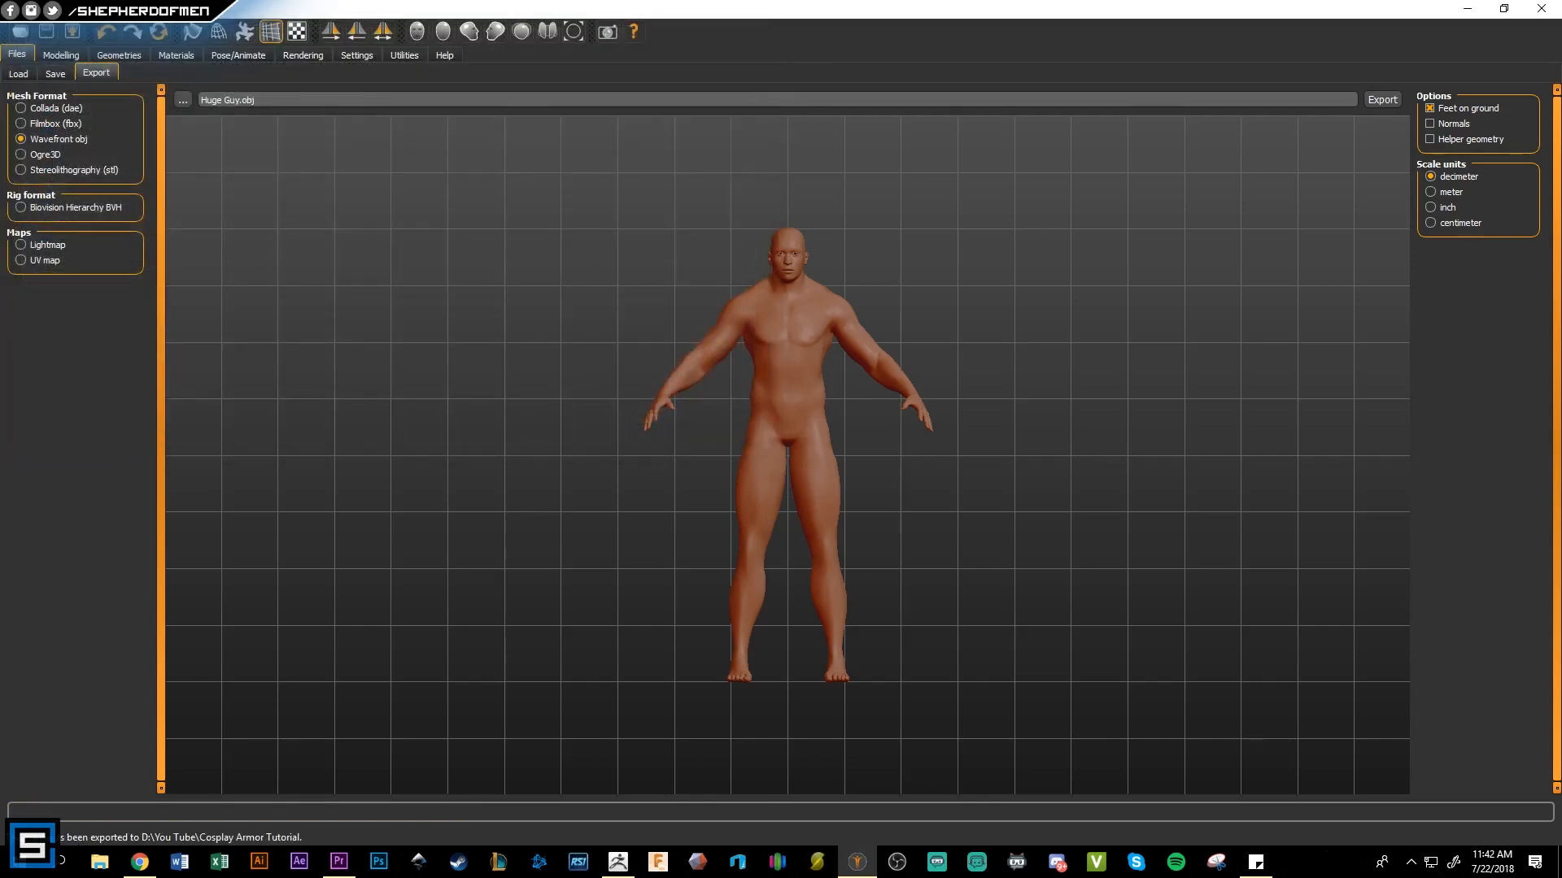
pyautogui.click(1547, 9)
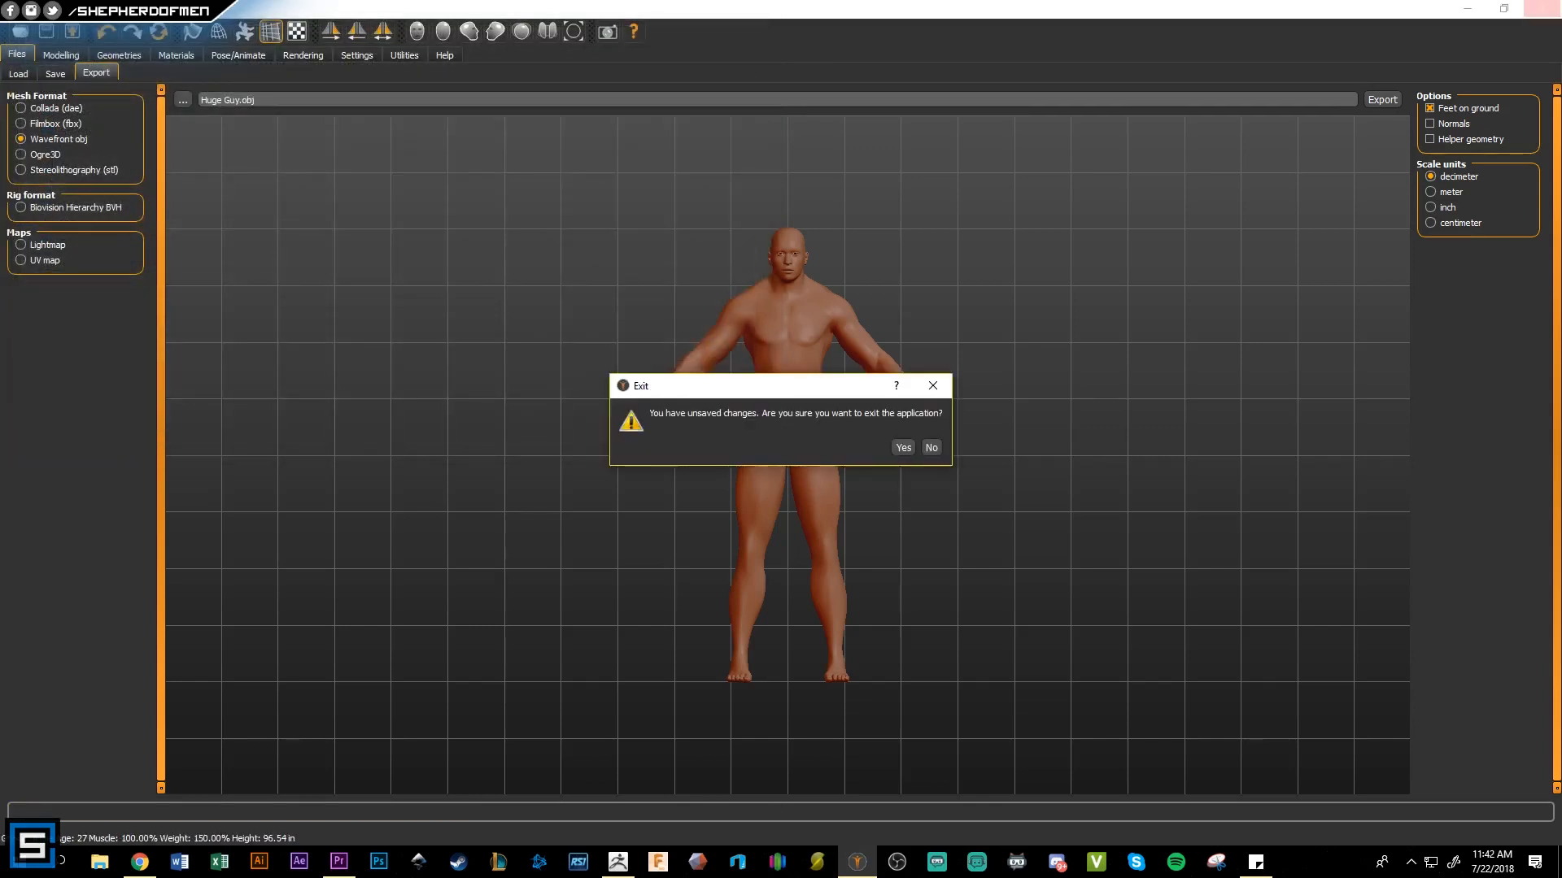
# Confirm exiting MakeHuman and start the DynaMesh128 project in ZBrush for importing Huge Guy.obj
pyautogui.click(901, 447)
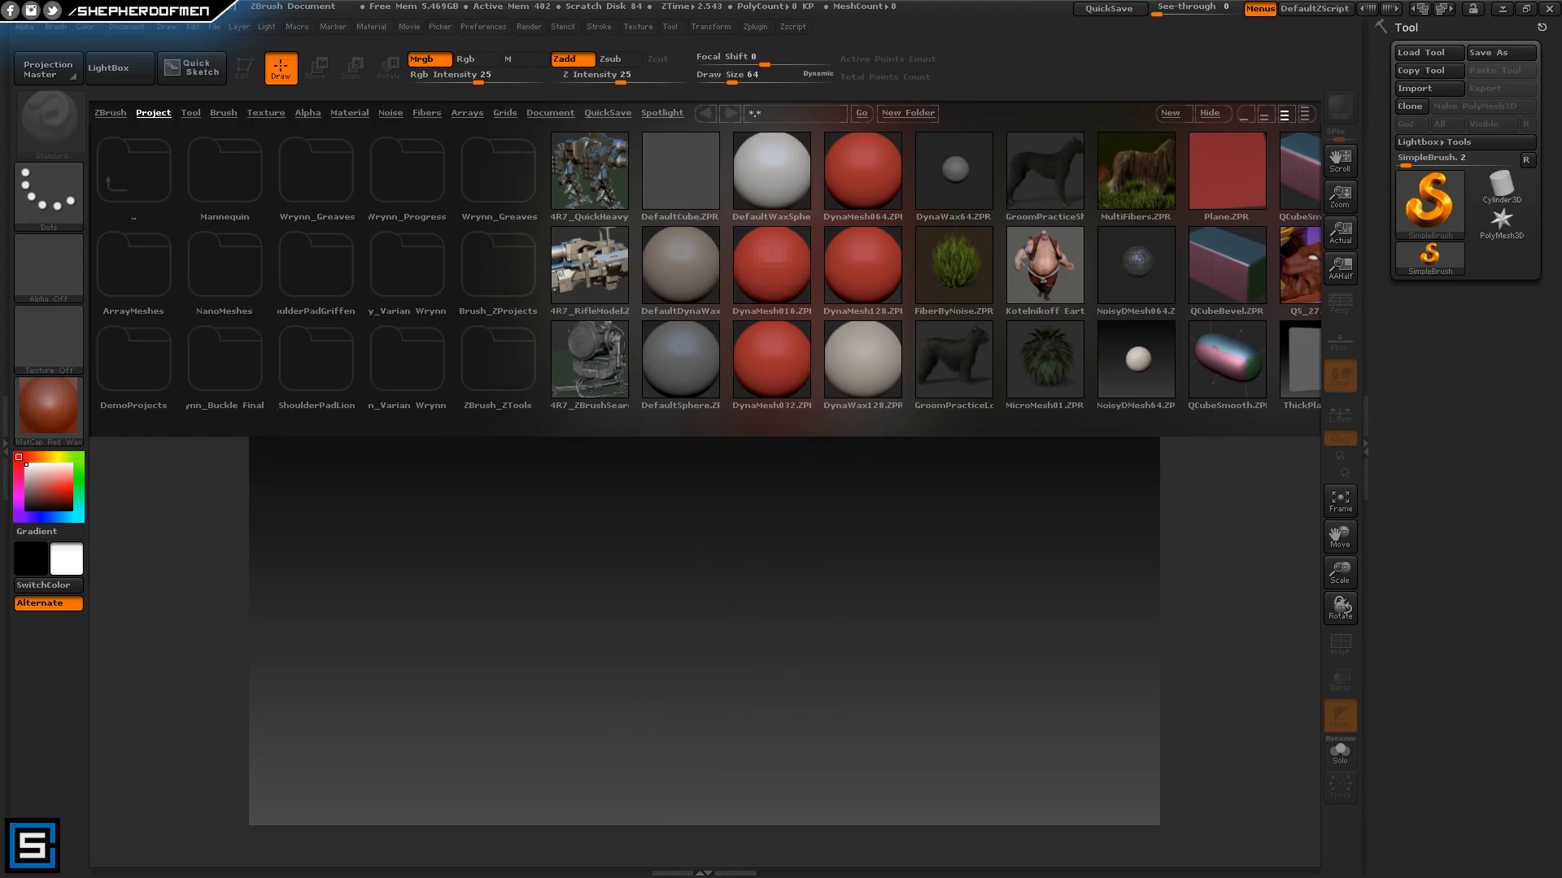
pyautogui.click(862, 265)
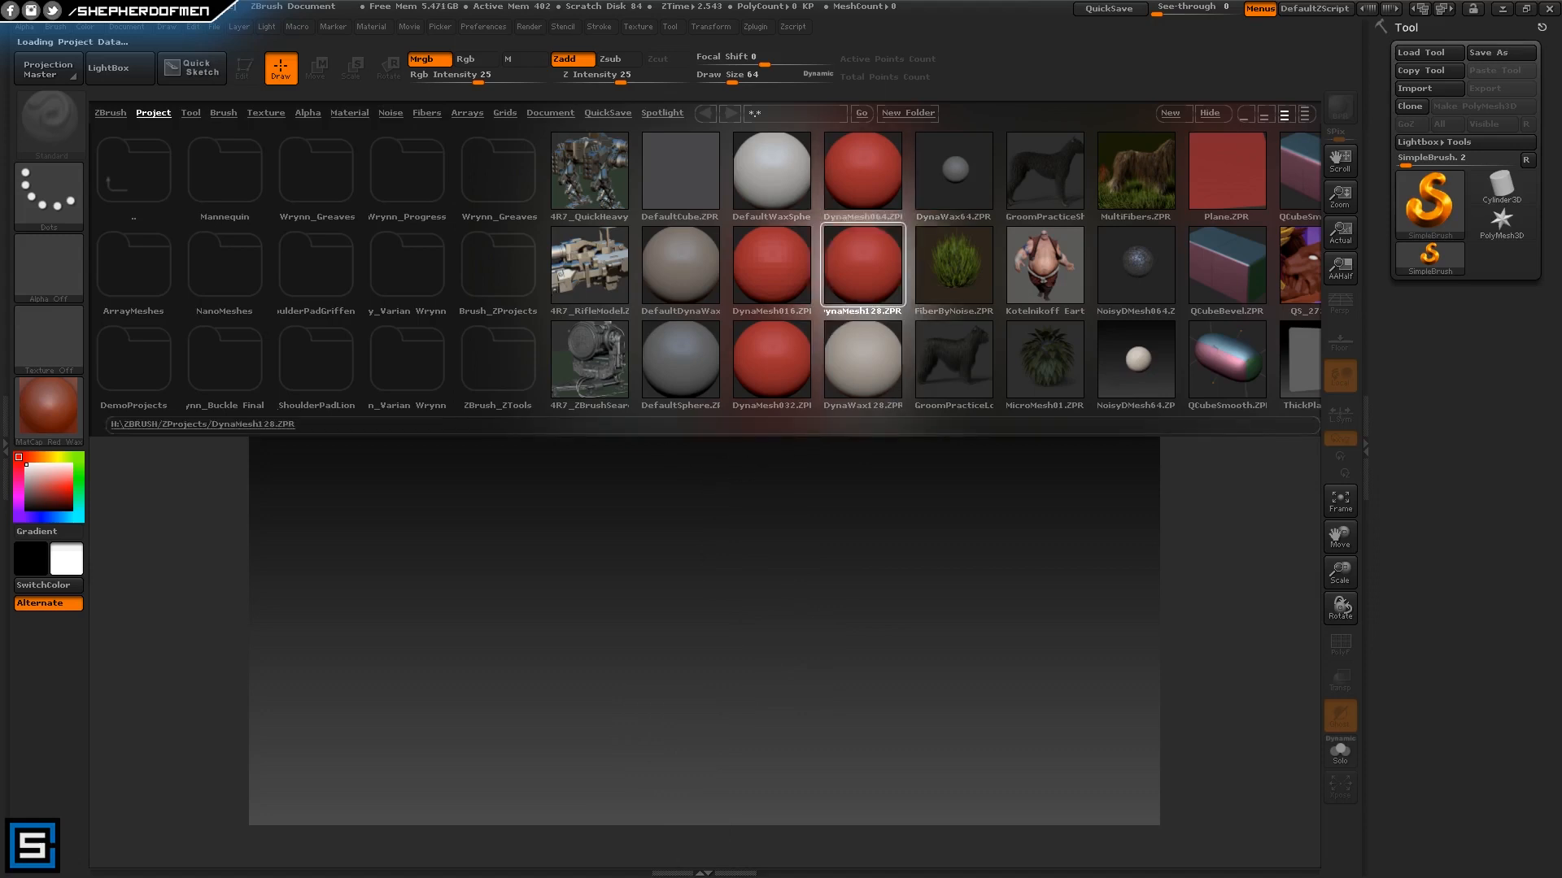
pyautogui.doubleClick(862, 265)
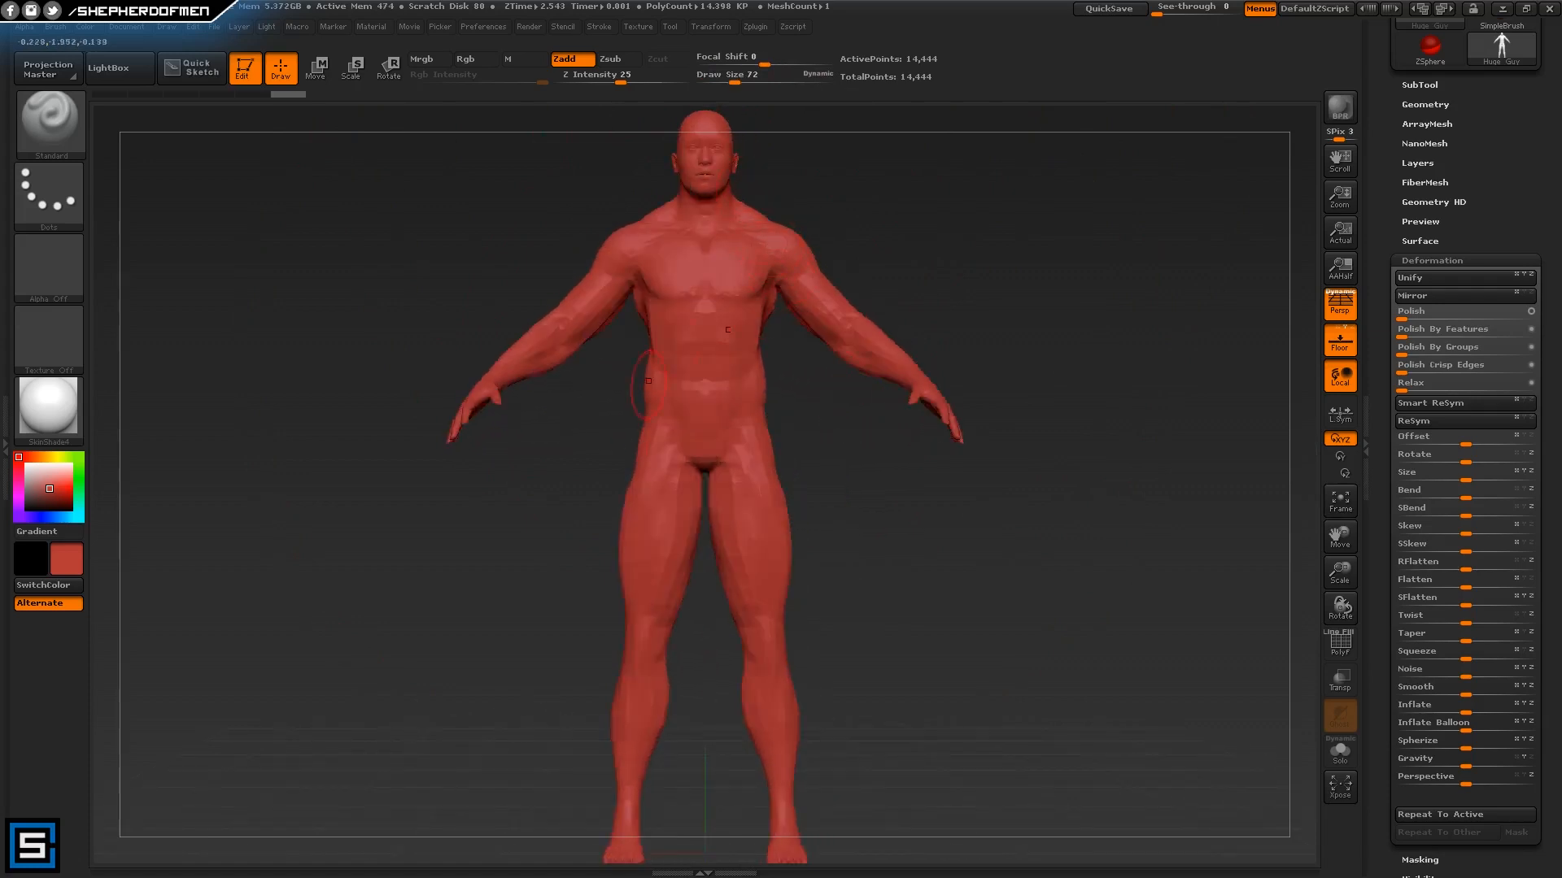
pyautogui.click(711, 26)
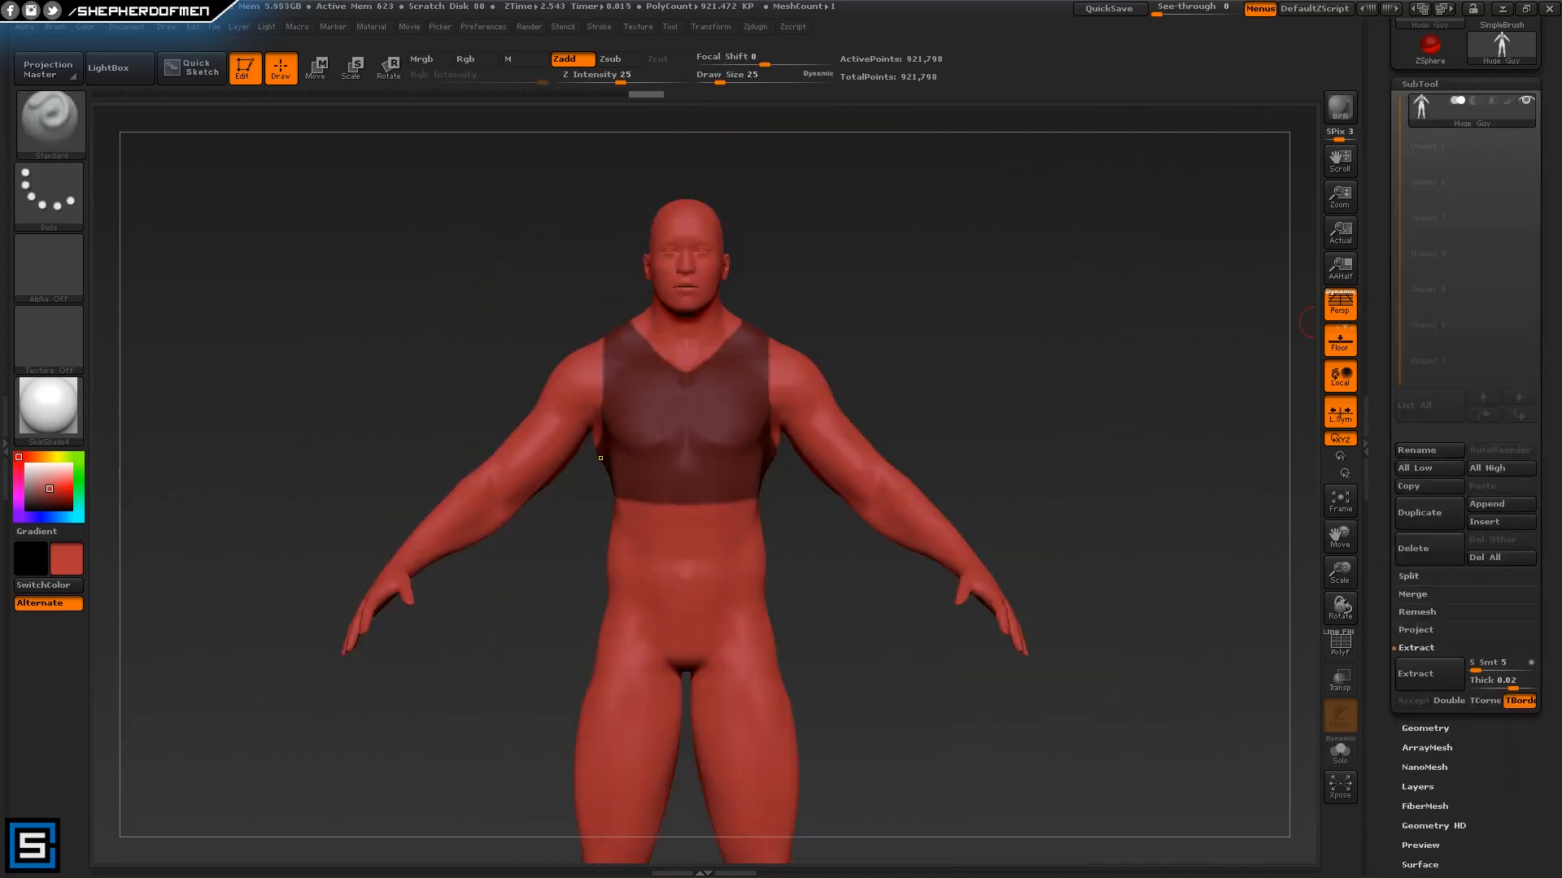
pyautogui.moveTo(1498, 680)
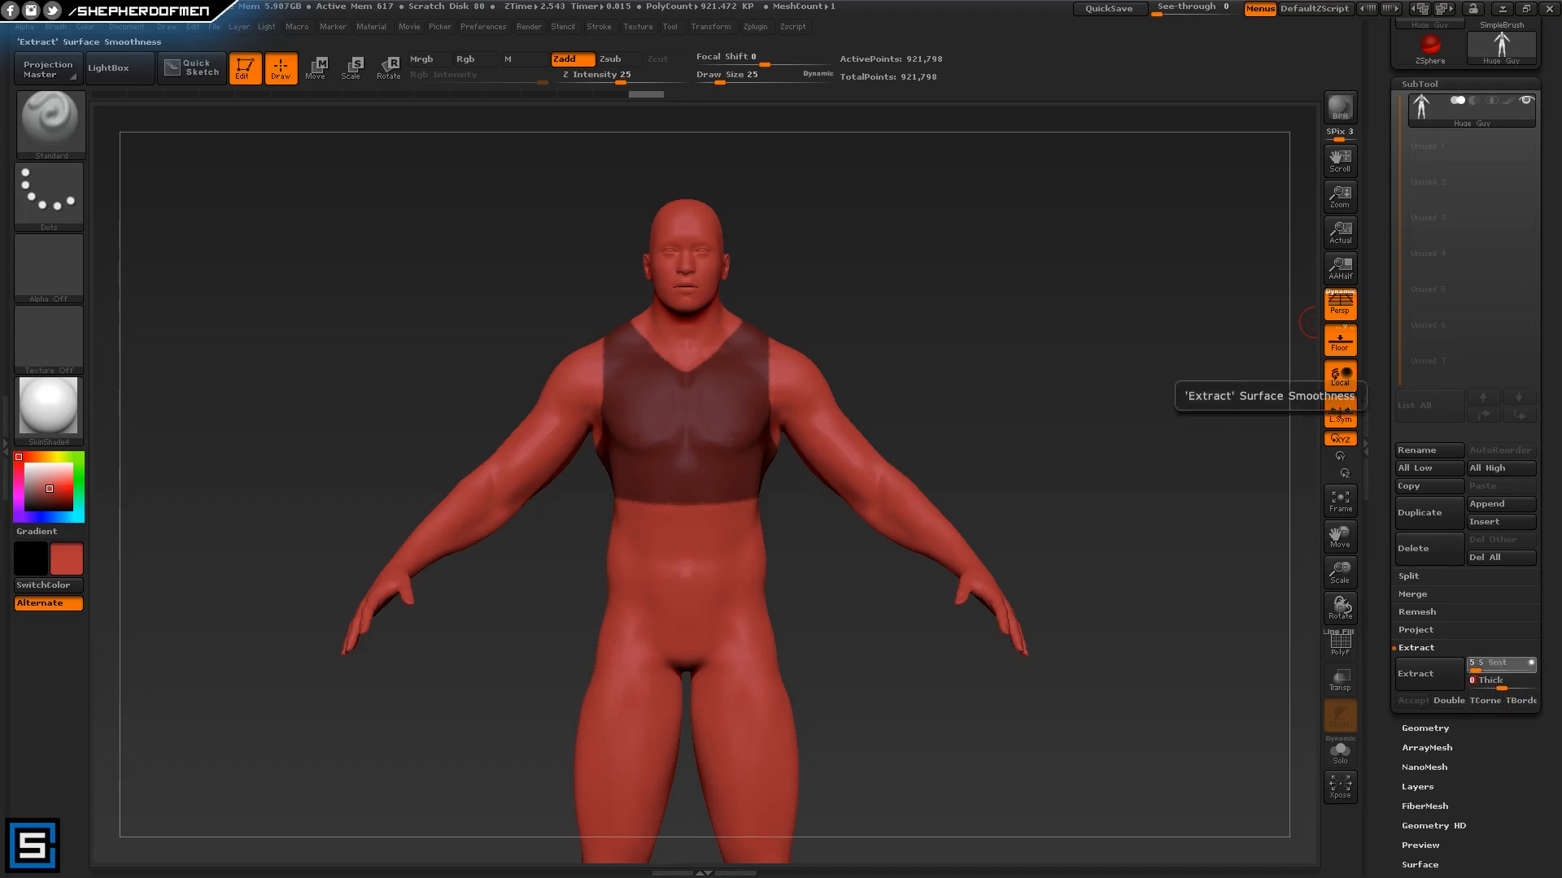
# Extract the masked chest region with set smoothness, accept it and select the Extract1 subtool
pyautogui.click(1485, 664)
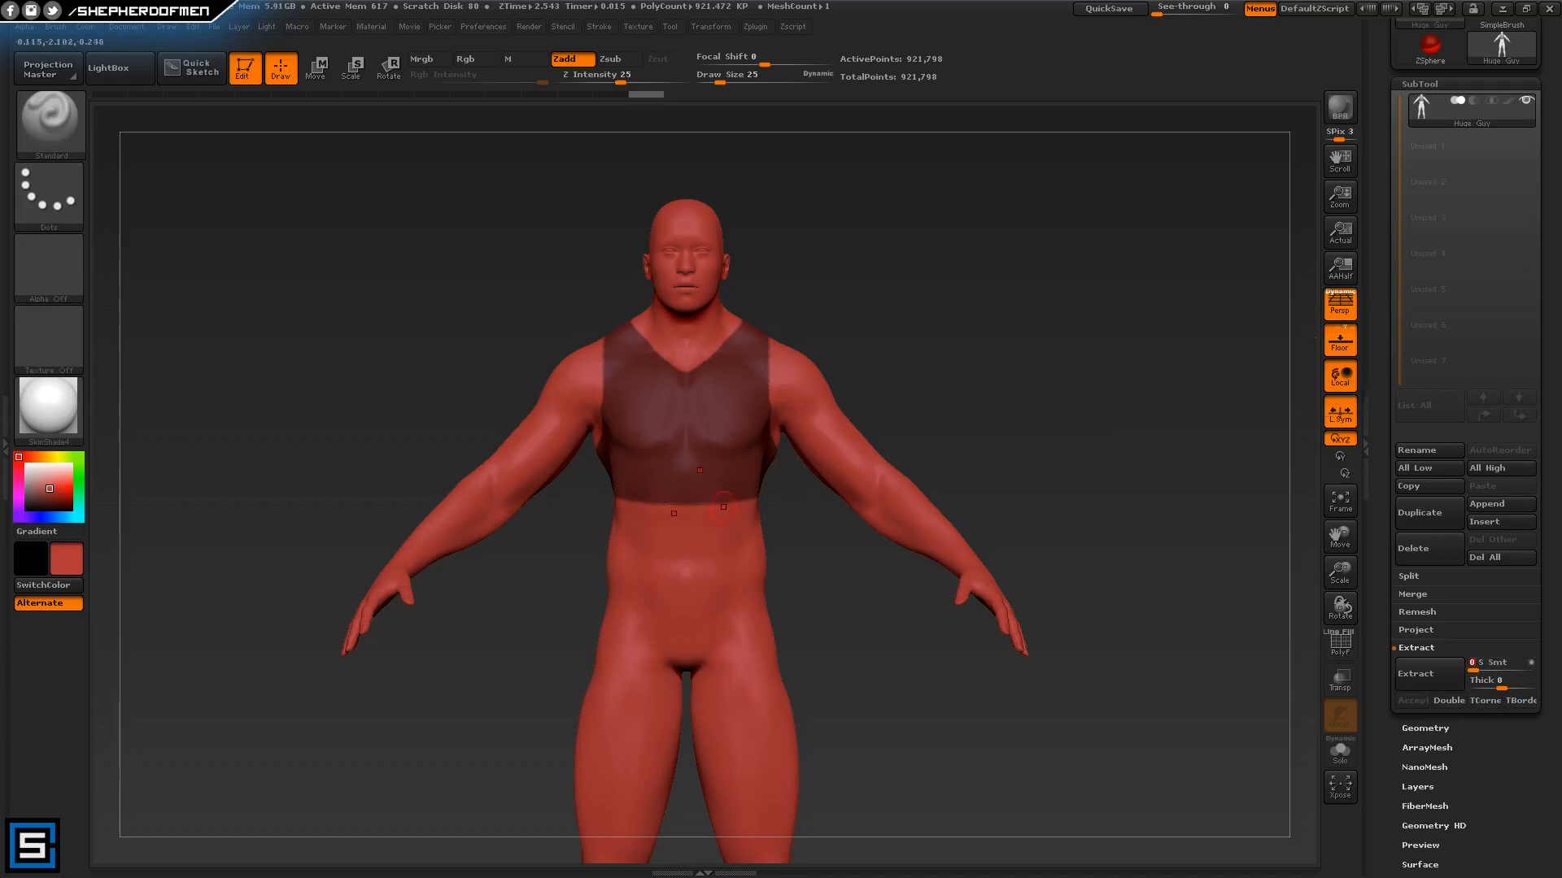
pyautogui.click(1426, 673)
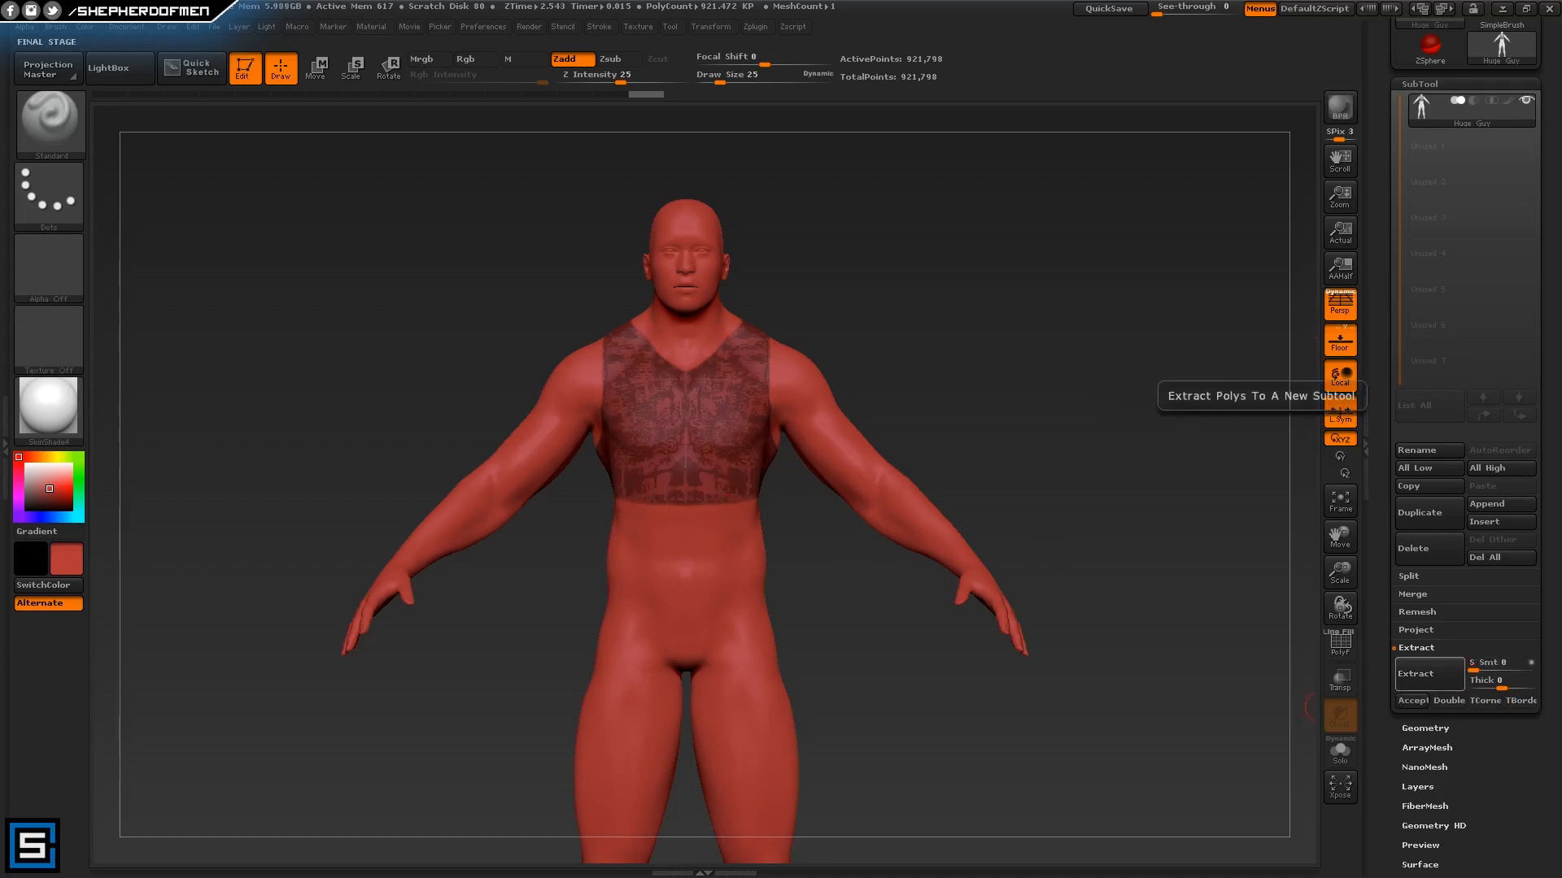
pyautogui.click(1414, 673)
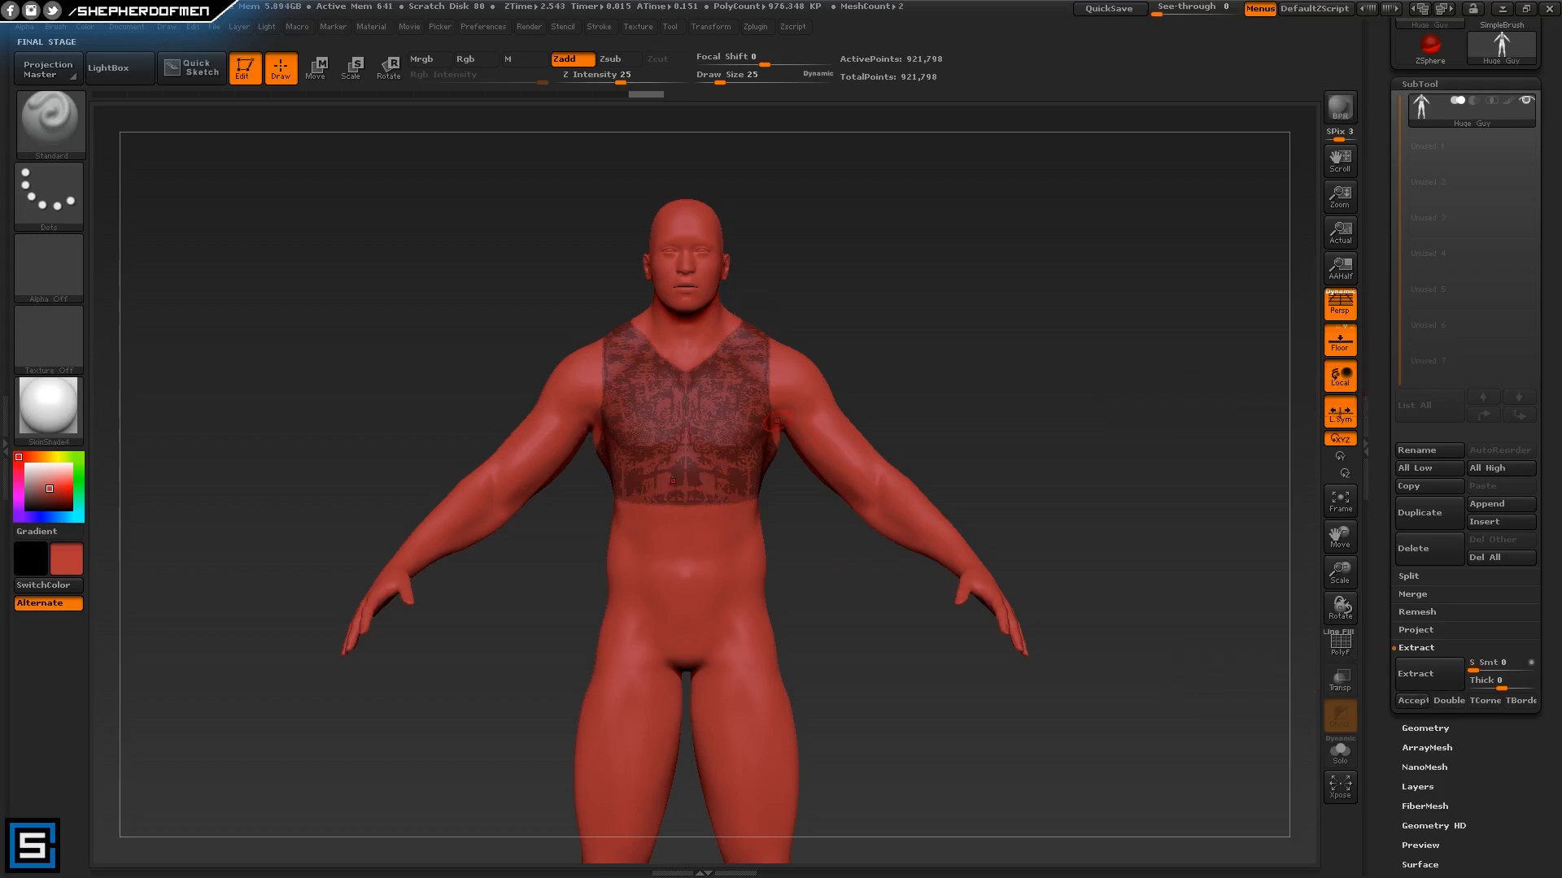
pyautogui.click(1413, 673)
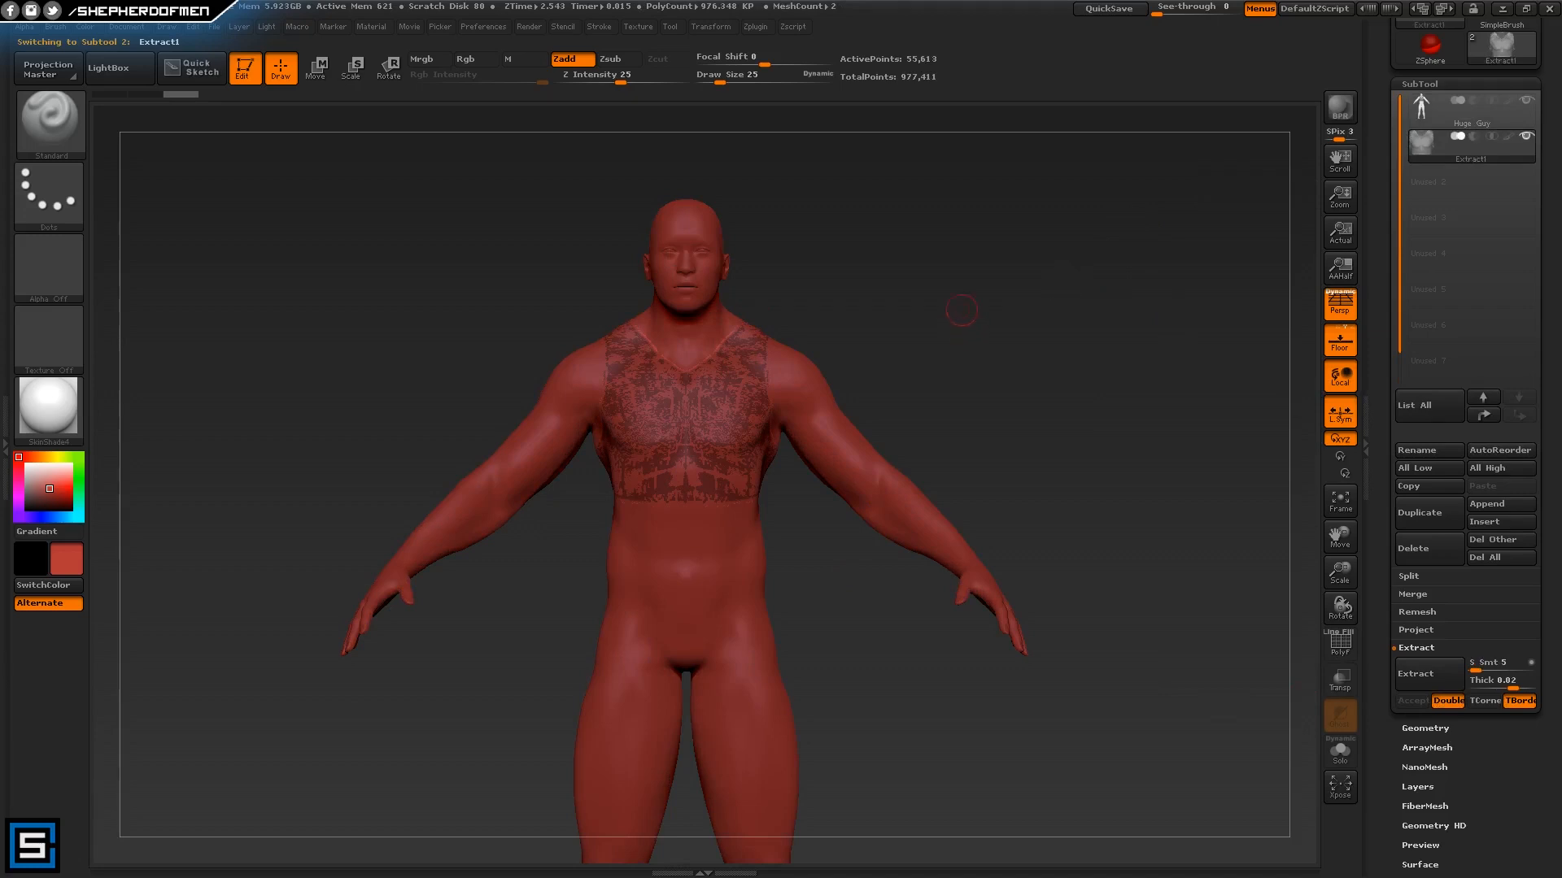
pyautogui.moveTo(1312, 242)
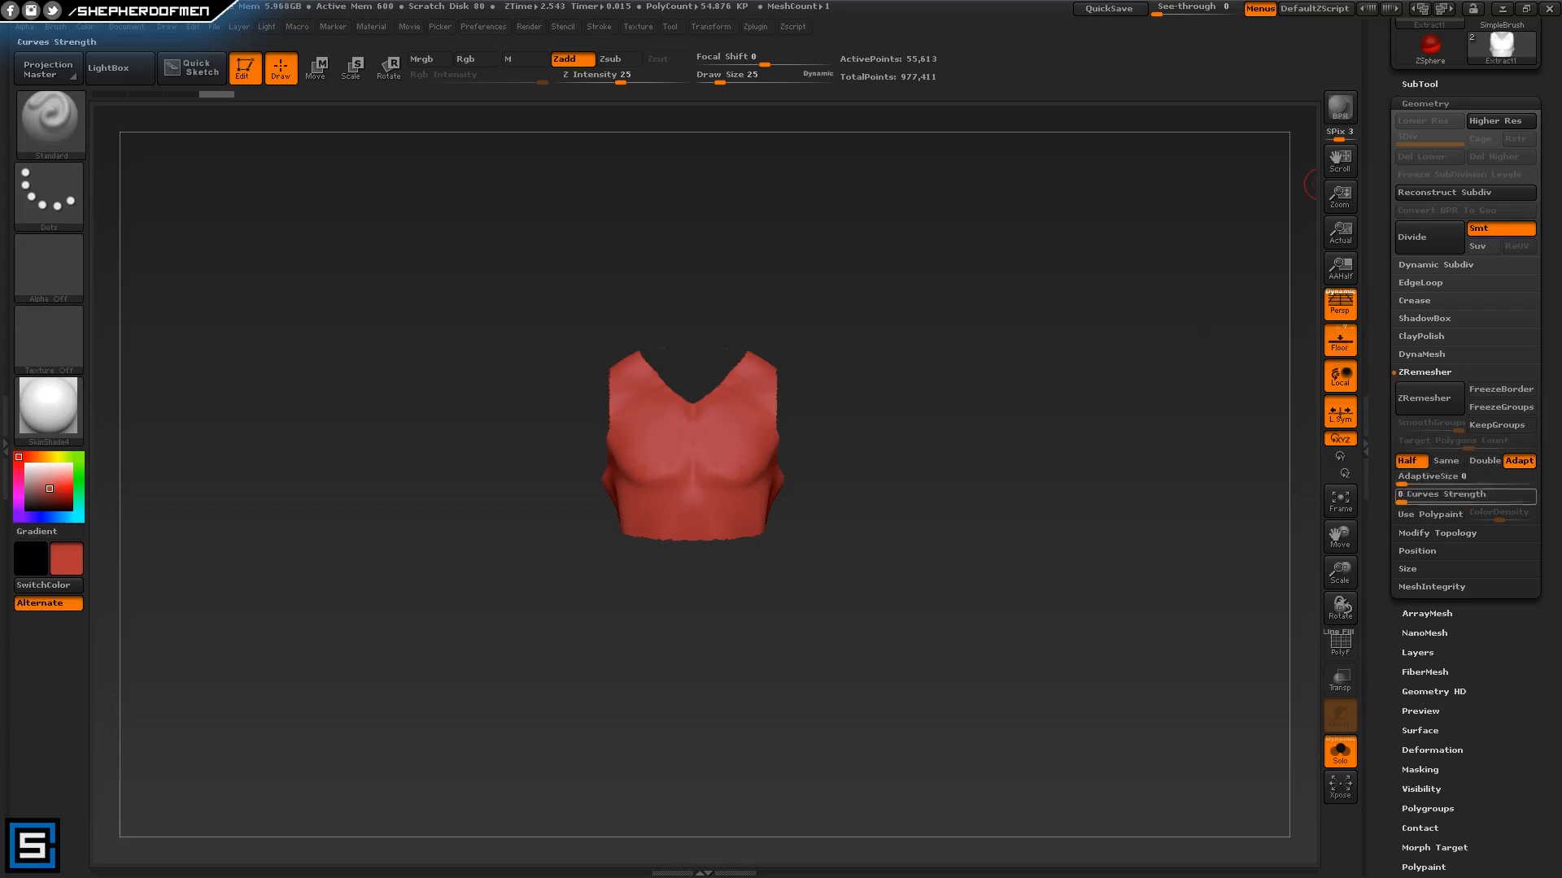
pyautogui.moveTo(1338, 341)
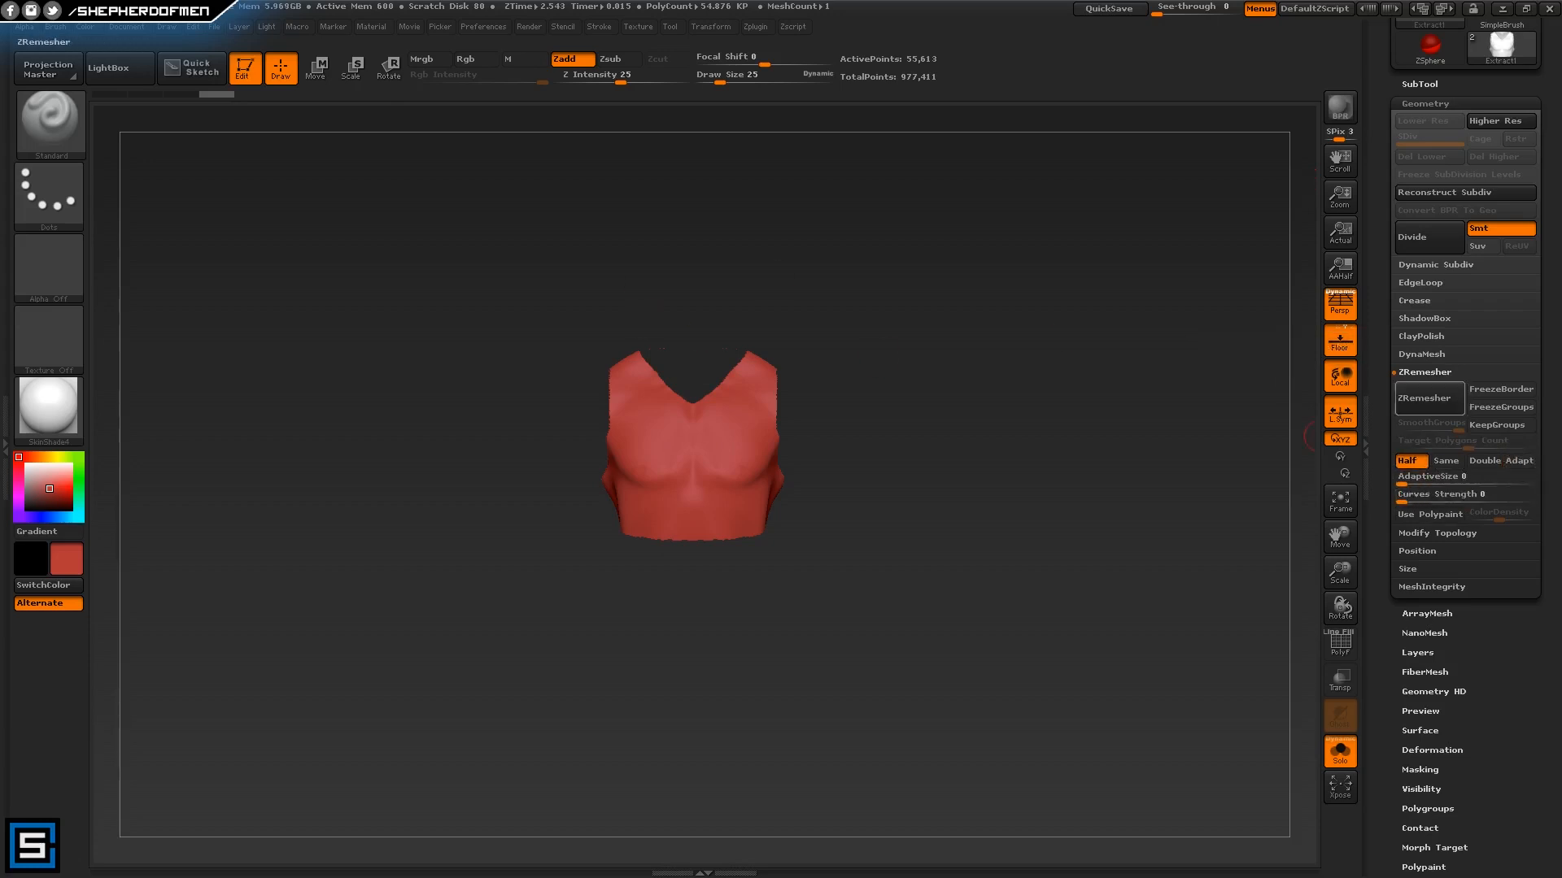
# ZRemesh the plate repeatedly down to a very low-poly quad mesh, then Mirror And Weld it
pyautogui.click(1427, 397)
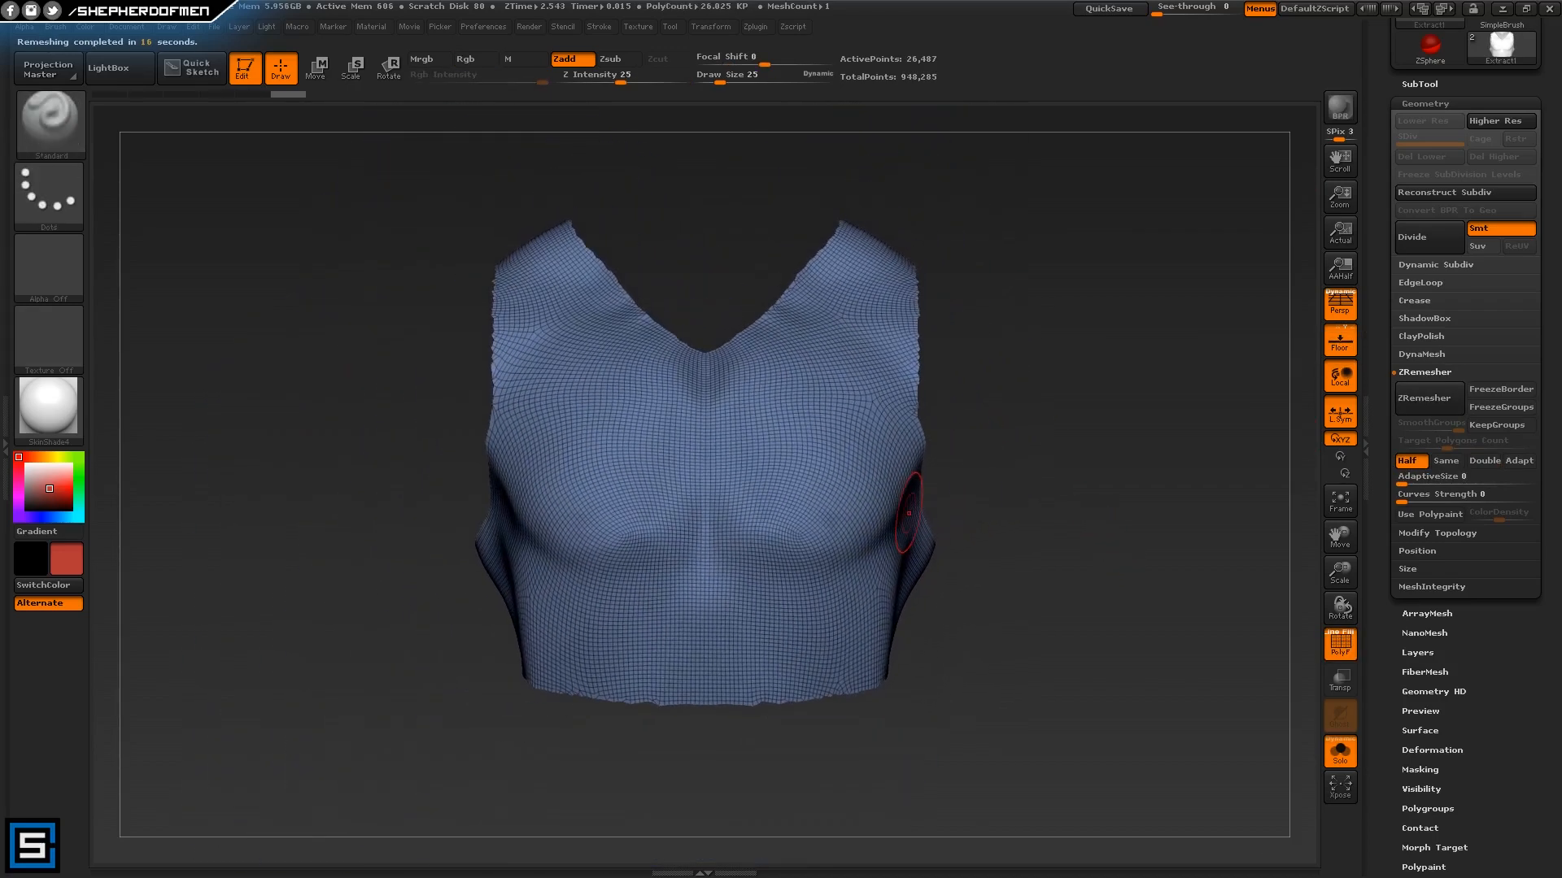
pyautogui.moveTo(1338, 345)
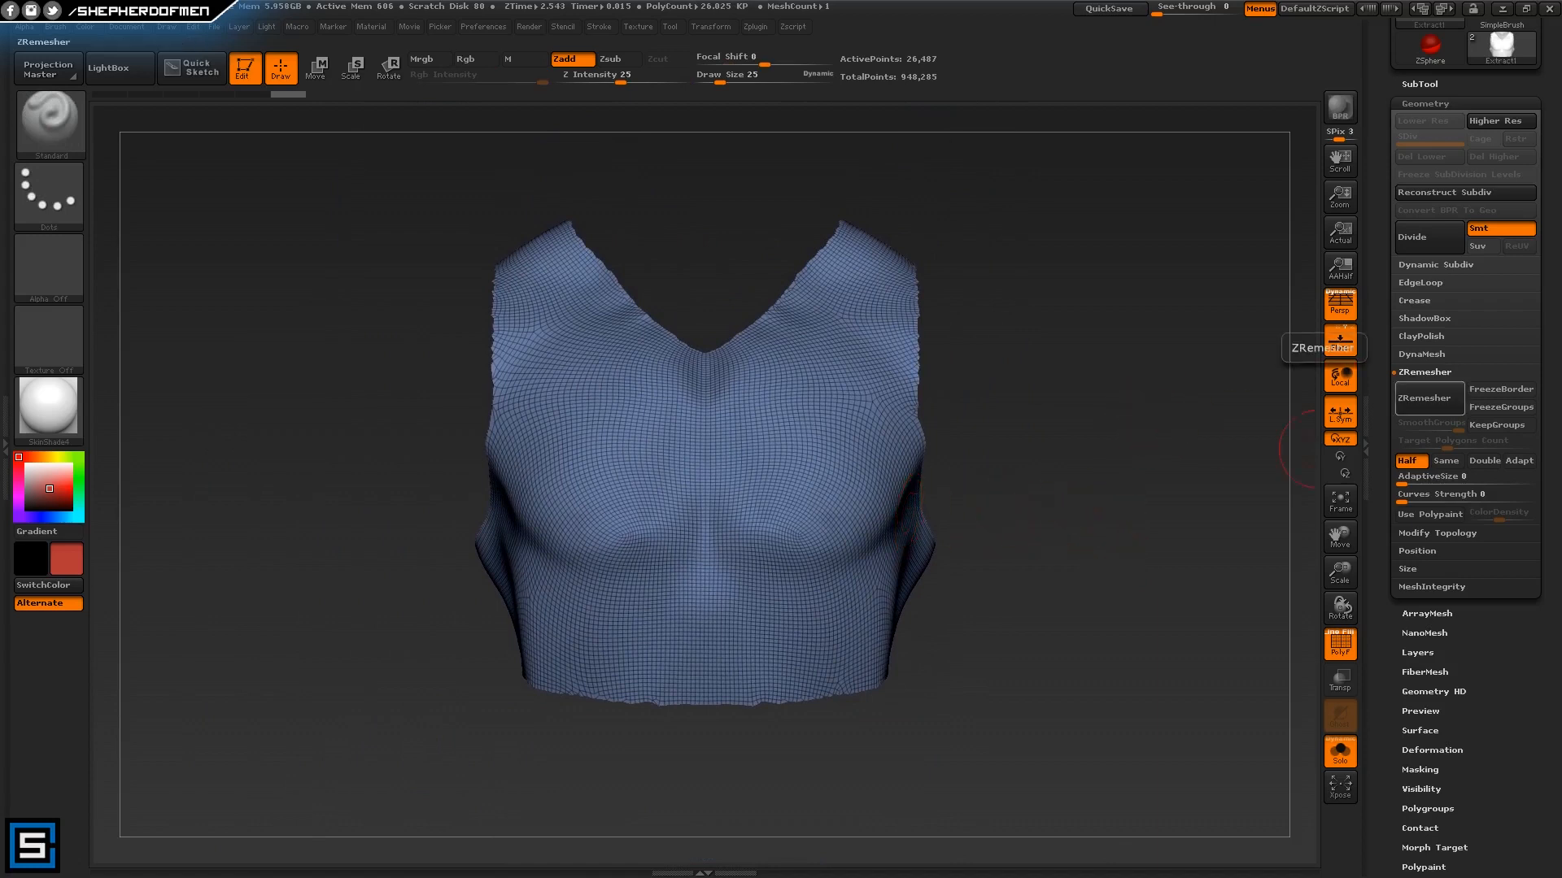
pyautogui.click(1428, 397)
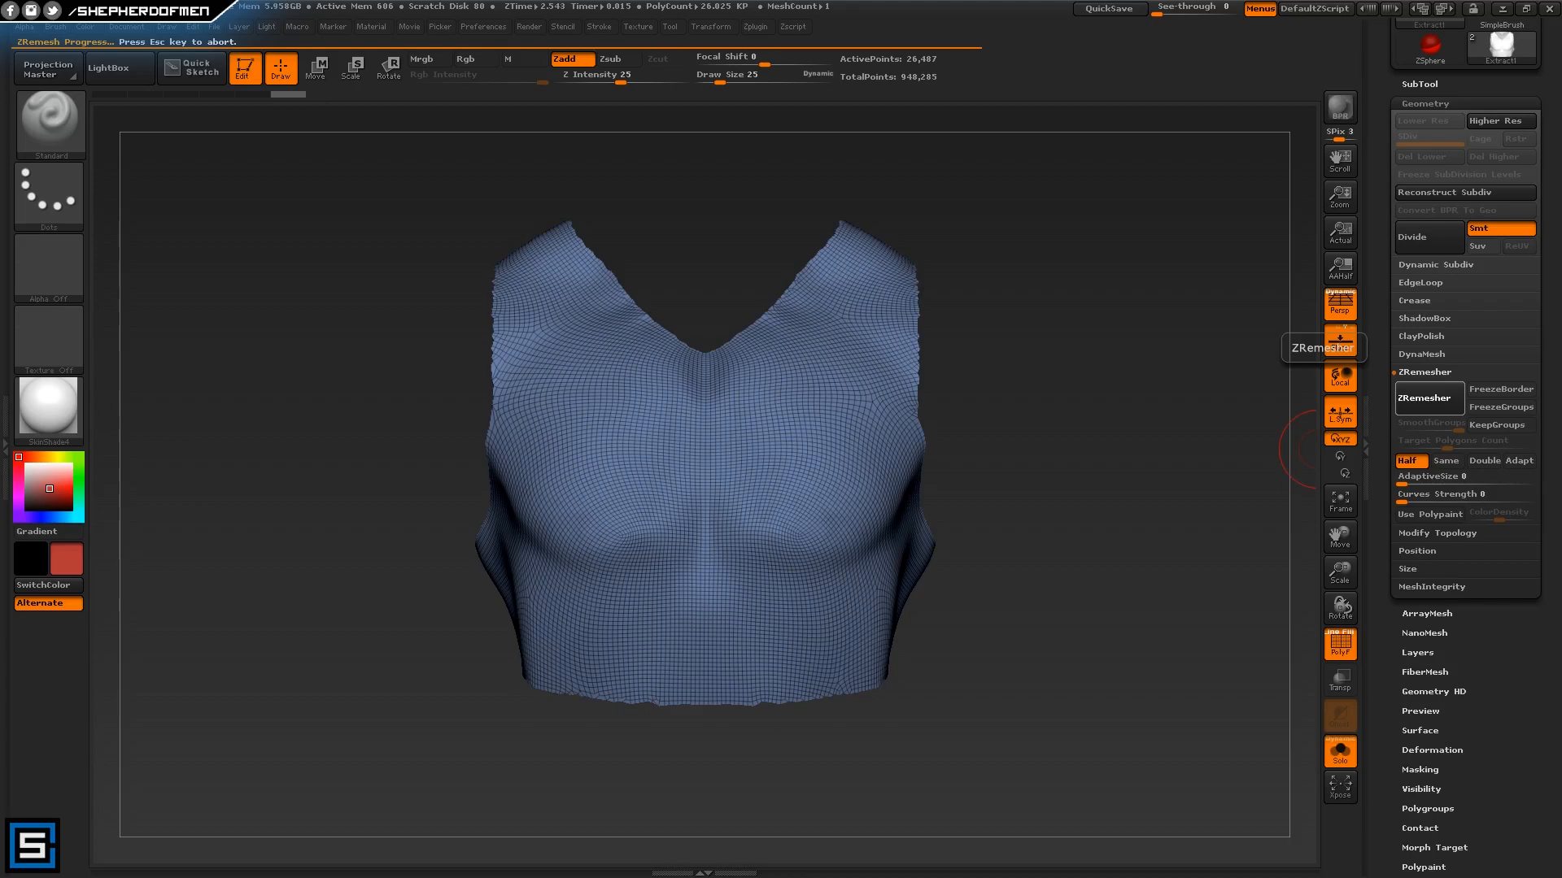
pyautogui.click(1426, 397)
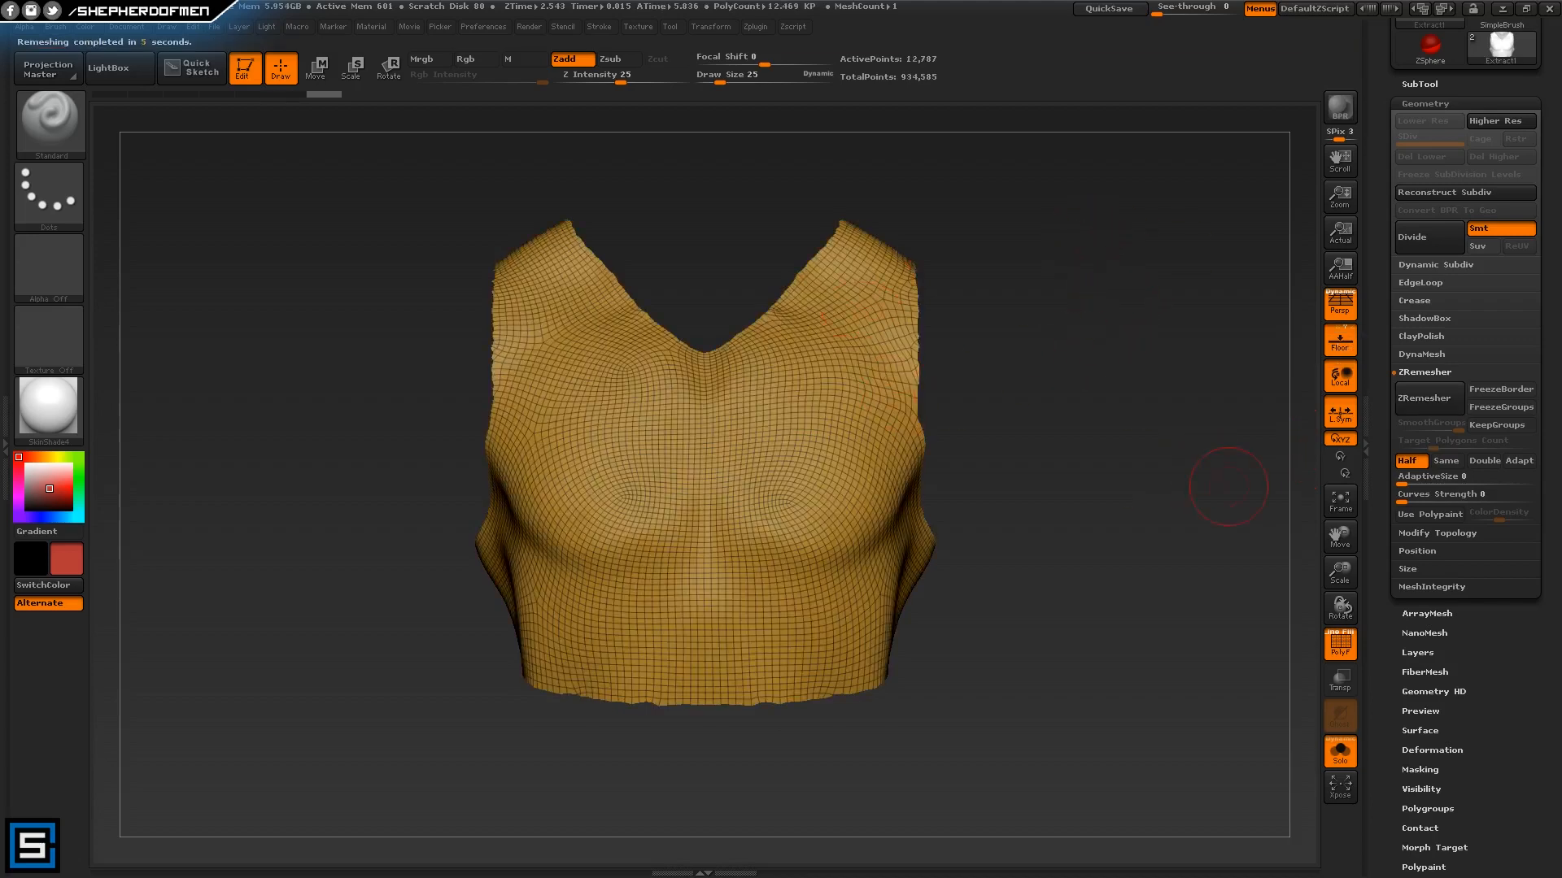
pyautogui.click(1427, 399)
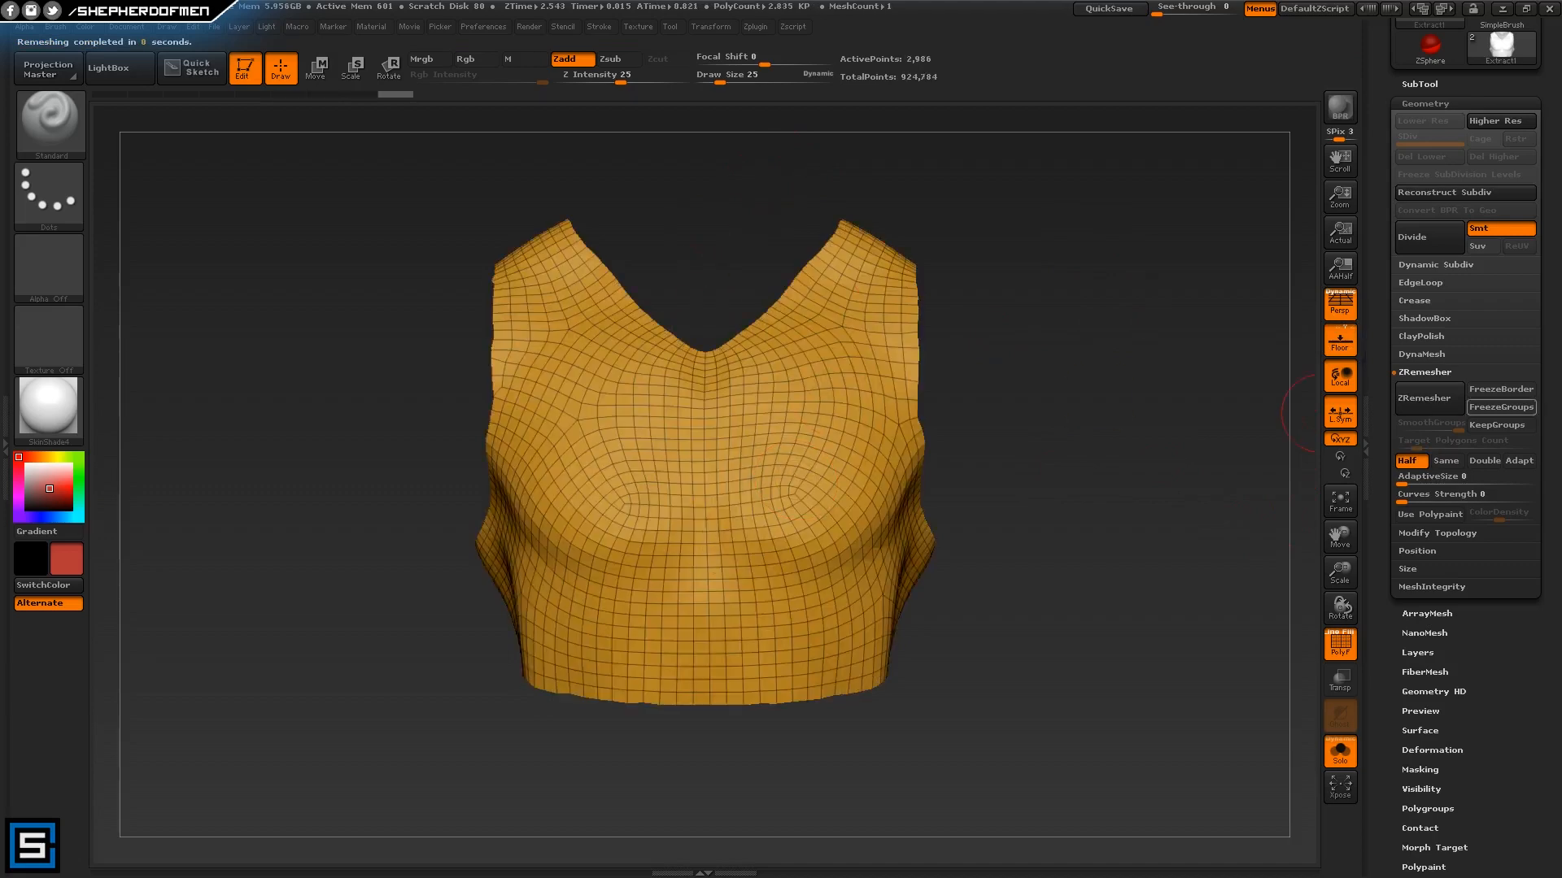
pyautogui.click(1427, 396)
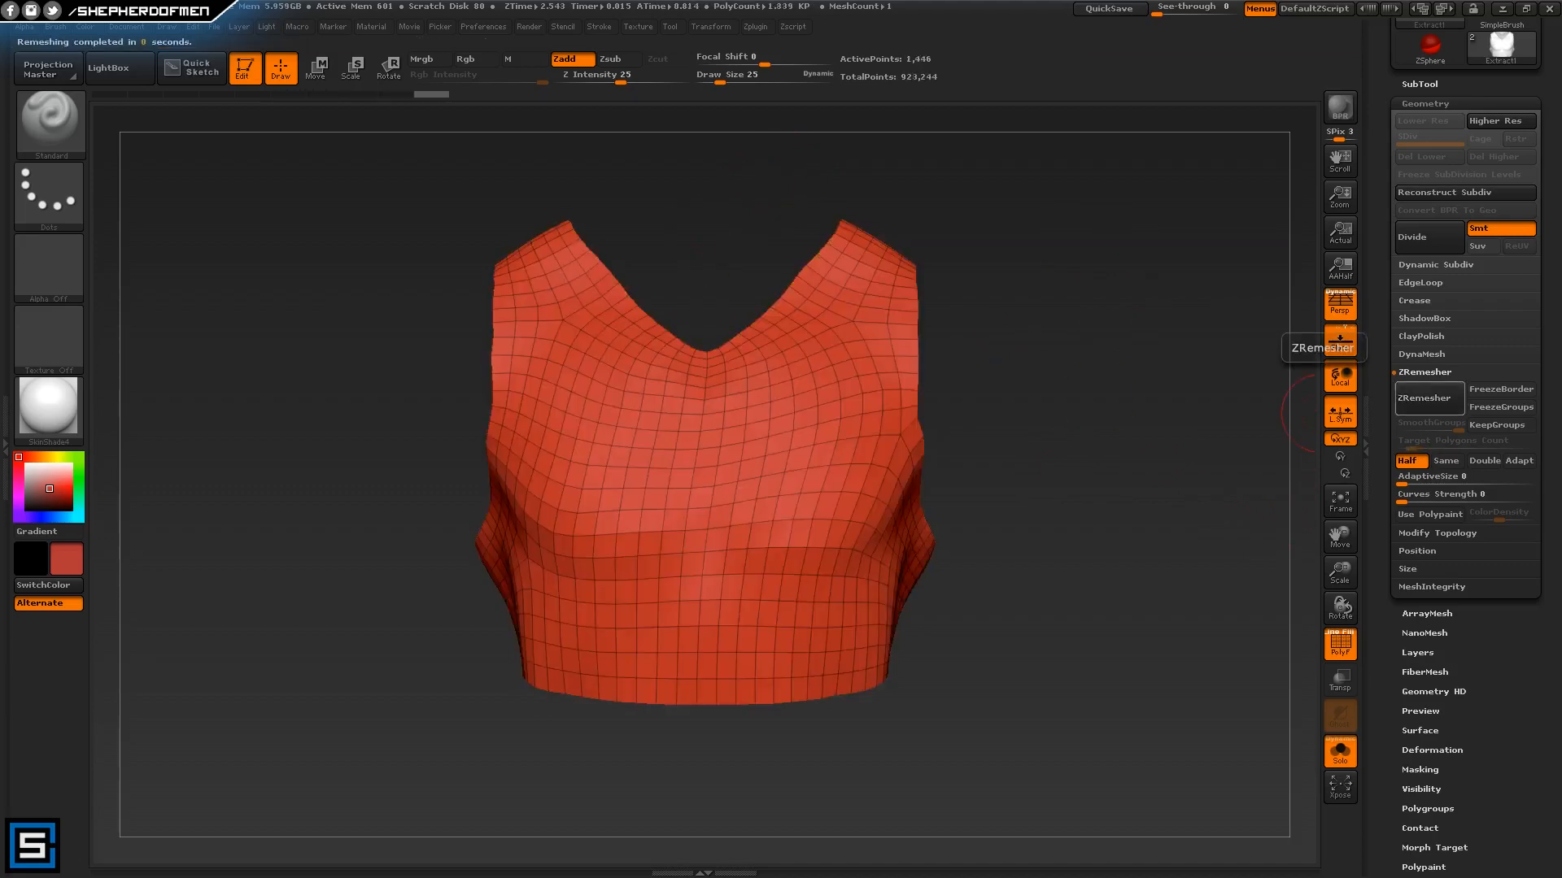
pyautogui.click(1427, 397)
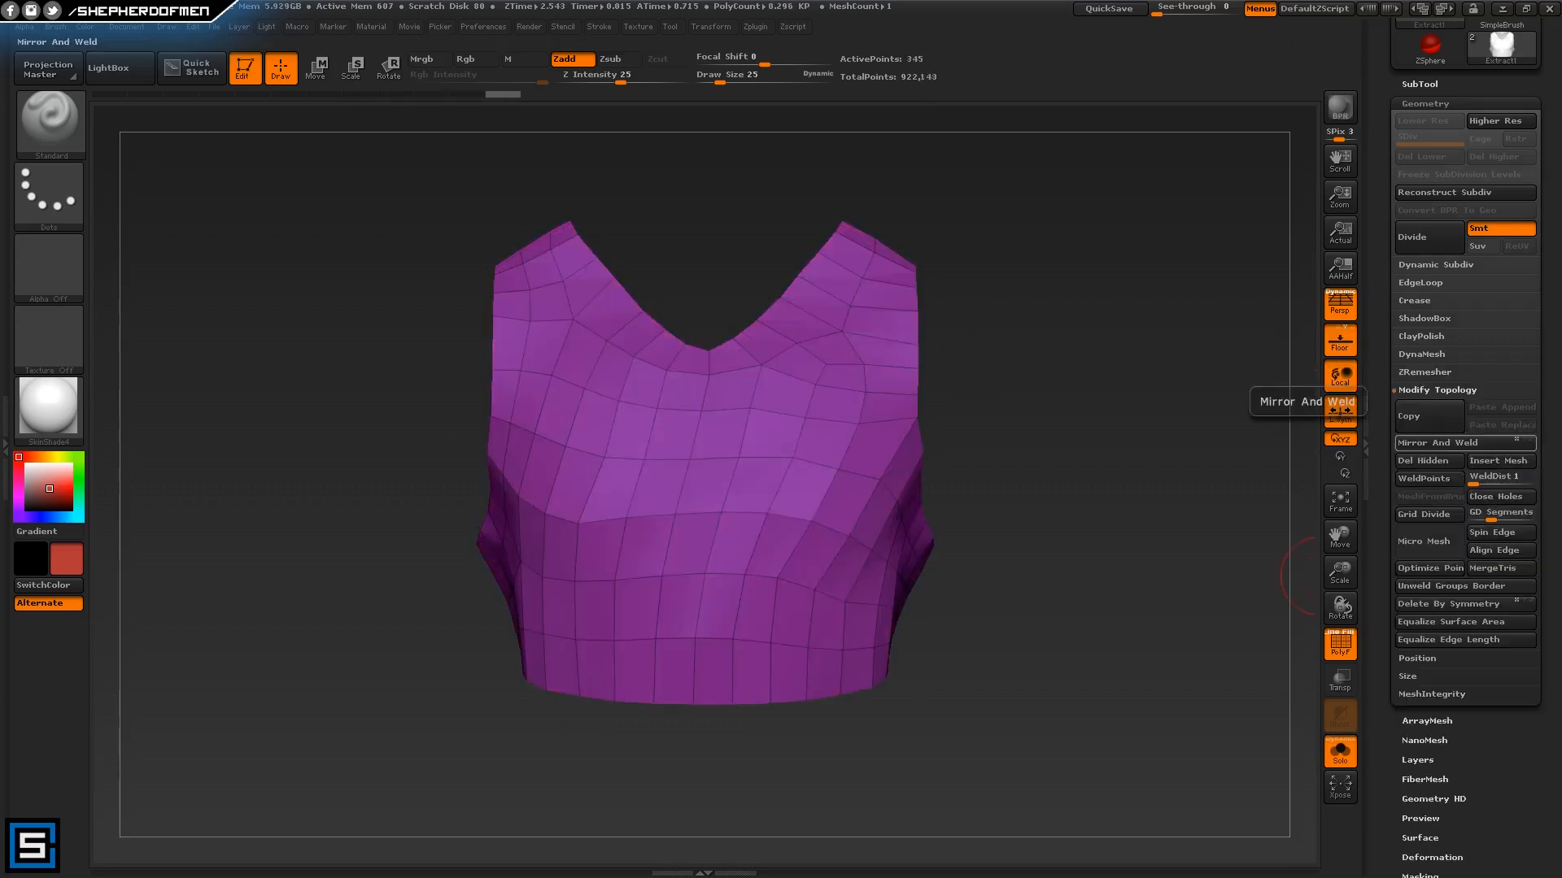
pyautogui.moveTo(769, 642)
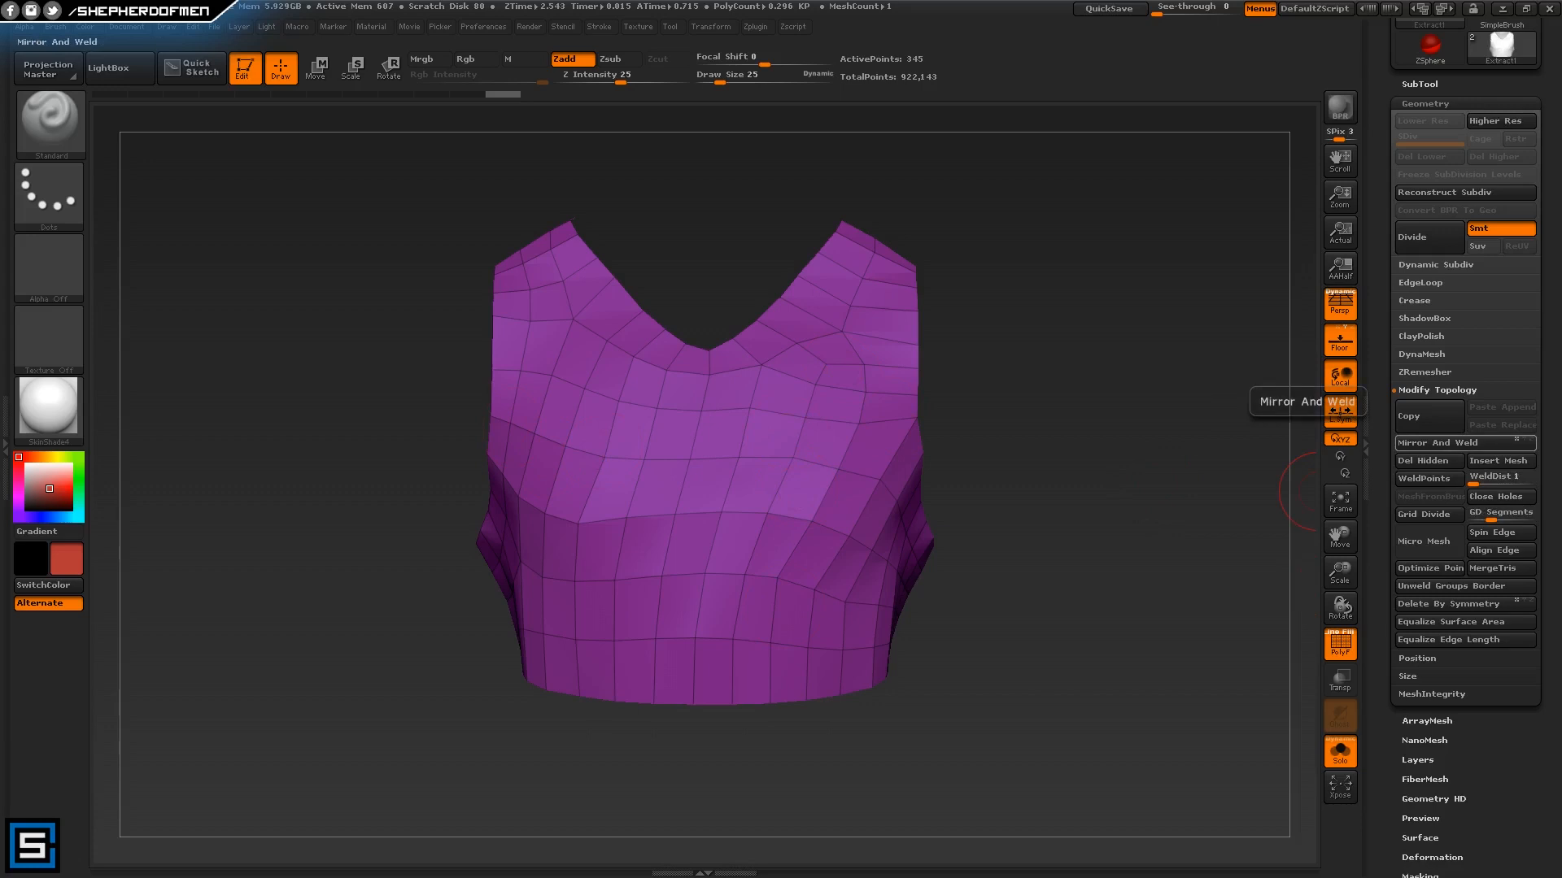
pyautogui.click(1440, 443)
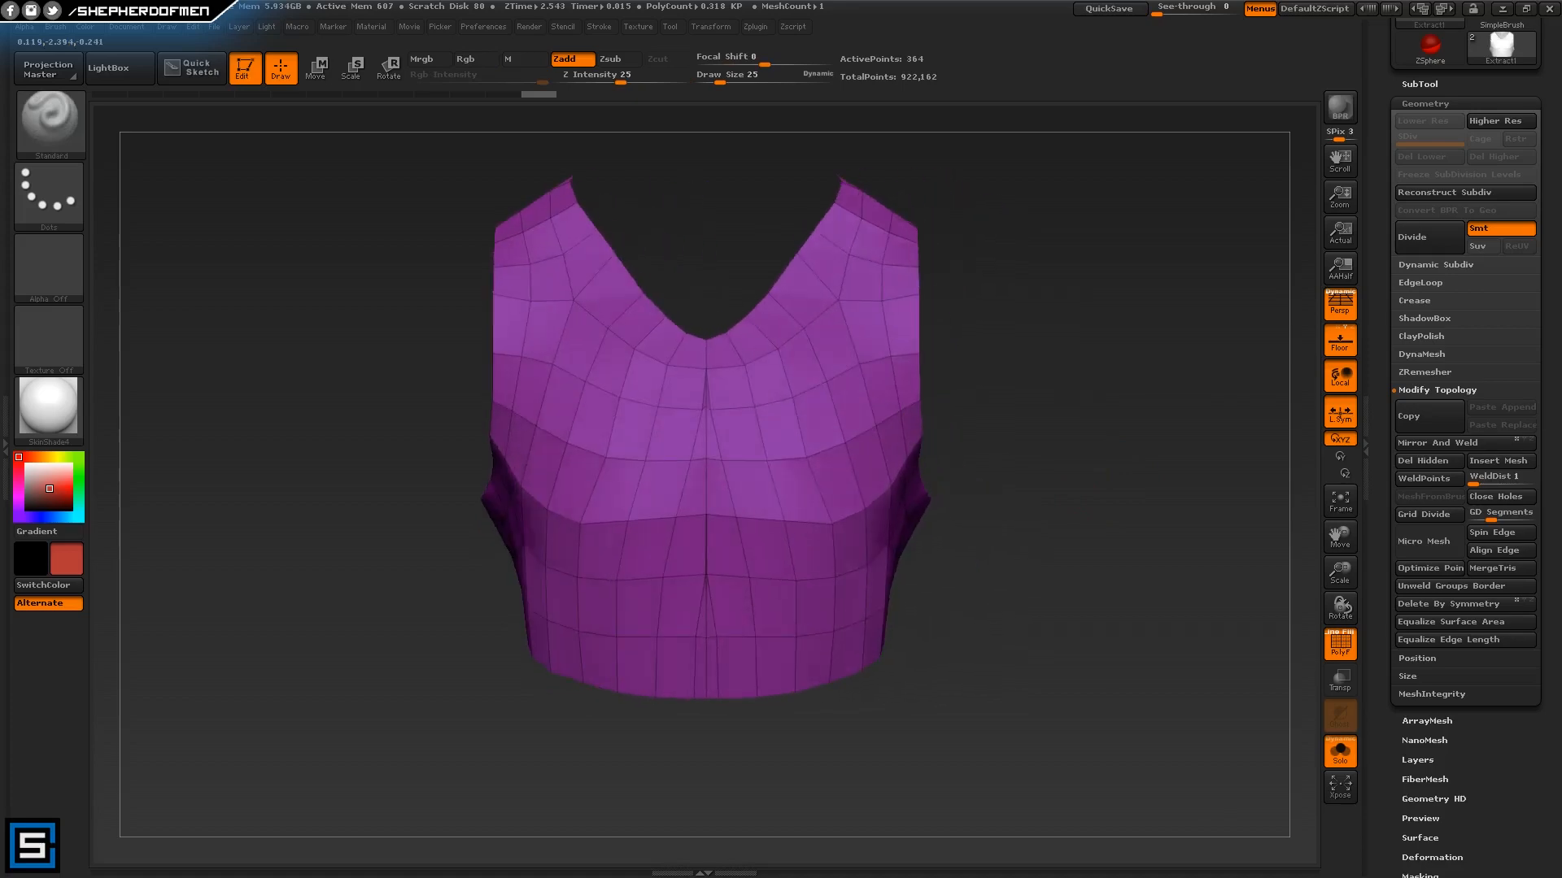
# Select the ZModeler brush and set its point action to Move, targeting by brush radius
pyautogui.click(47, 117)
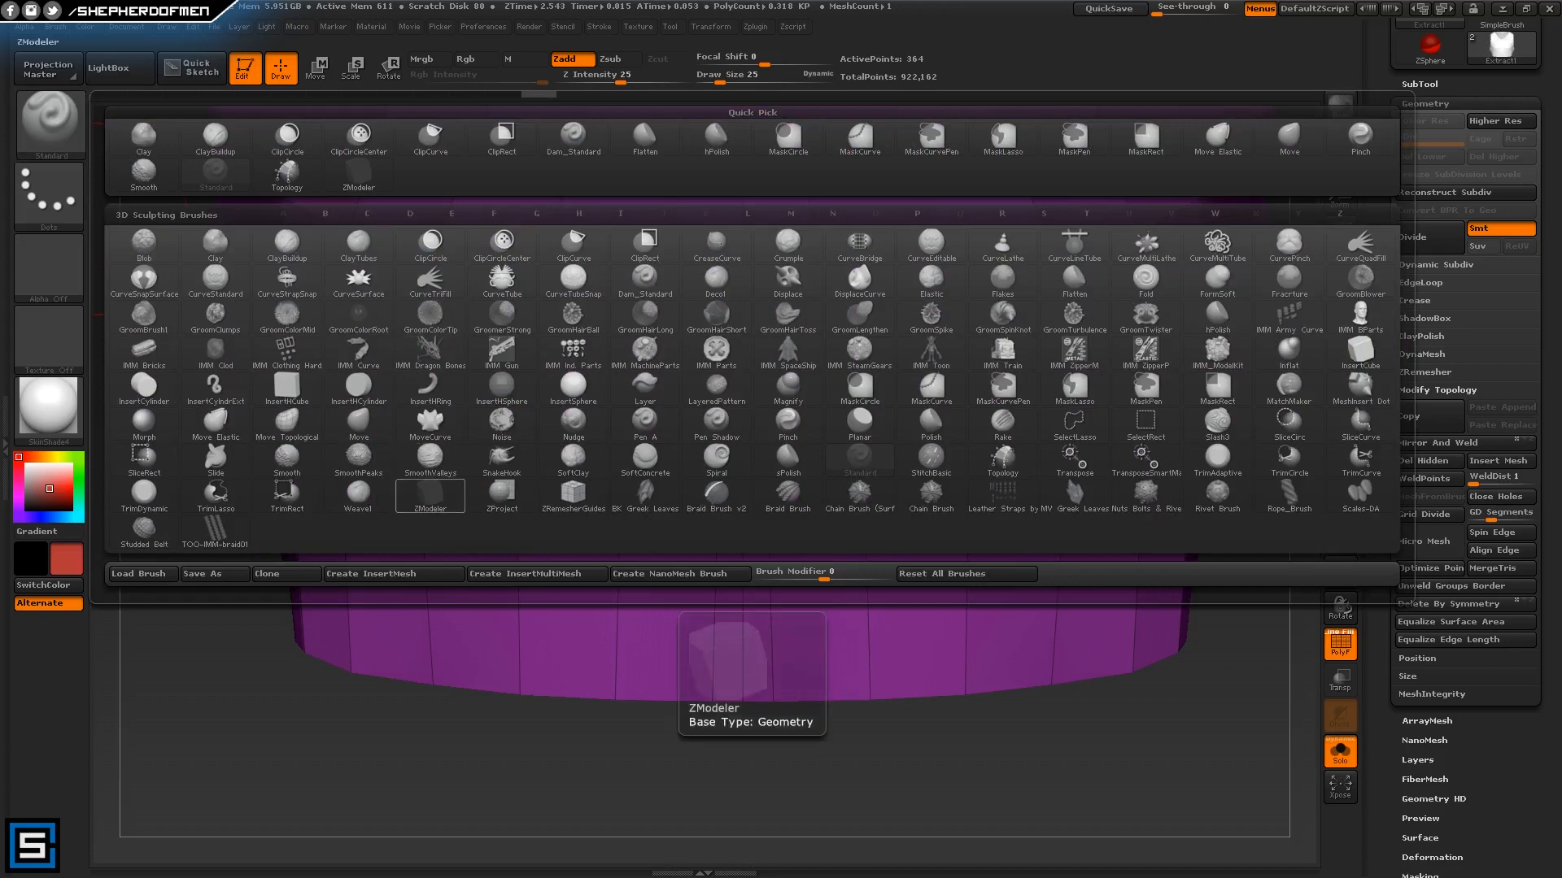
pyautogui.click(790, 213)
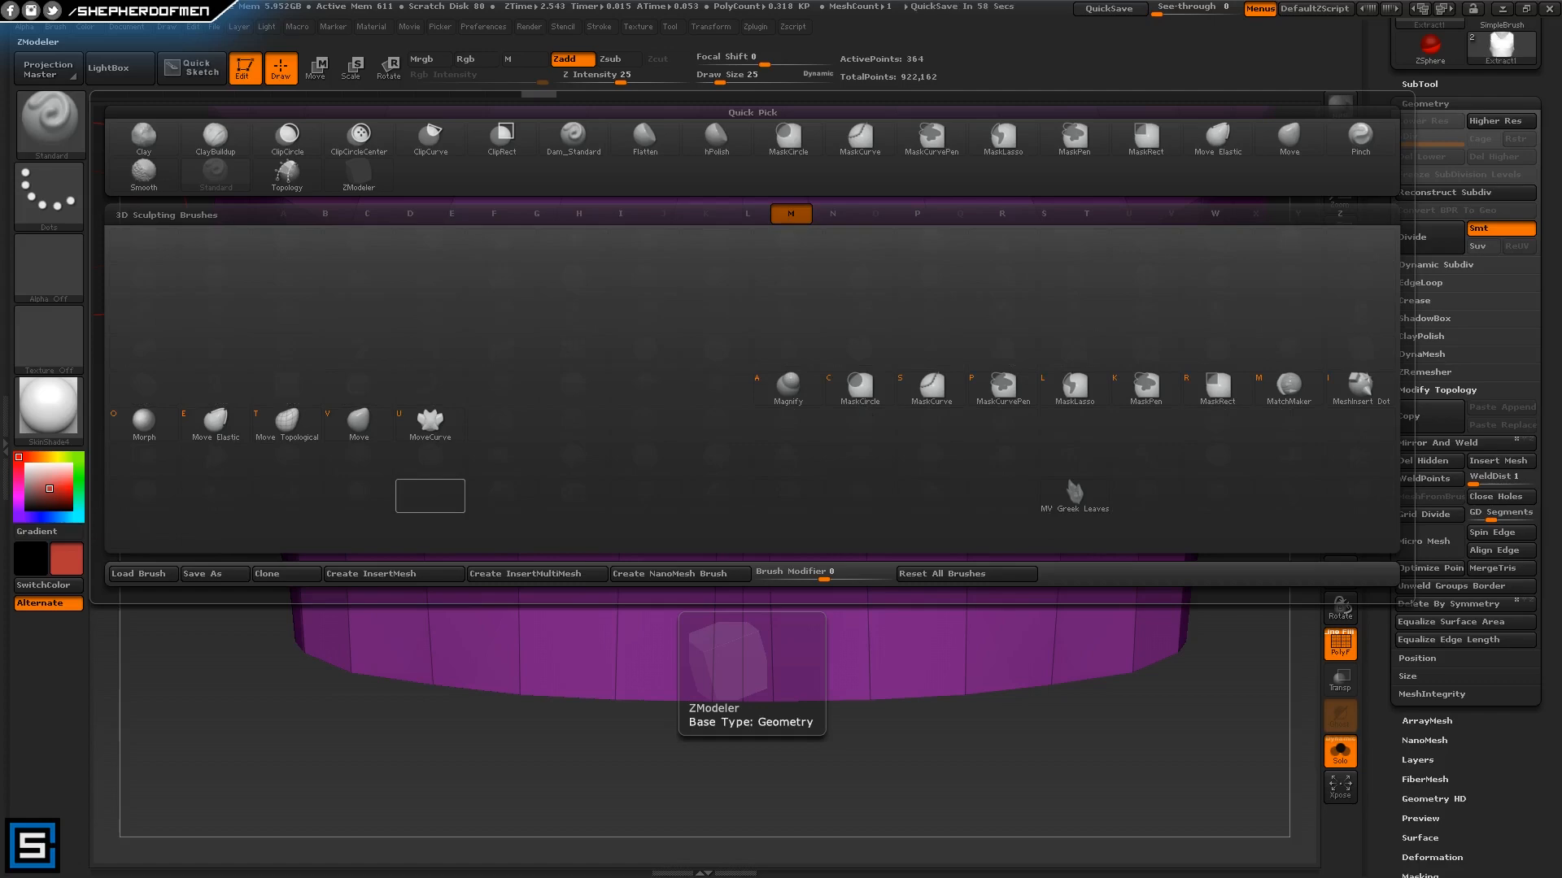
pyautogui.click(1339, 213)
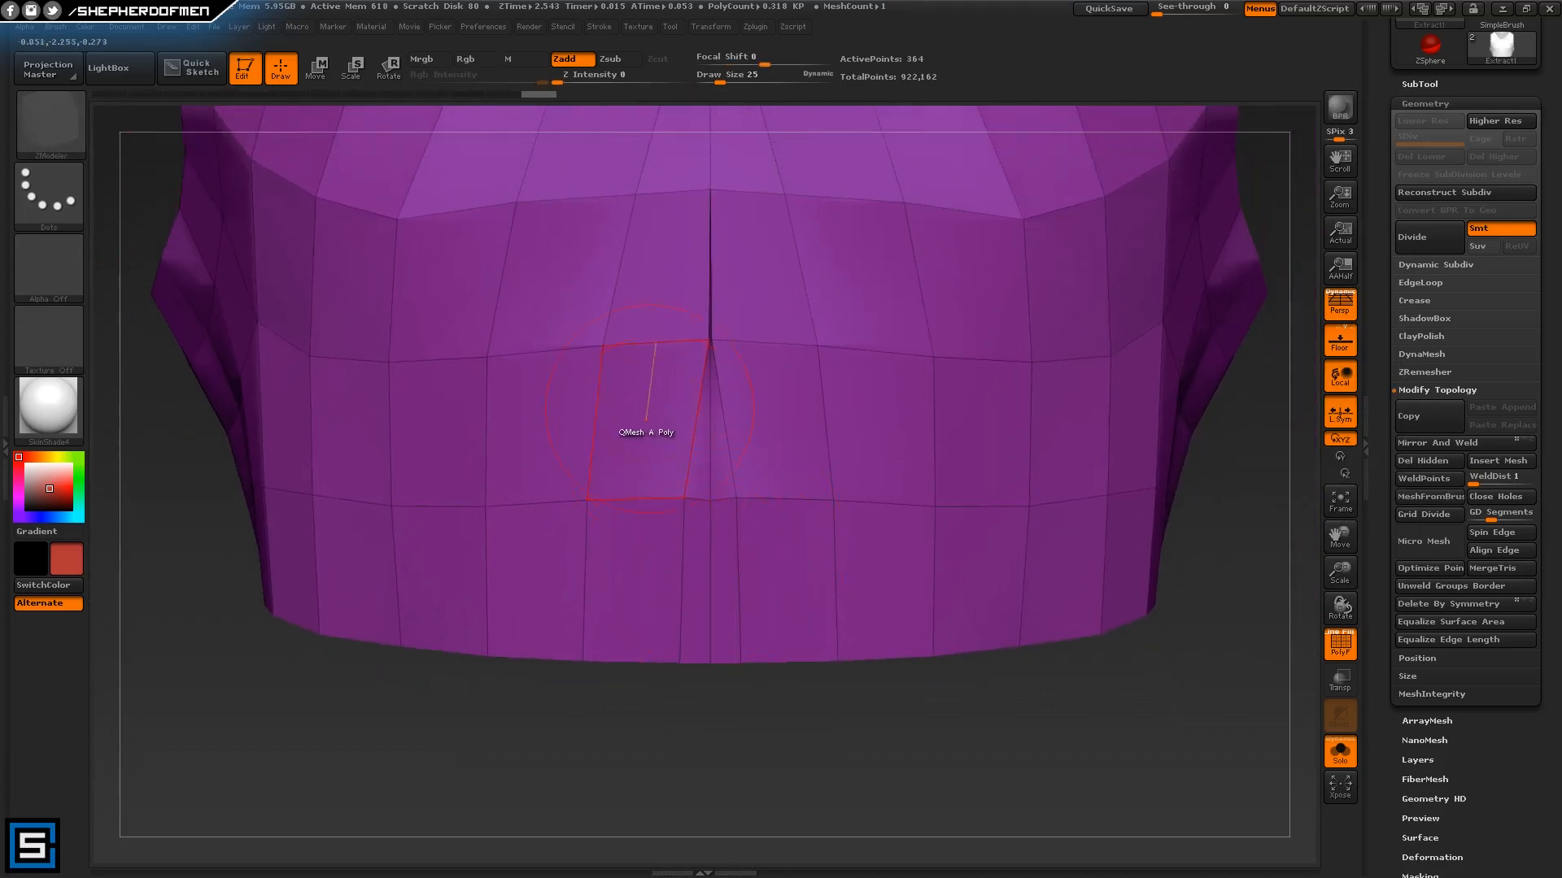
pyautogui.moveTo(726, 600)
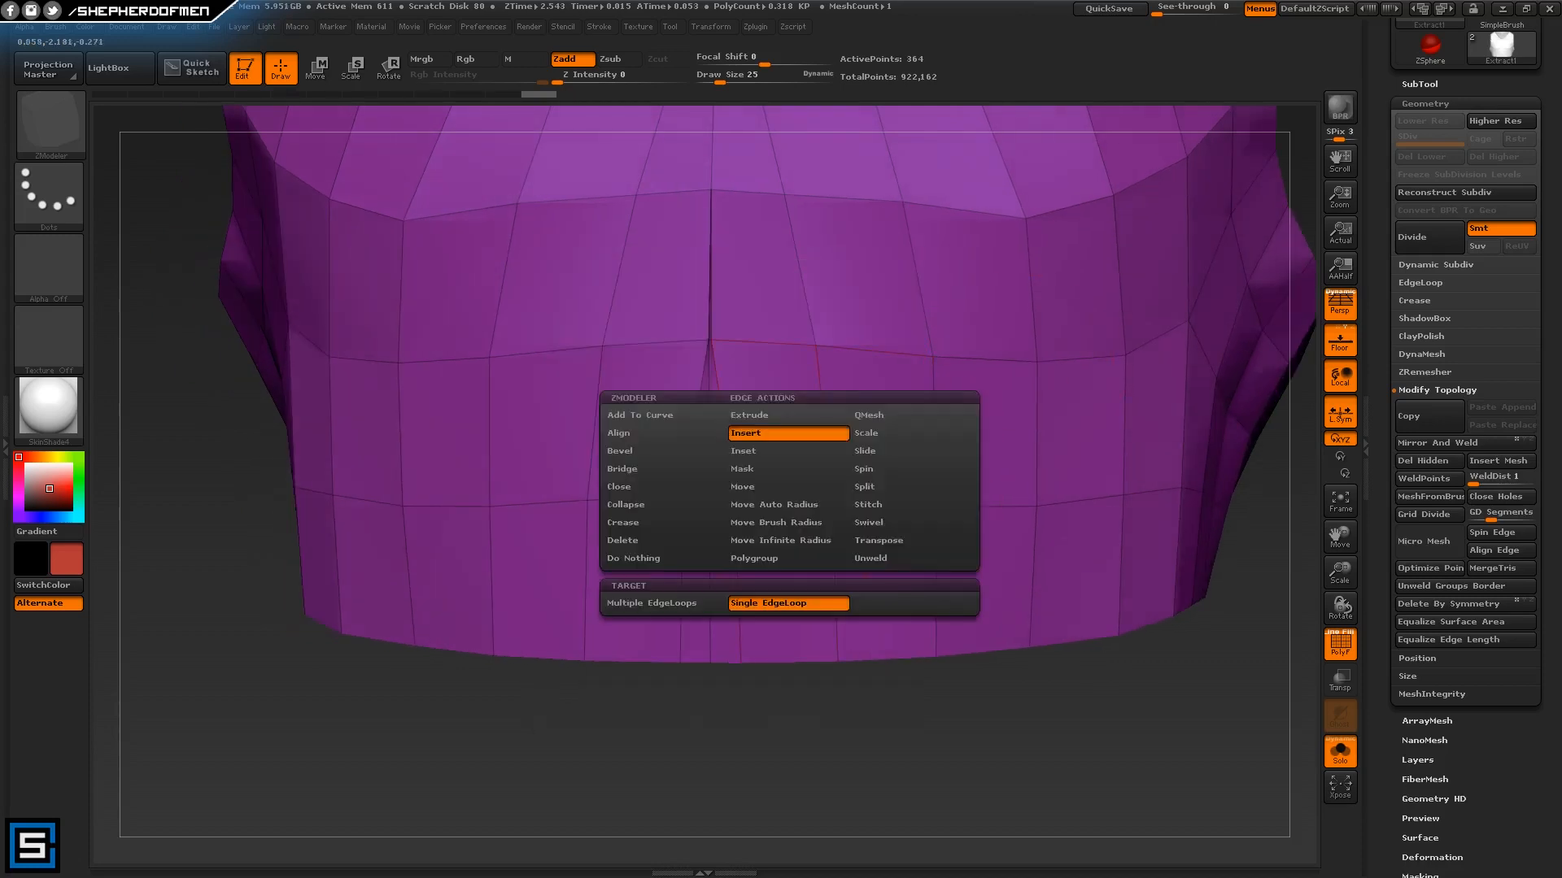
pyautogui.moveTo(786, 540)
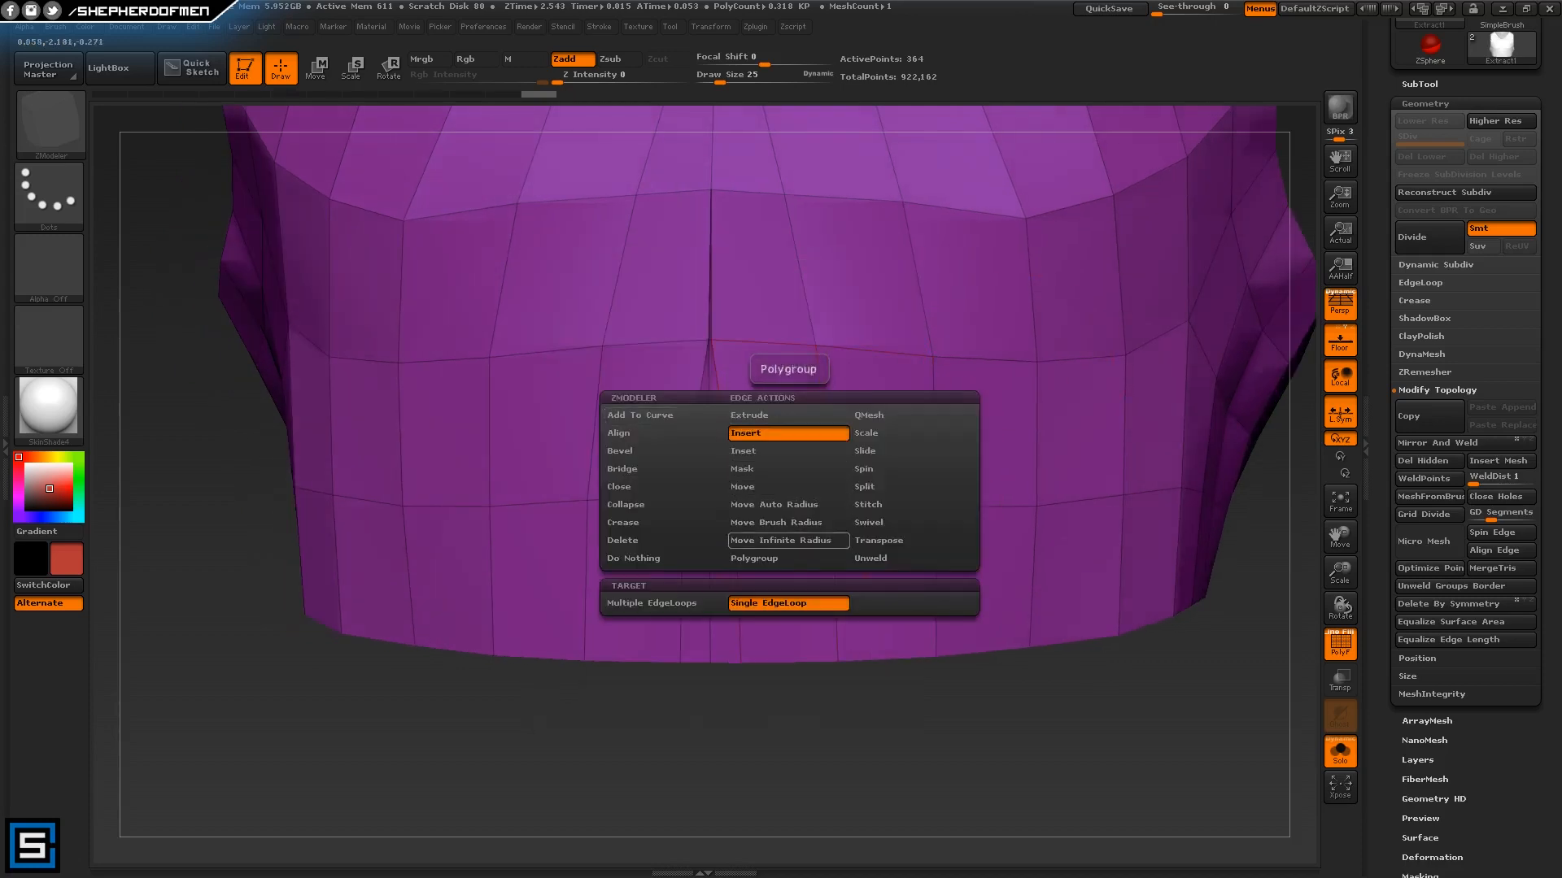
pyautogui.click(774, 540)
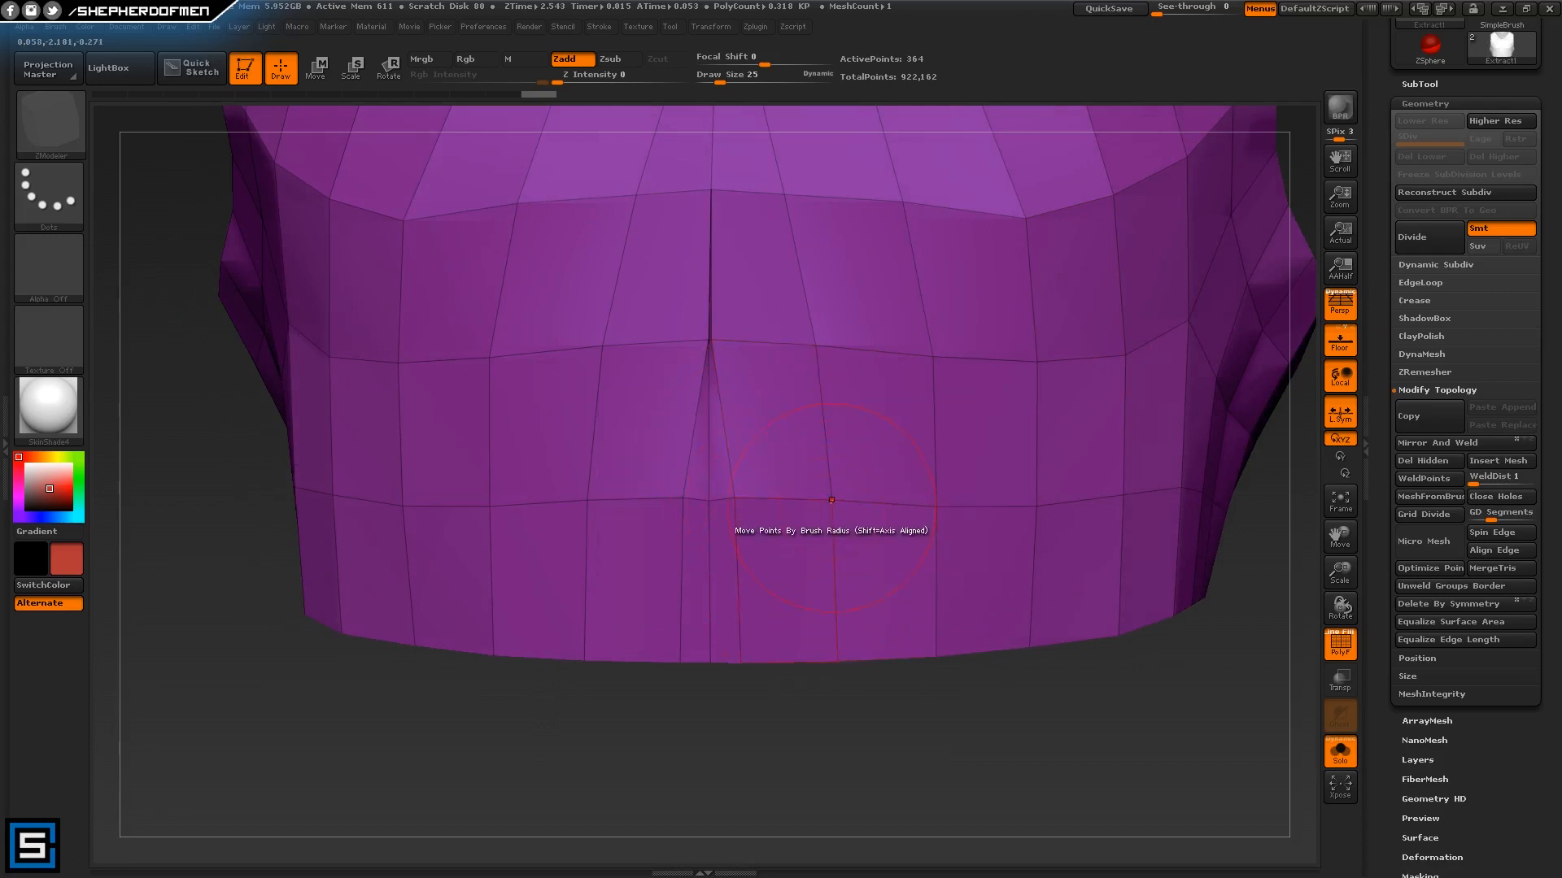
pyautogui.click(831, 498)
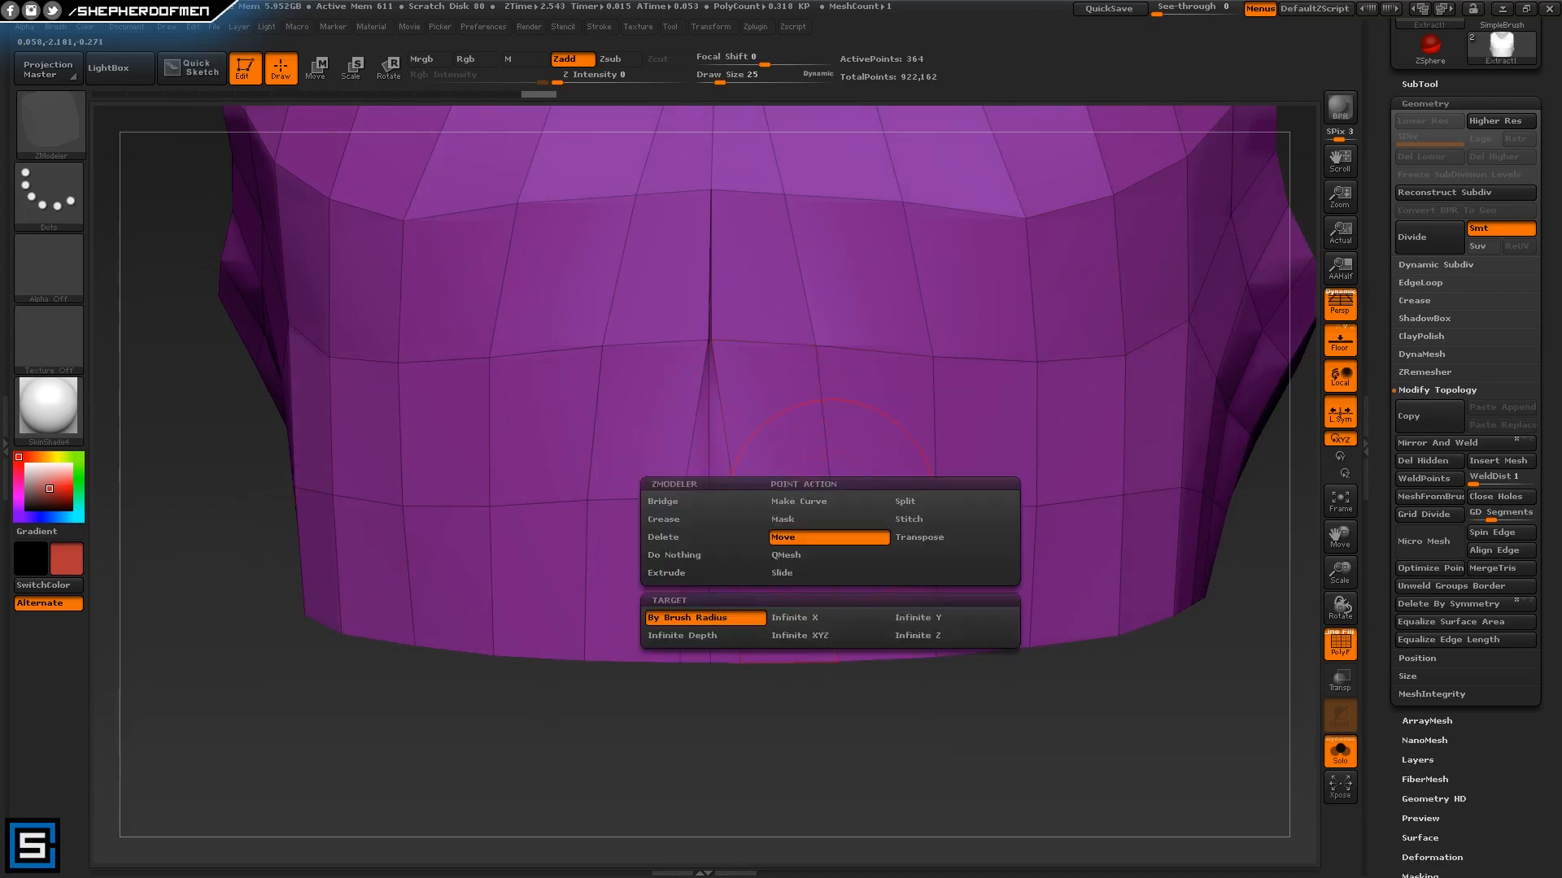
pyautogui.moveTo(704, 519)
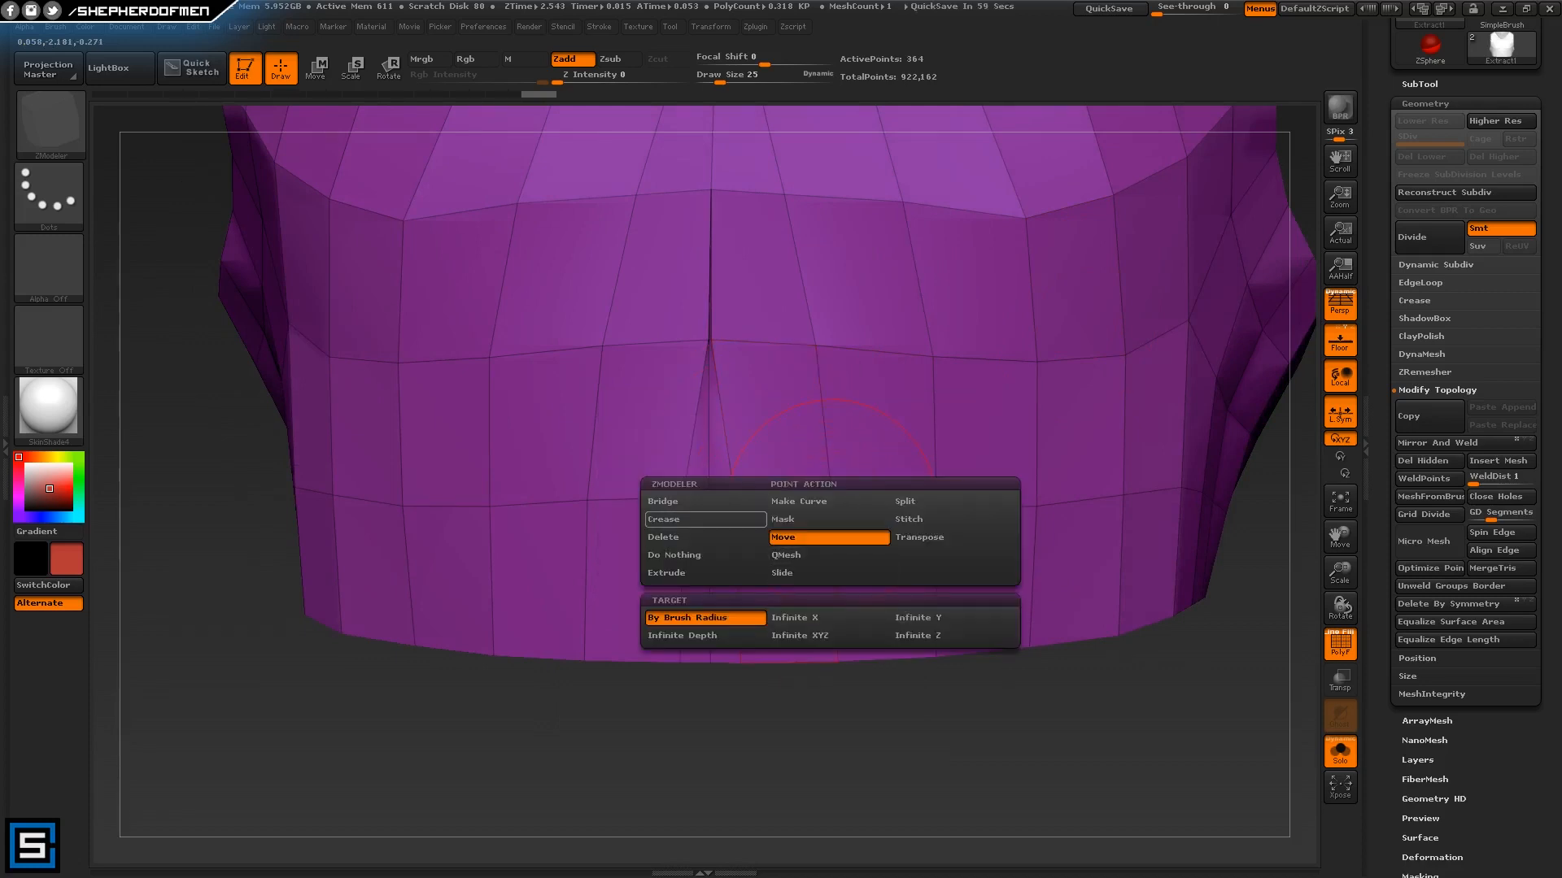
# Stitch the two seam points together to close the plate's centre gap
pyautogui.click(711, 26)
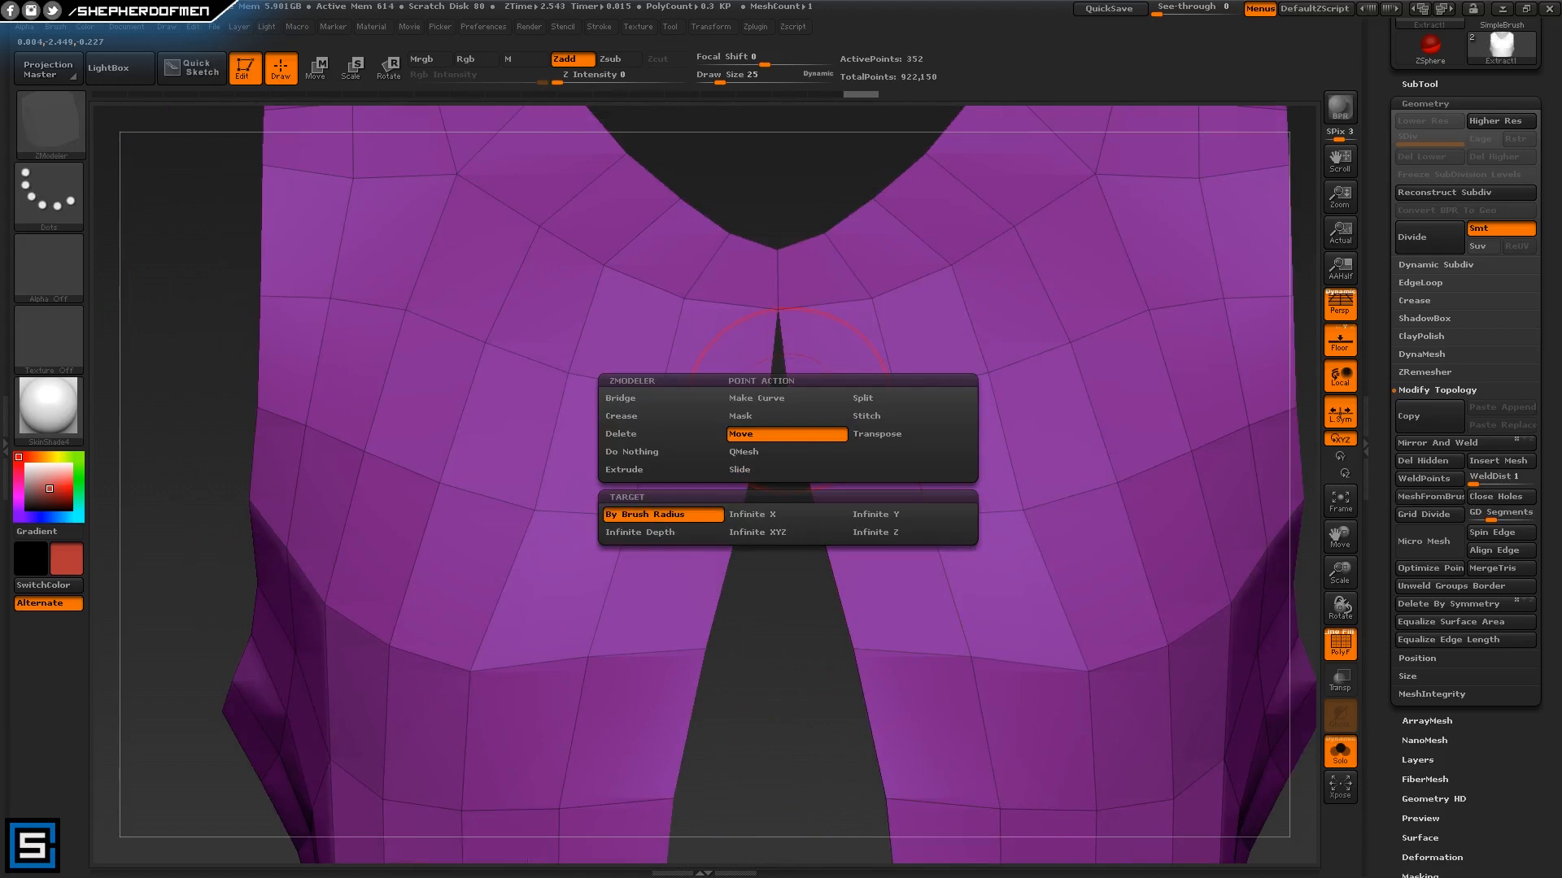
pyautogui.click(908, 414)
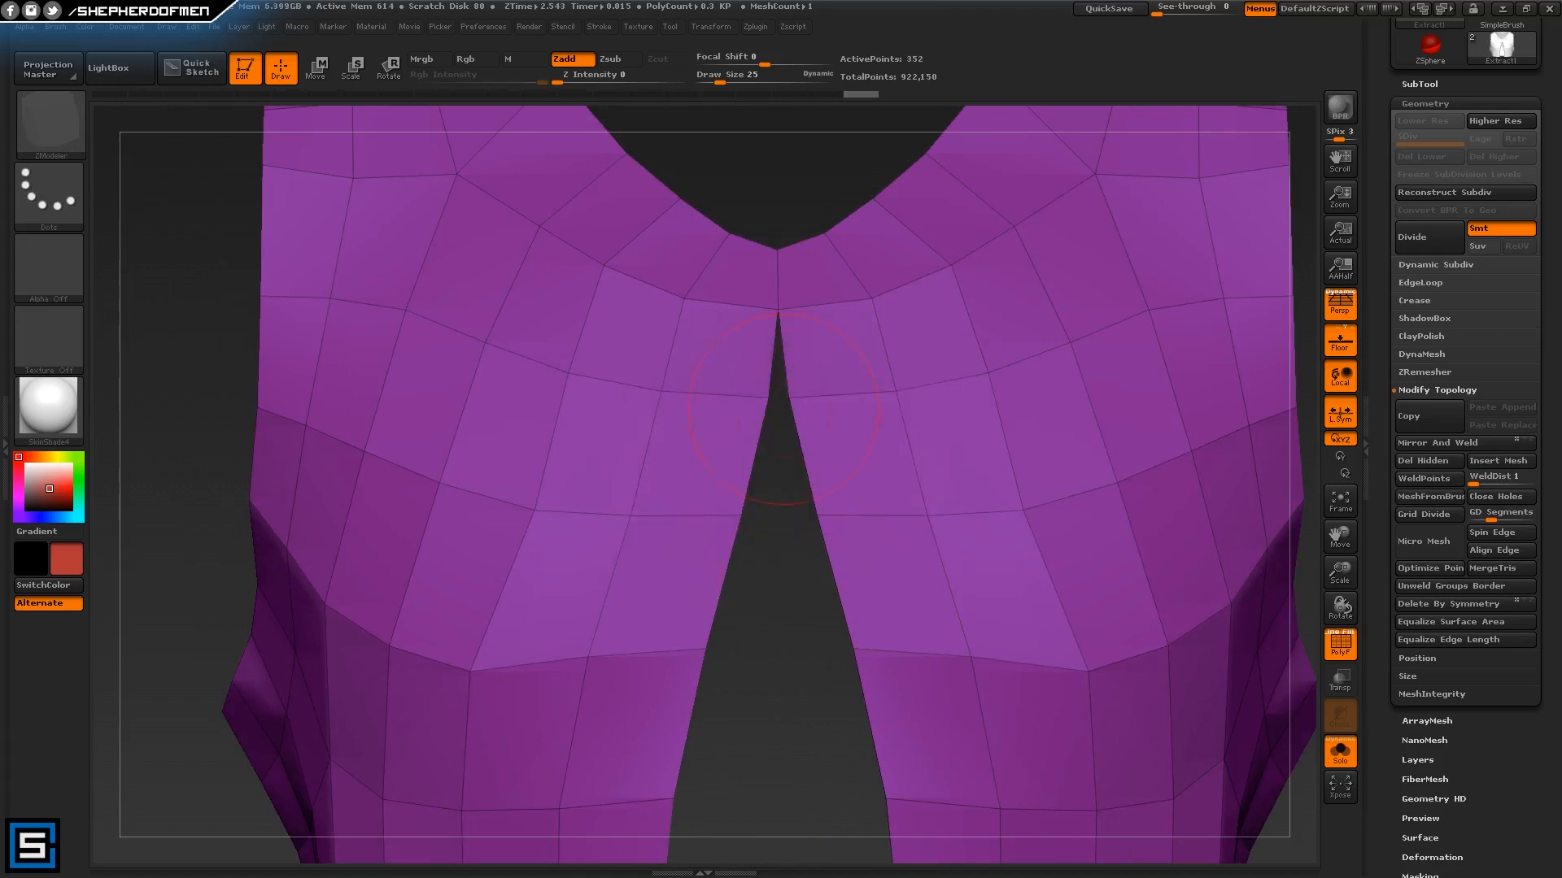
pyautogui.click(780, 388)
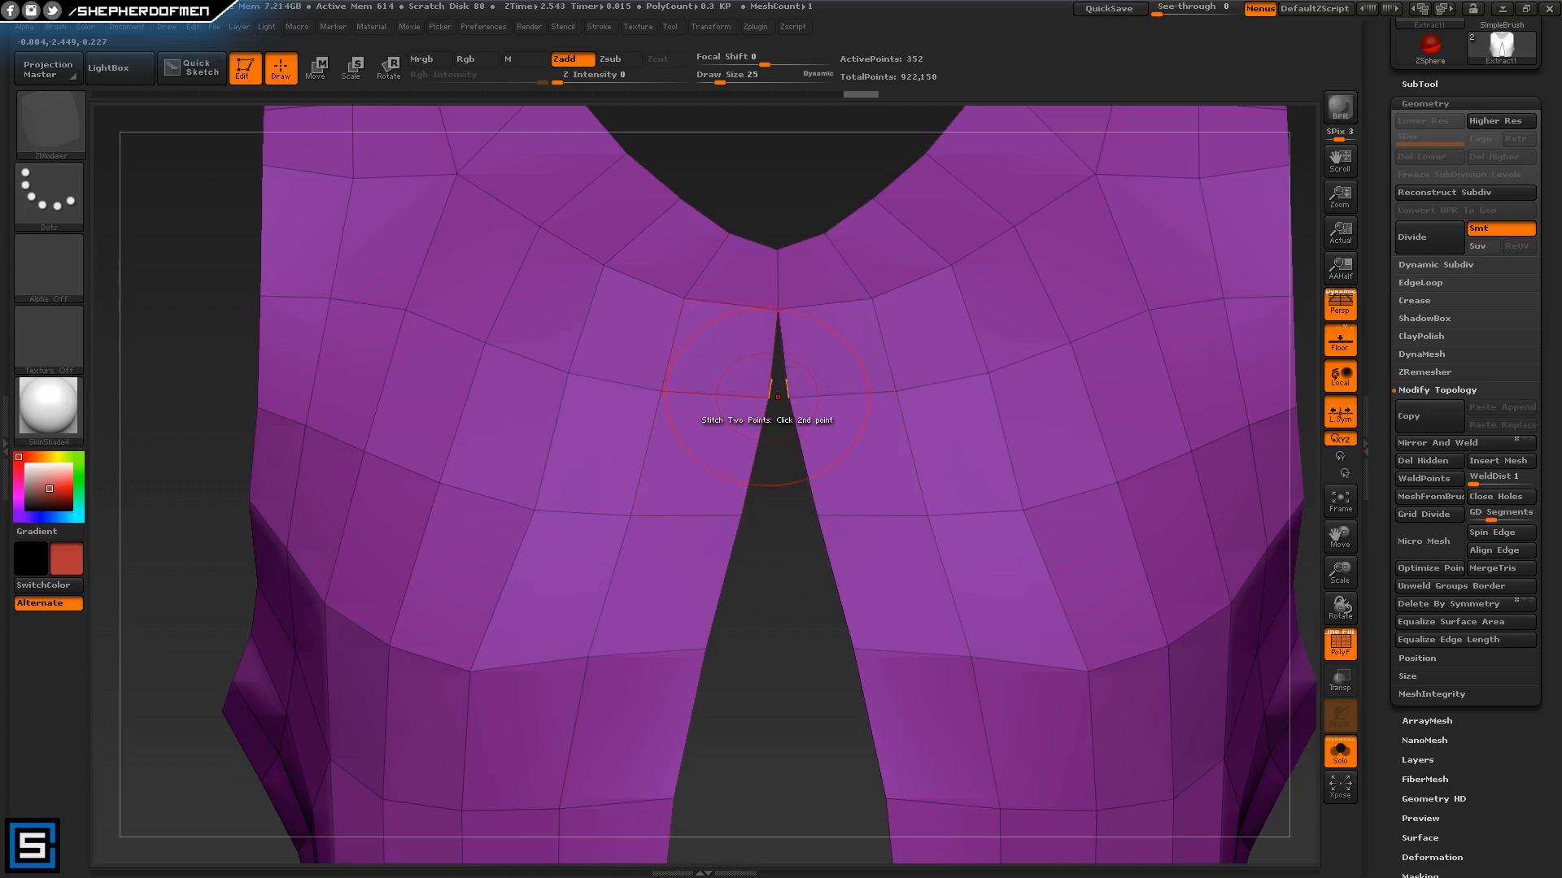
pyautogui.click(779, 387)
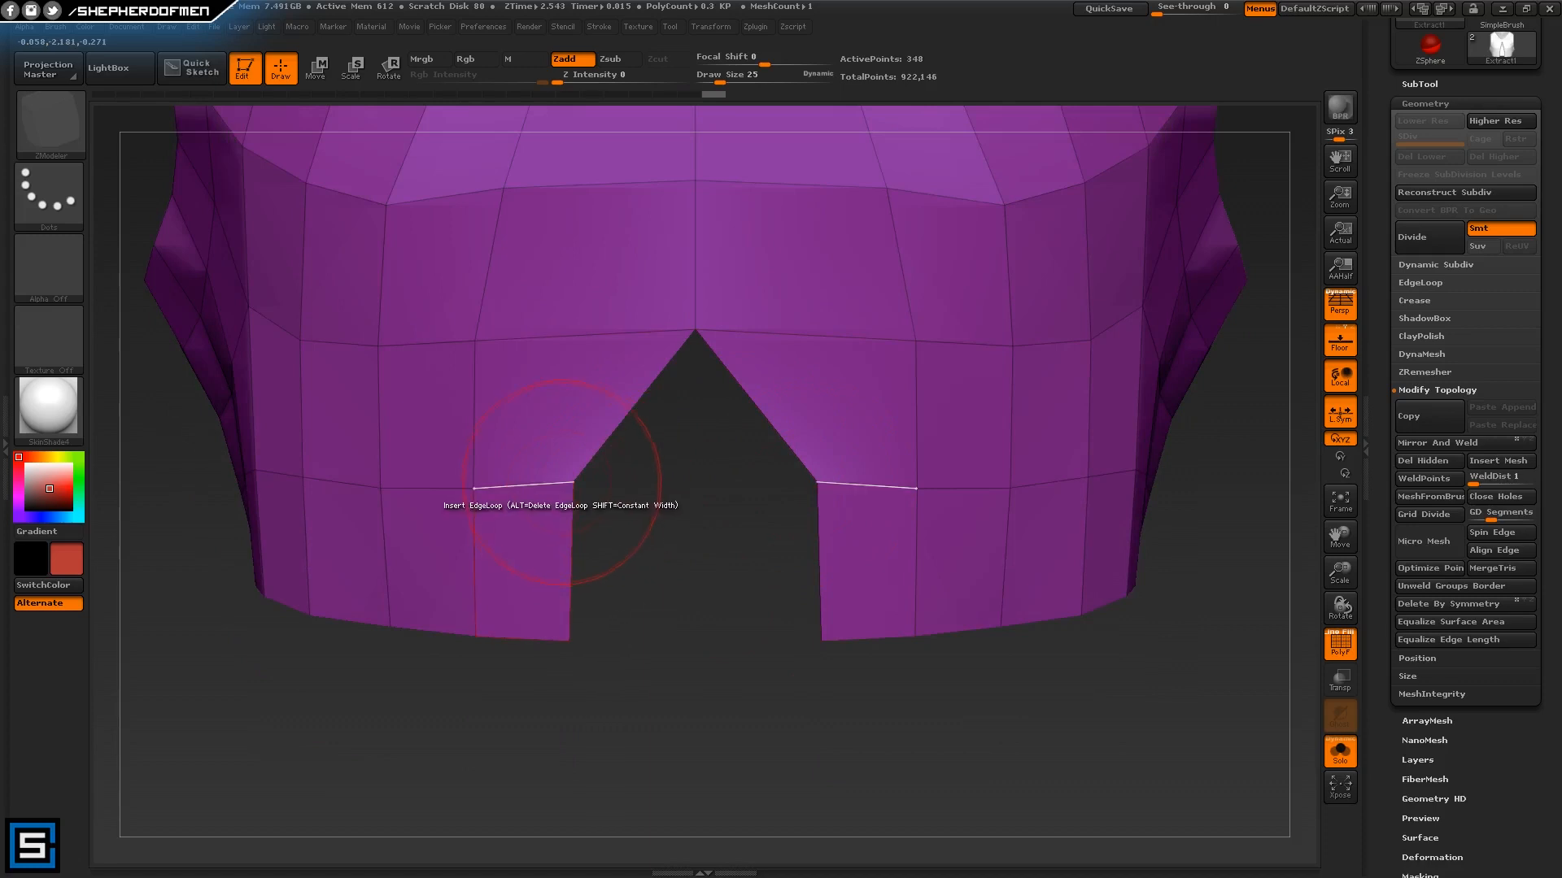
# Insert an edge loop across the lower plate and delete the stray polygon at the seam
pyautogui.click(563, 488)
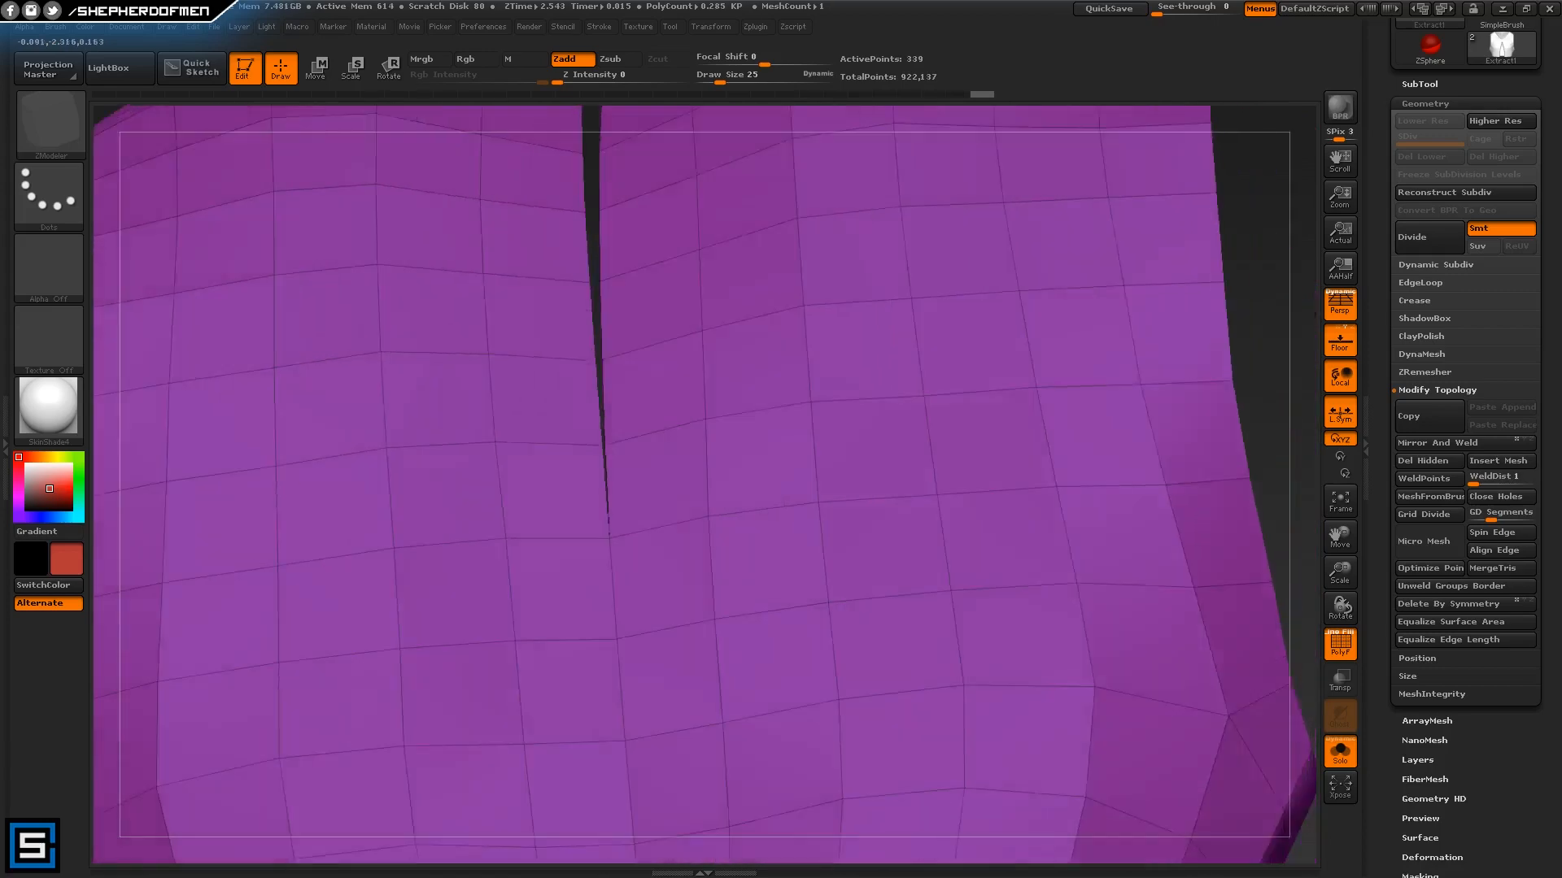
pyautogui.click(465, 59)
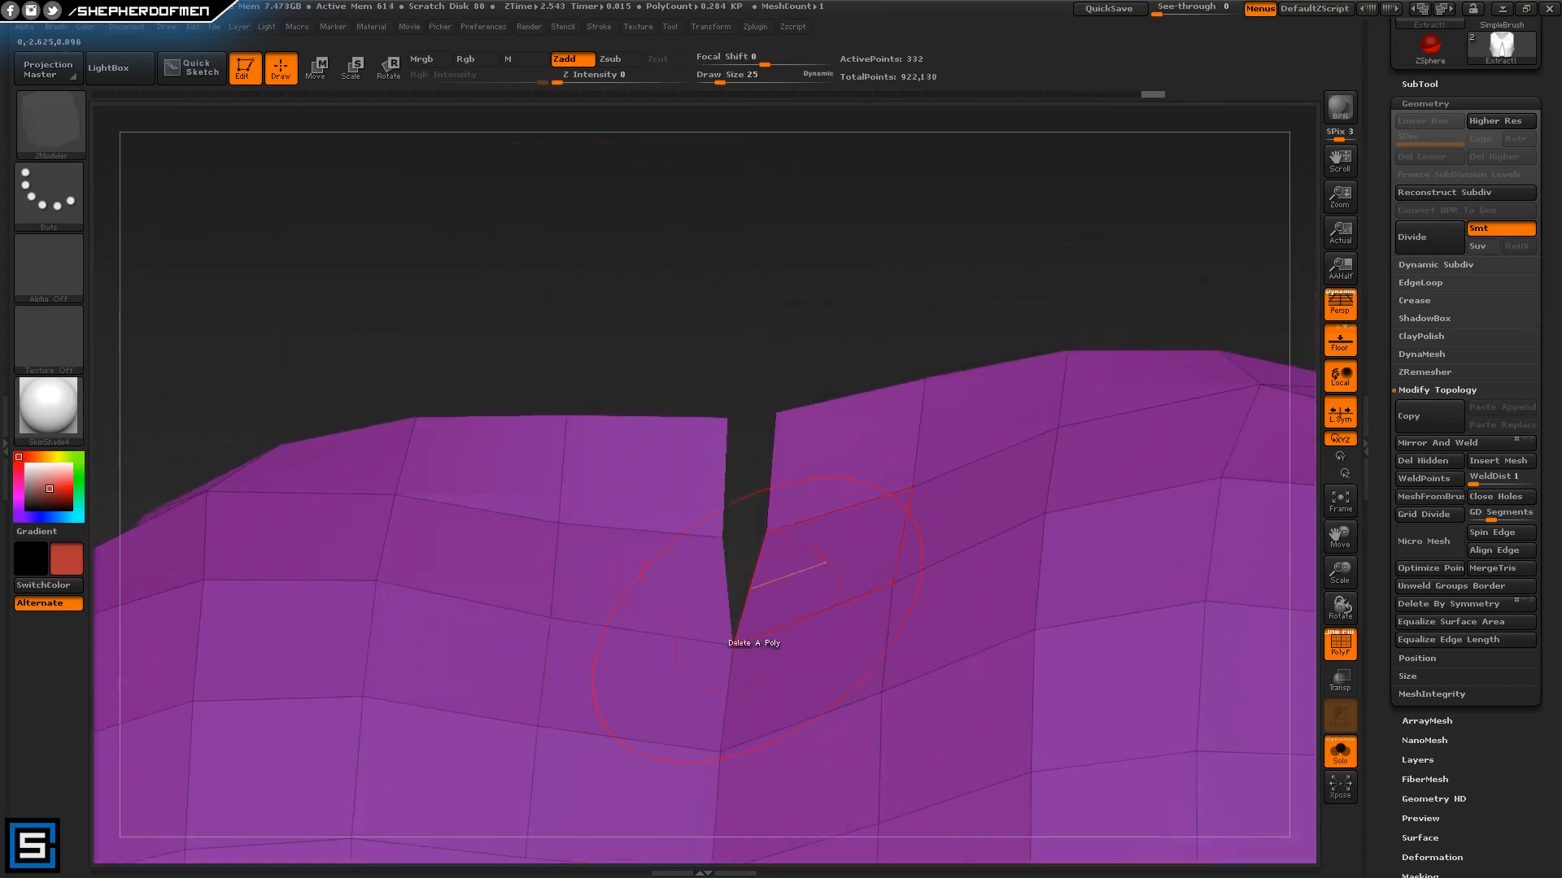
pyautogui.click(722, 526)
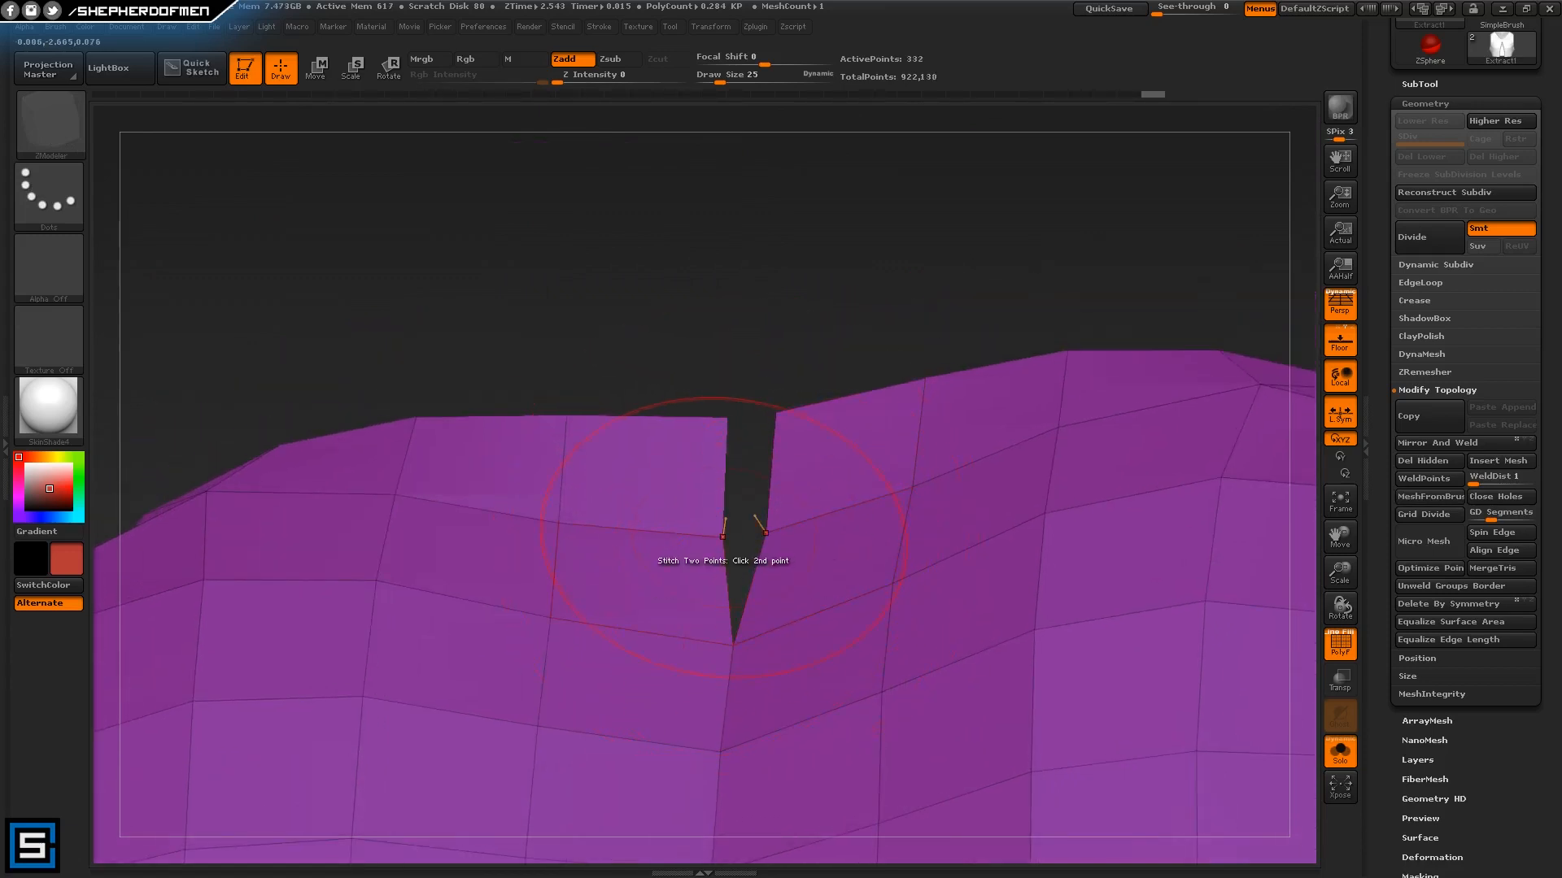
# Close the last seam gap and activate the Move gizmo with the plate back on the full body
pyautogui.click(722, 521)
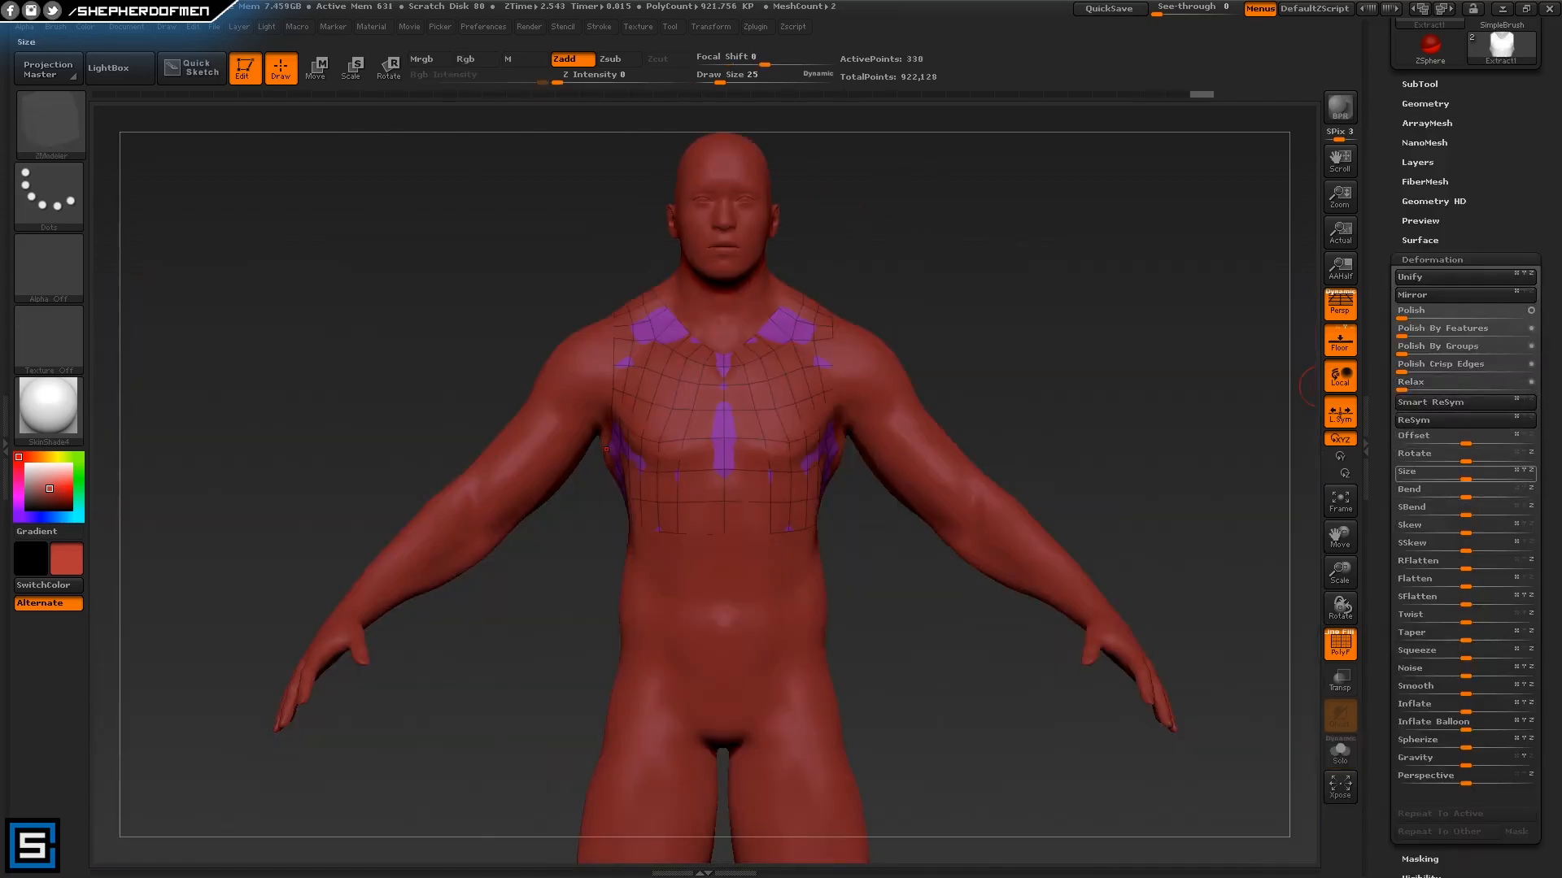
pyautogui.moveTo(1338, 546)
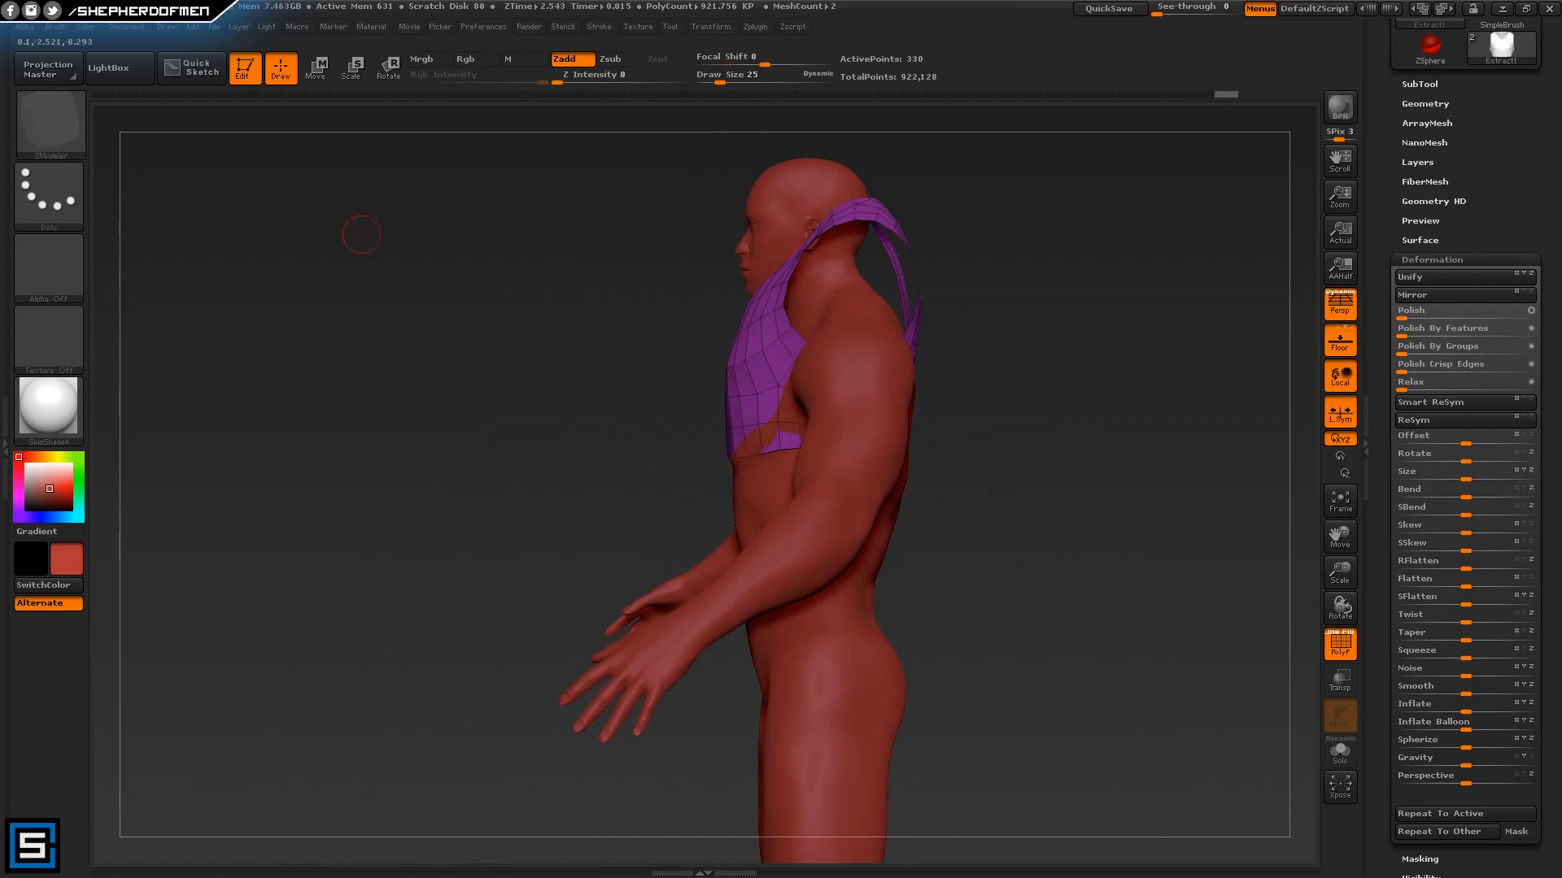
pyautogui.click(316, 69)
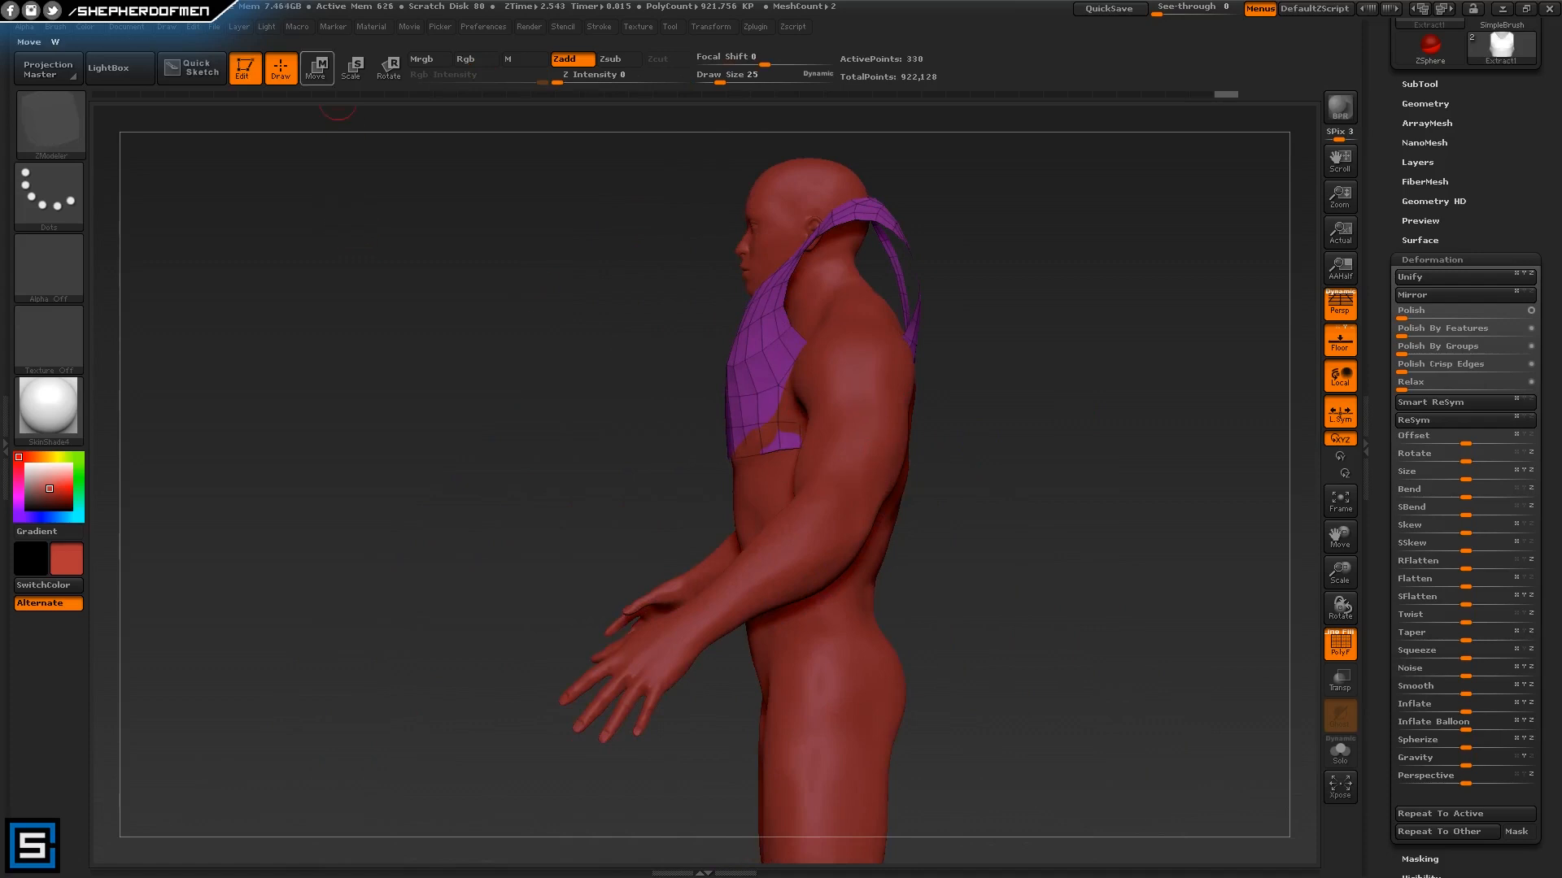
pyautogui.click(316, 67)
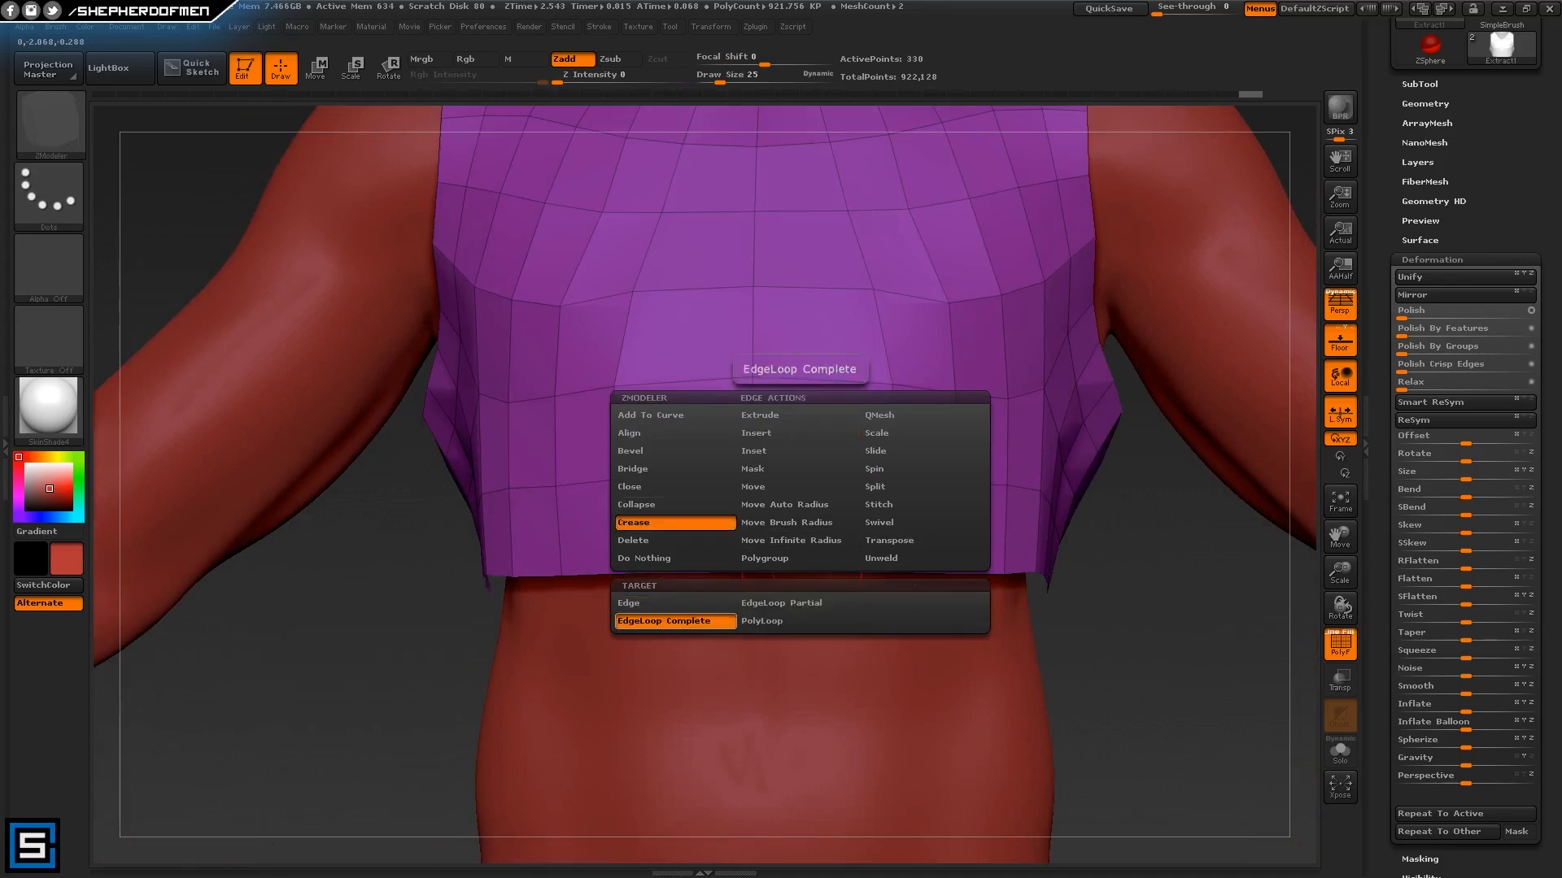
# Crease a complete edge loop around the chest plate with ZModeler
pyautogui.click(632, 523)
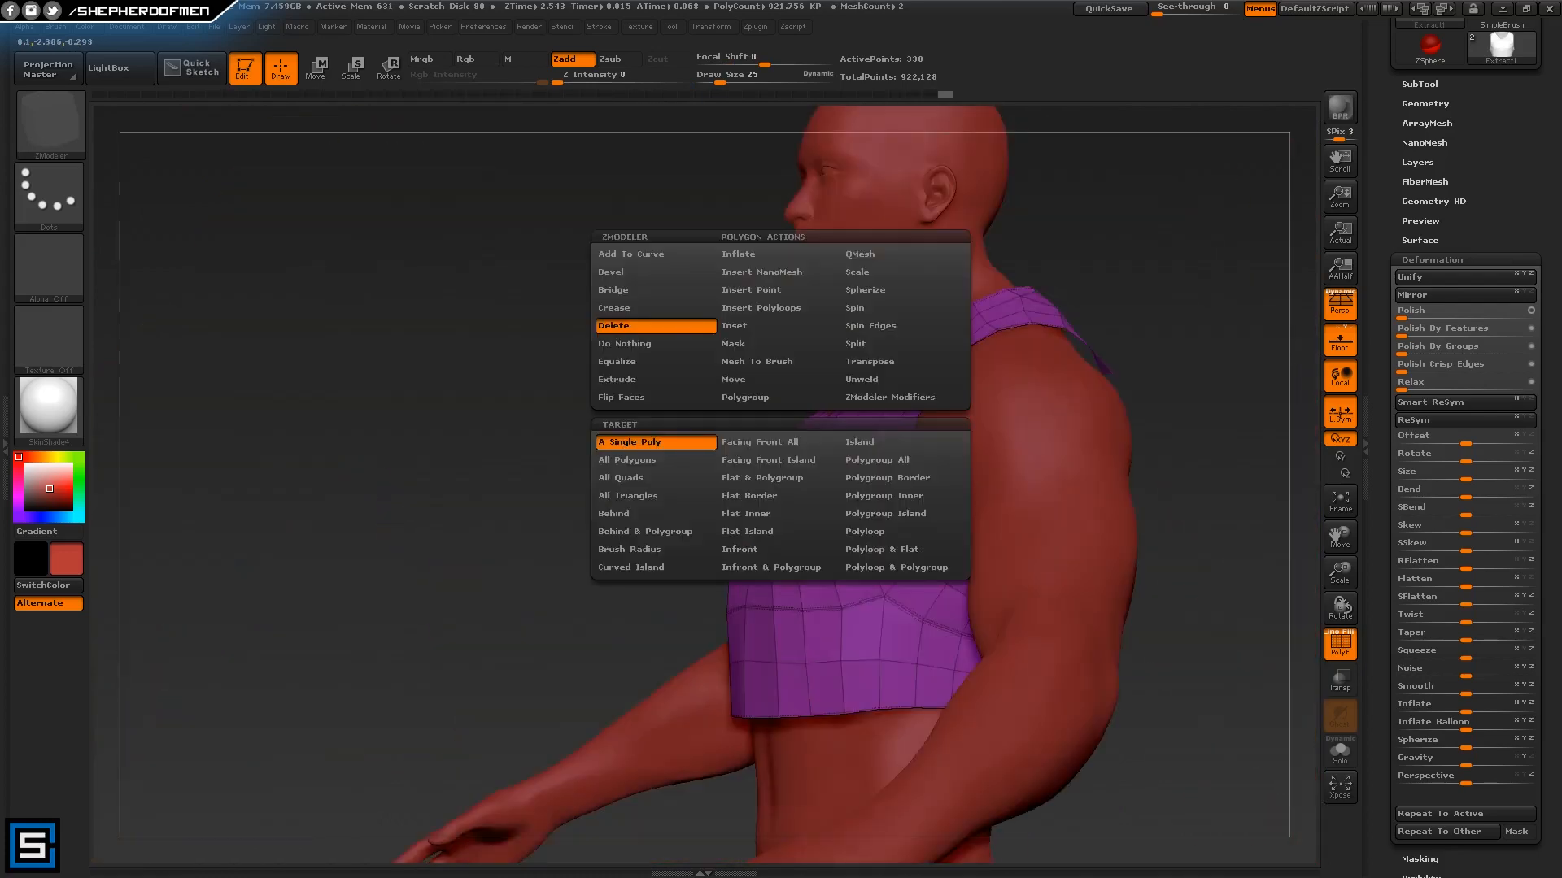
# Choose Polygon Actions > QMesh with Target A Single Poly in the ZModeler polygon menu
pyautogui.click(859, 254)
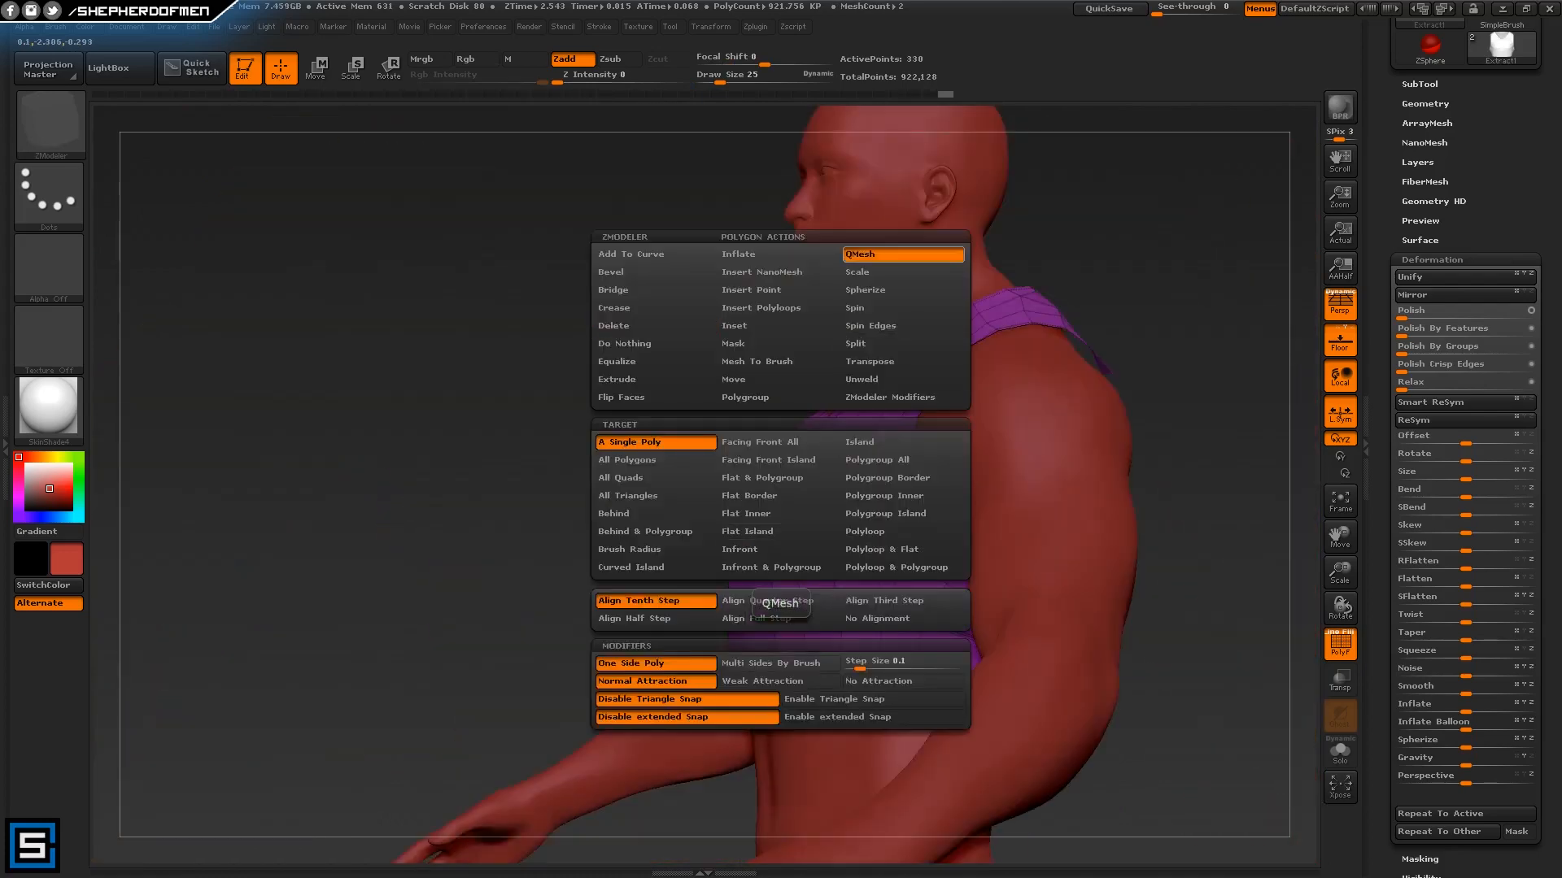
pyautogui.moveTo(779, 272)
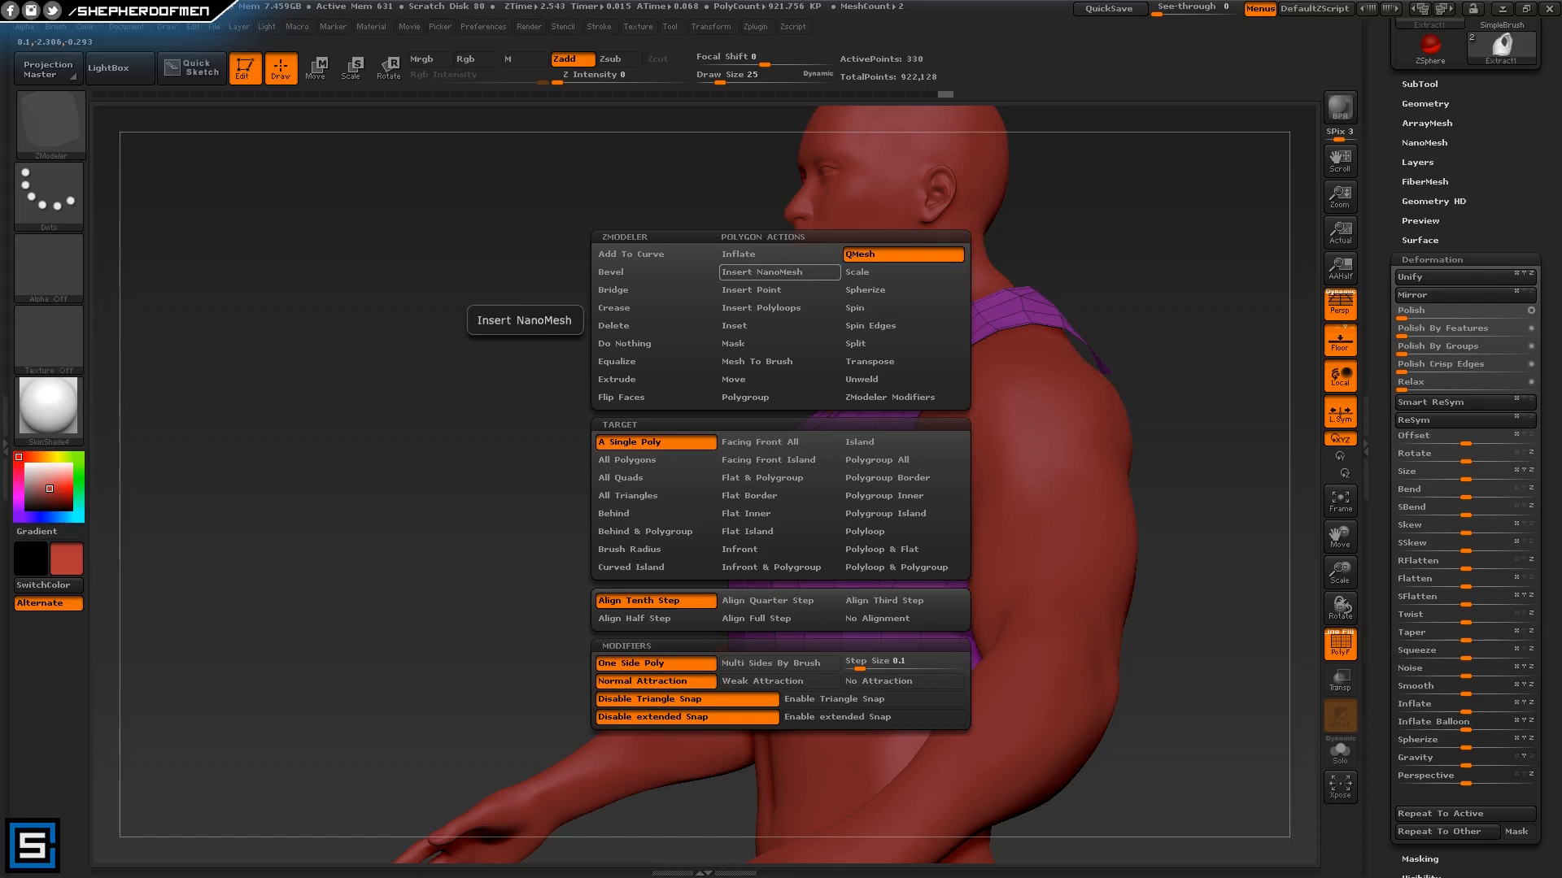
pyautogui.click(899, 459)
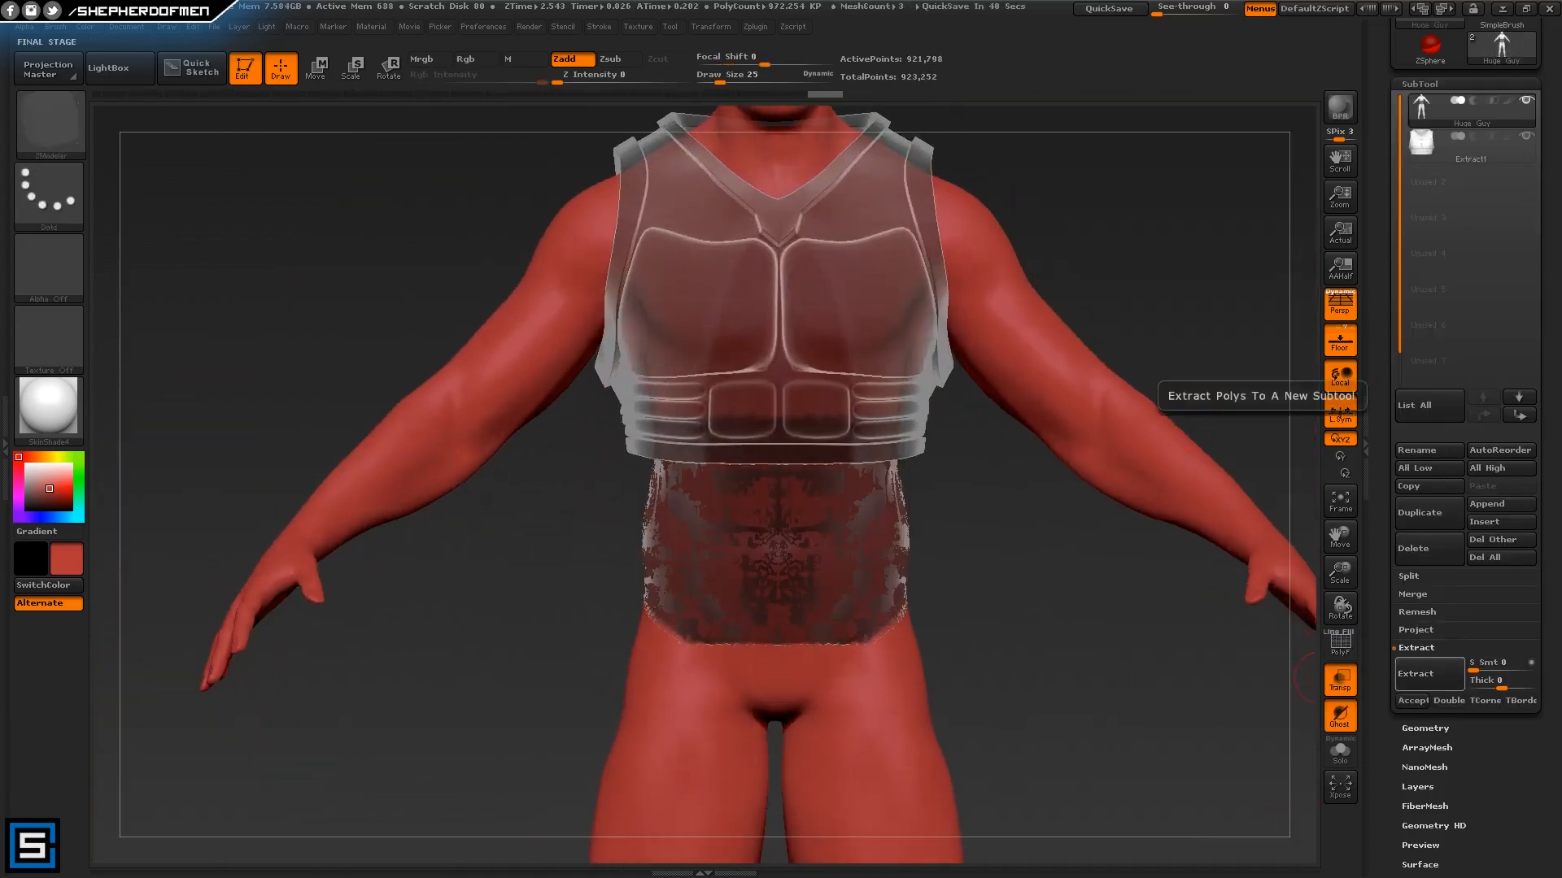
# Add edge loops and polygroups on the waist, finish details and apply a glossy black material
pyautogui.click(1427, 673)
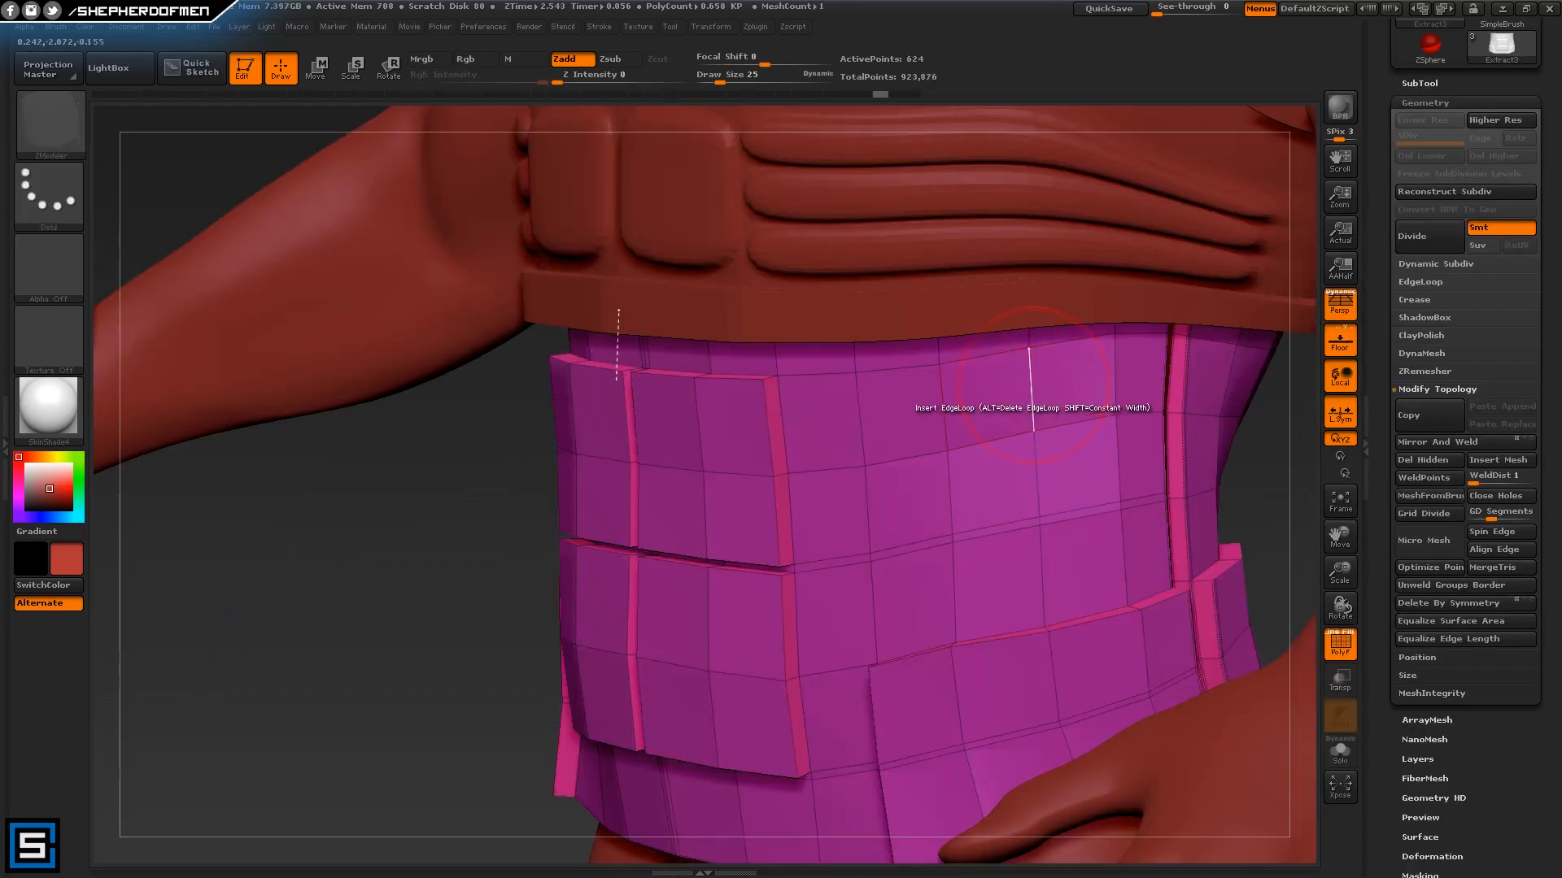
pyautogui.click(1036, 399)
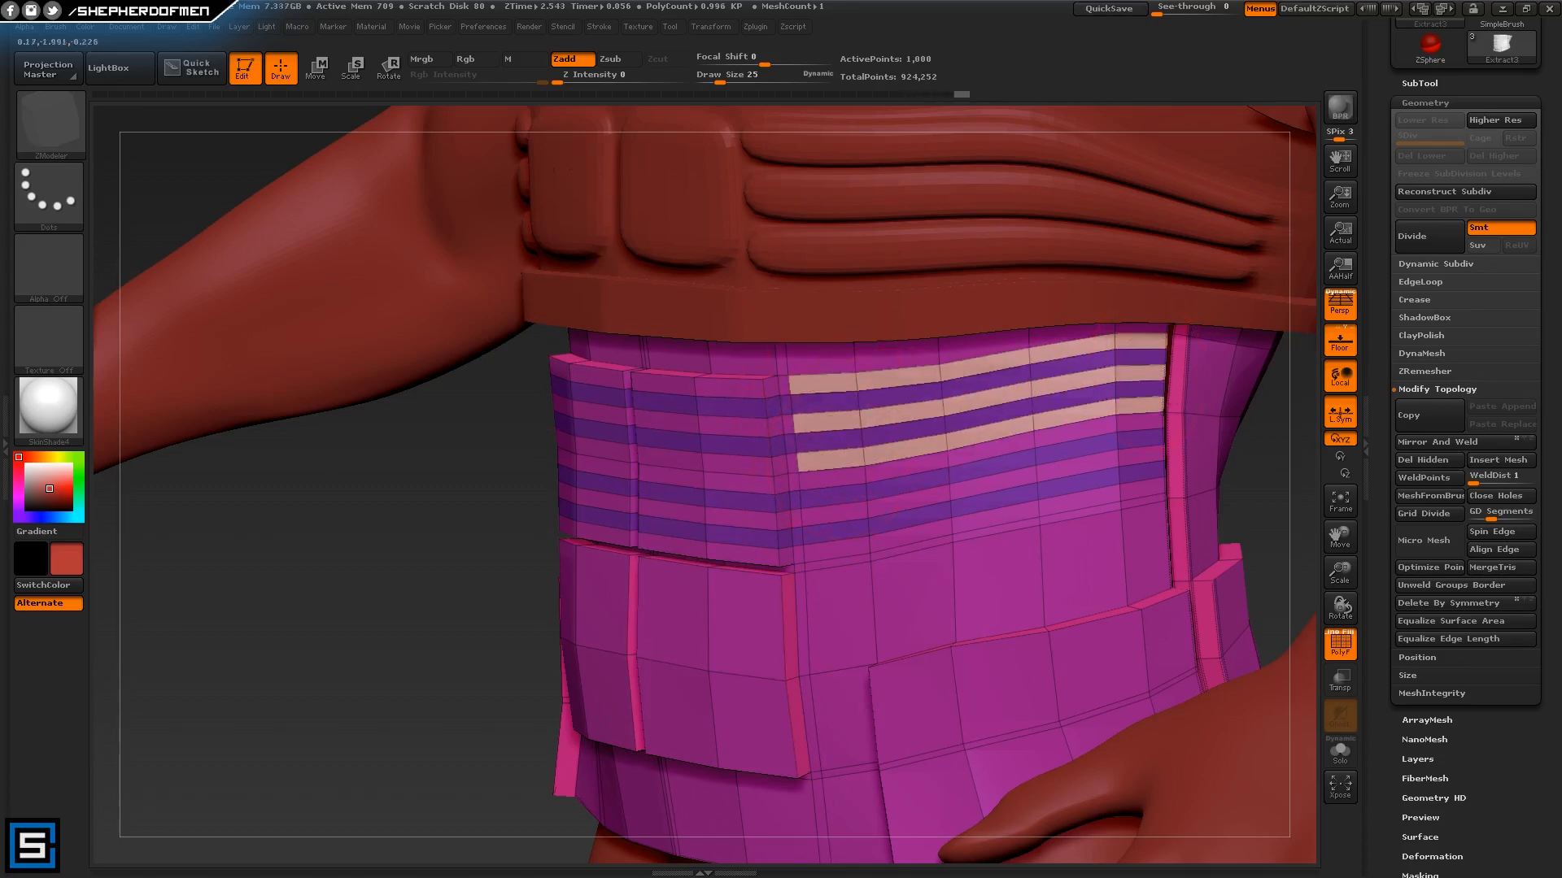
pyautogui.click(1498, 118)
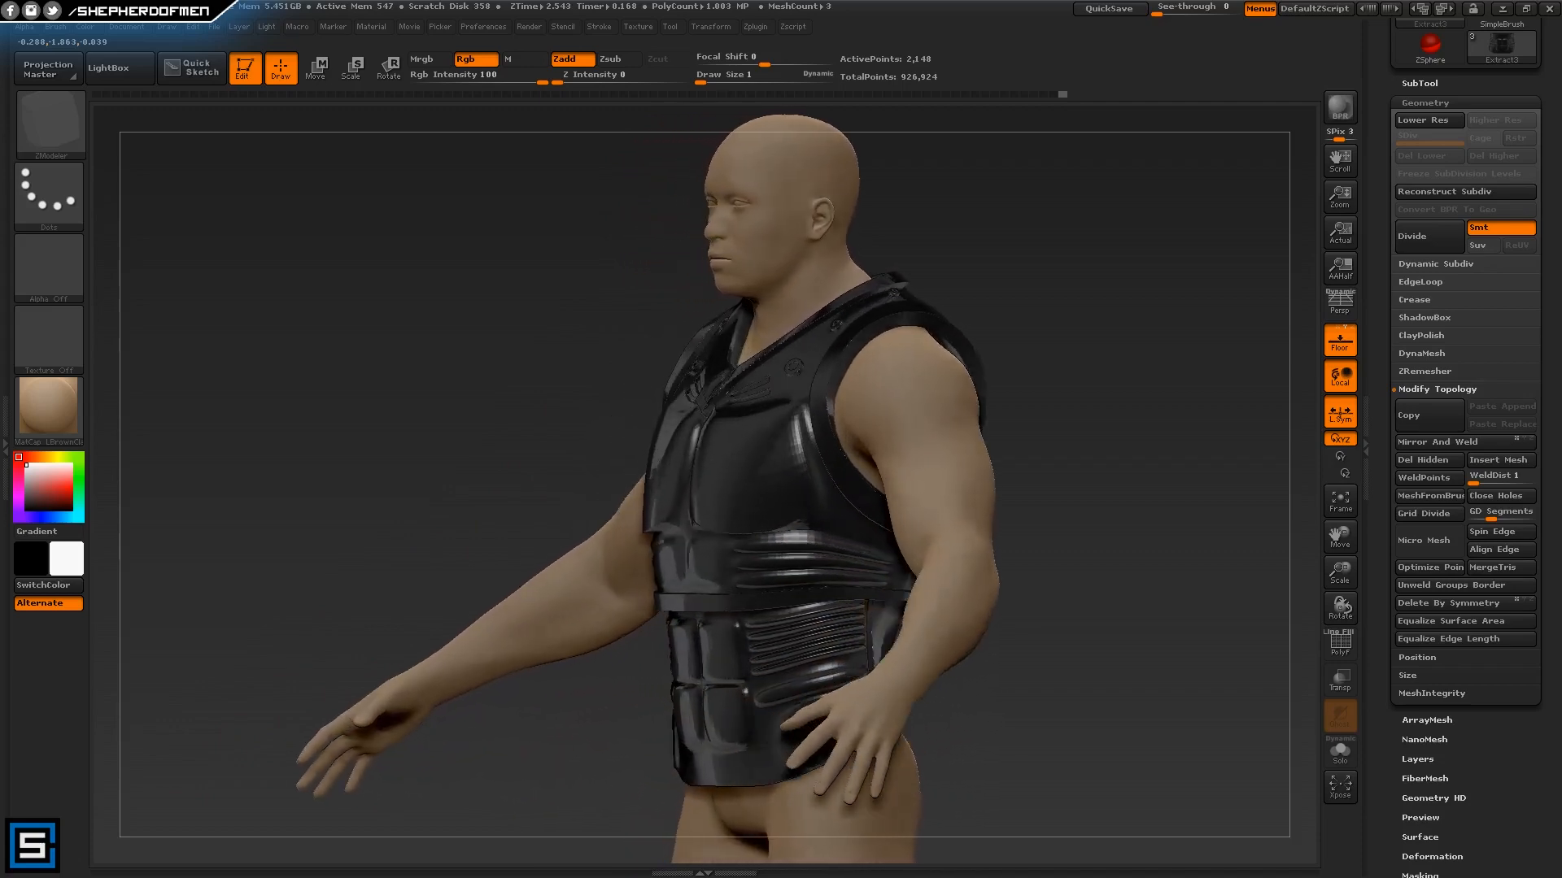
# Switch to the browser and scroll down the creator's cosplay website
pyautogui.click(138, 862)
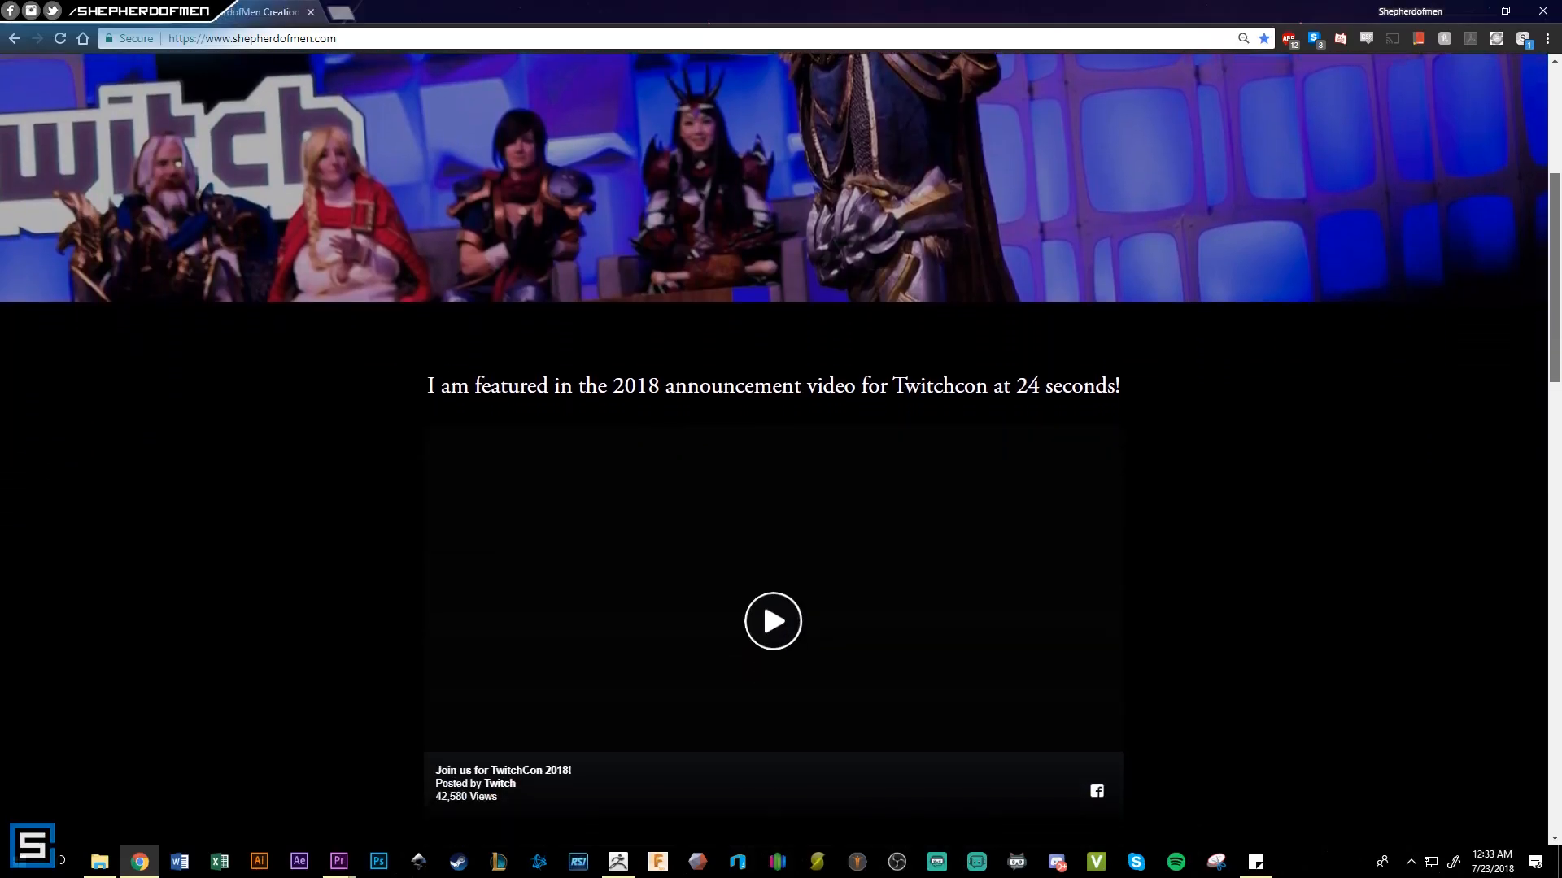
pyautogui.scroll(-3)
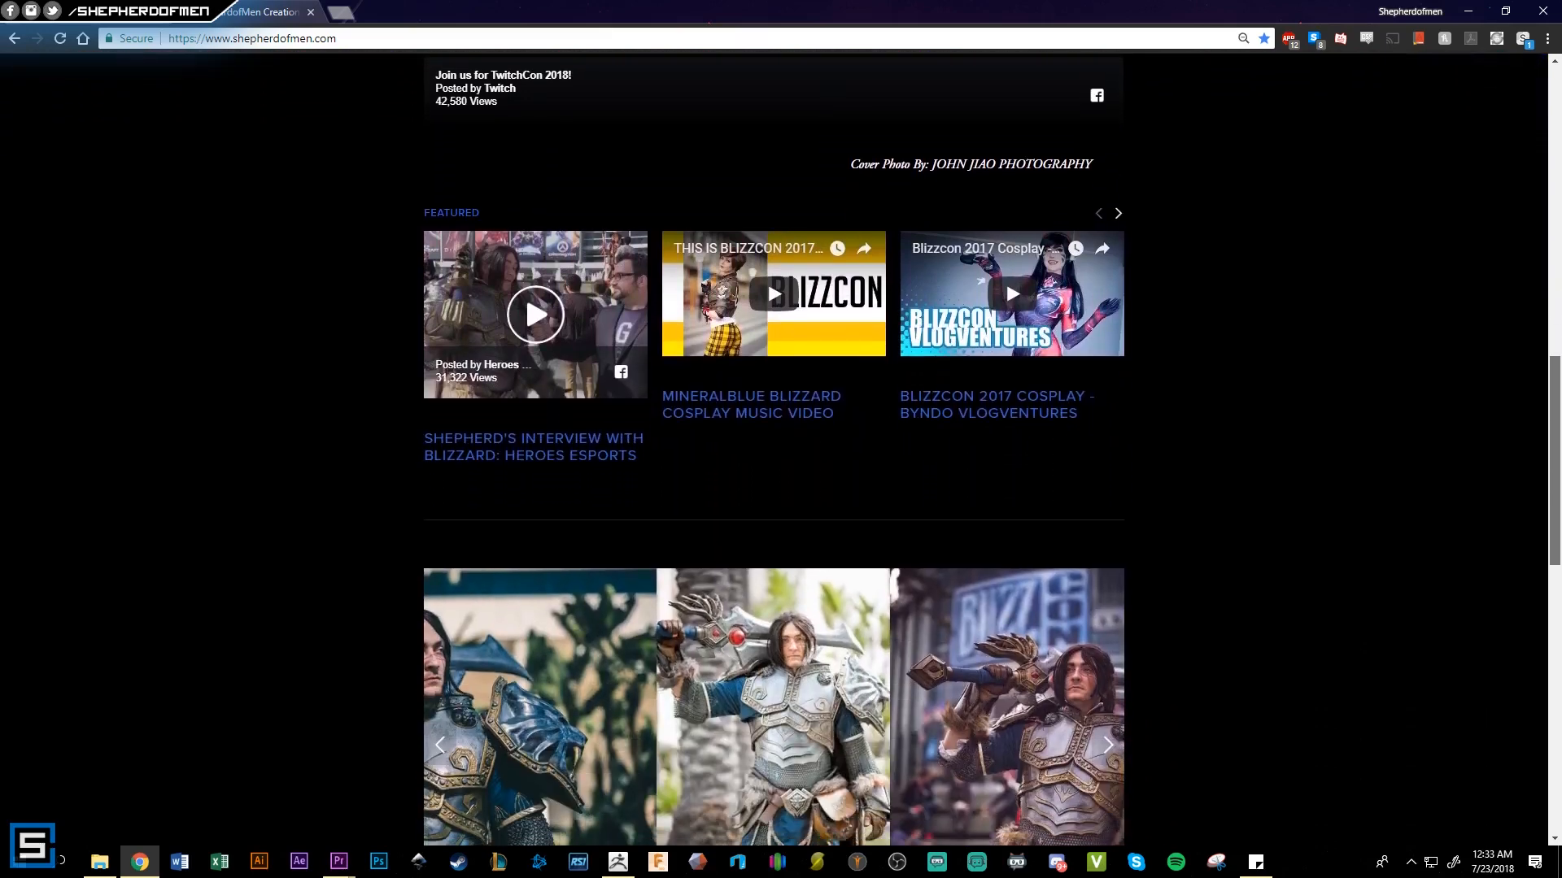